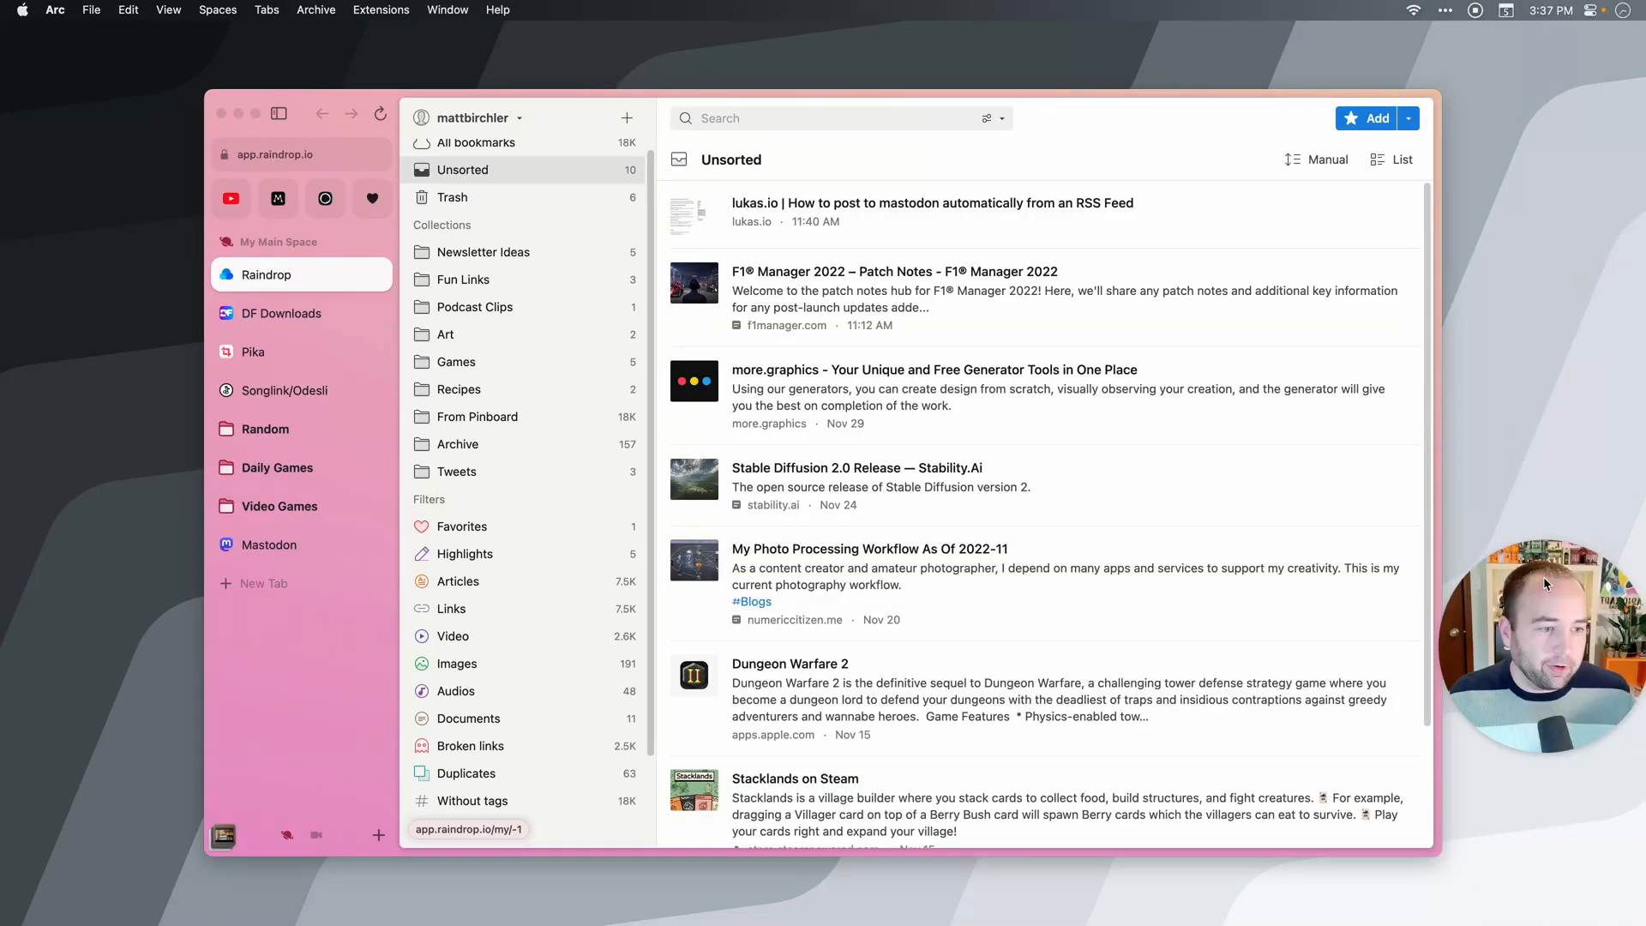
mouse_move(1182, 638)
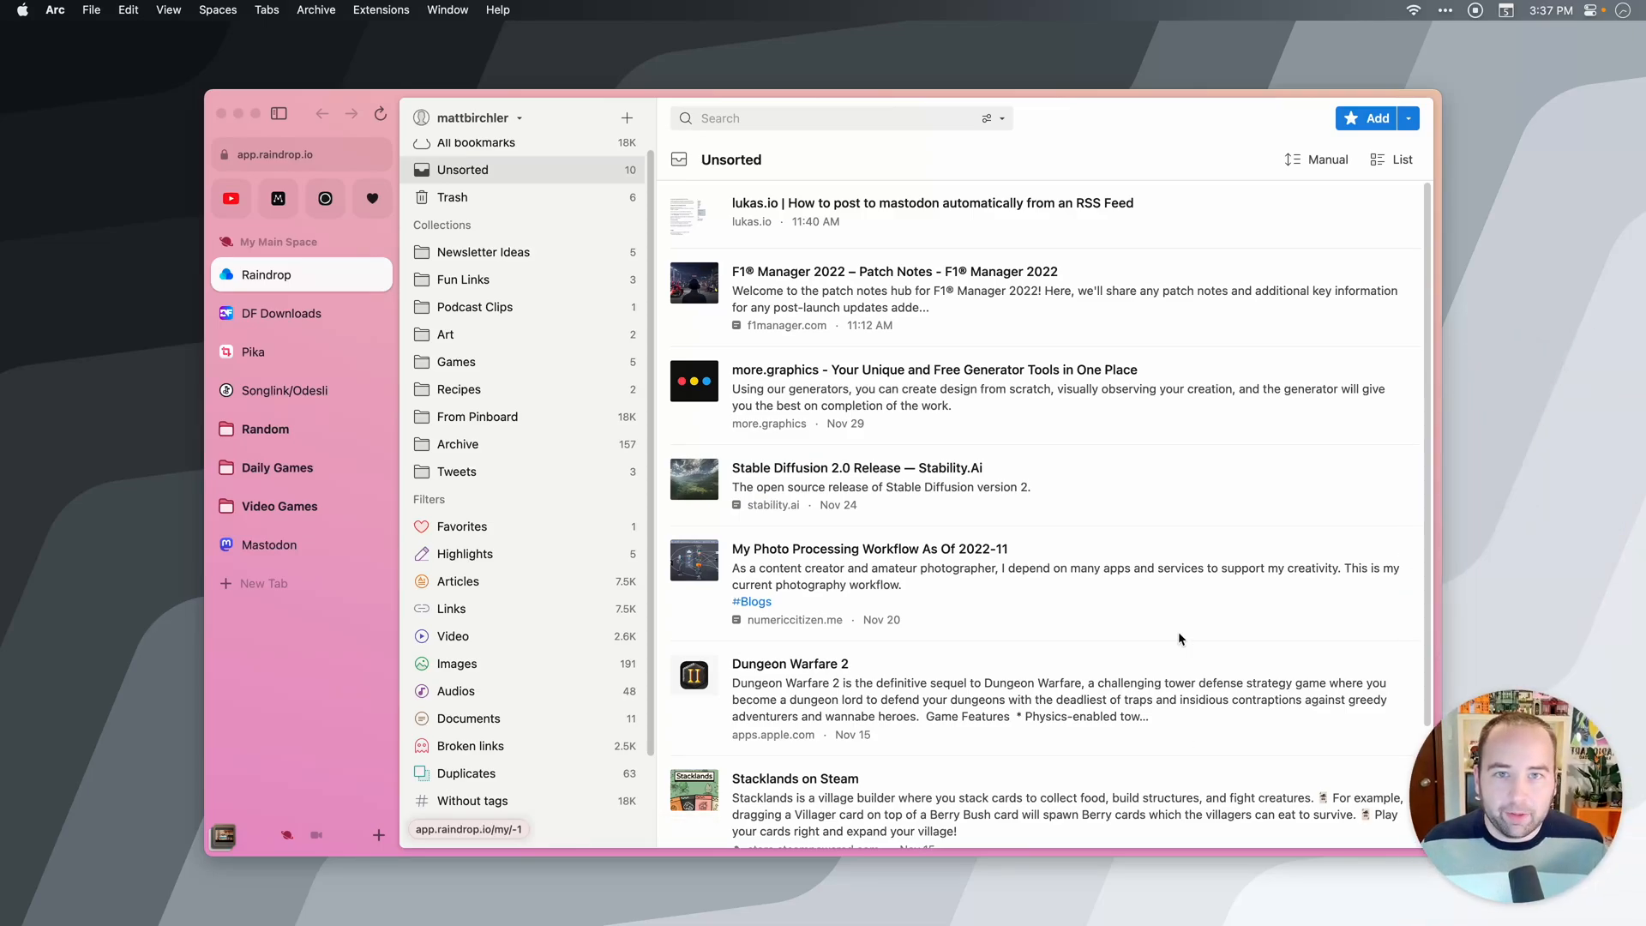
mouse_move(802, 575)
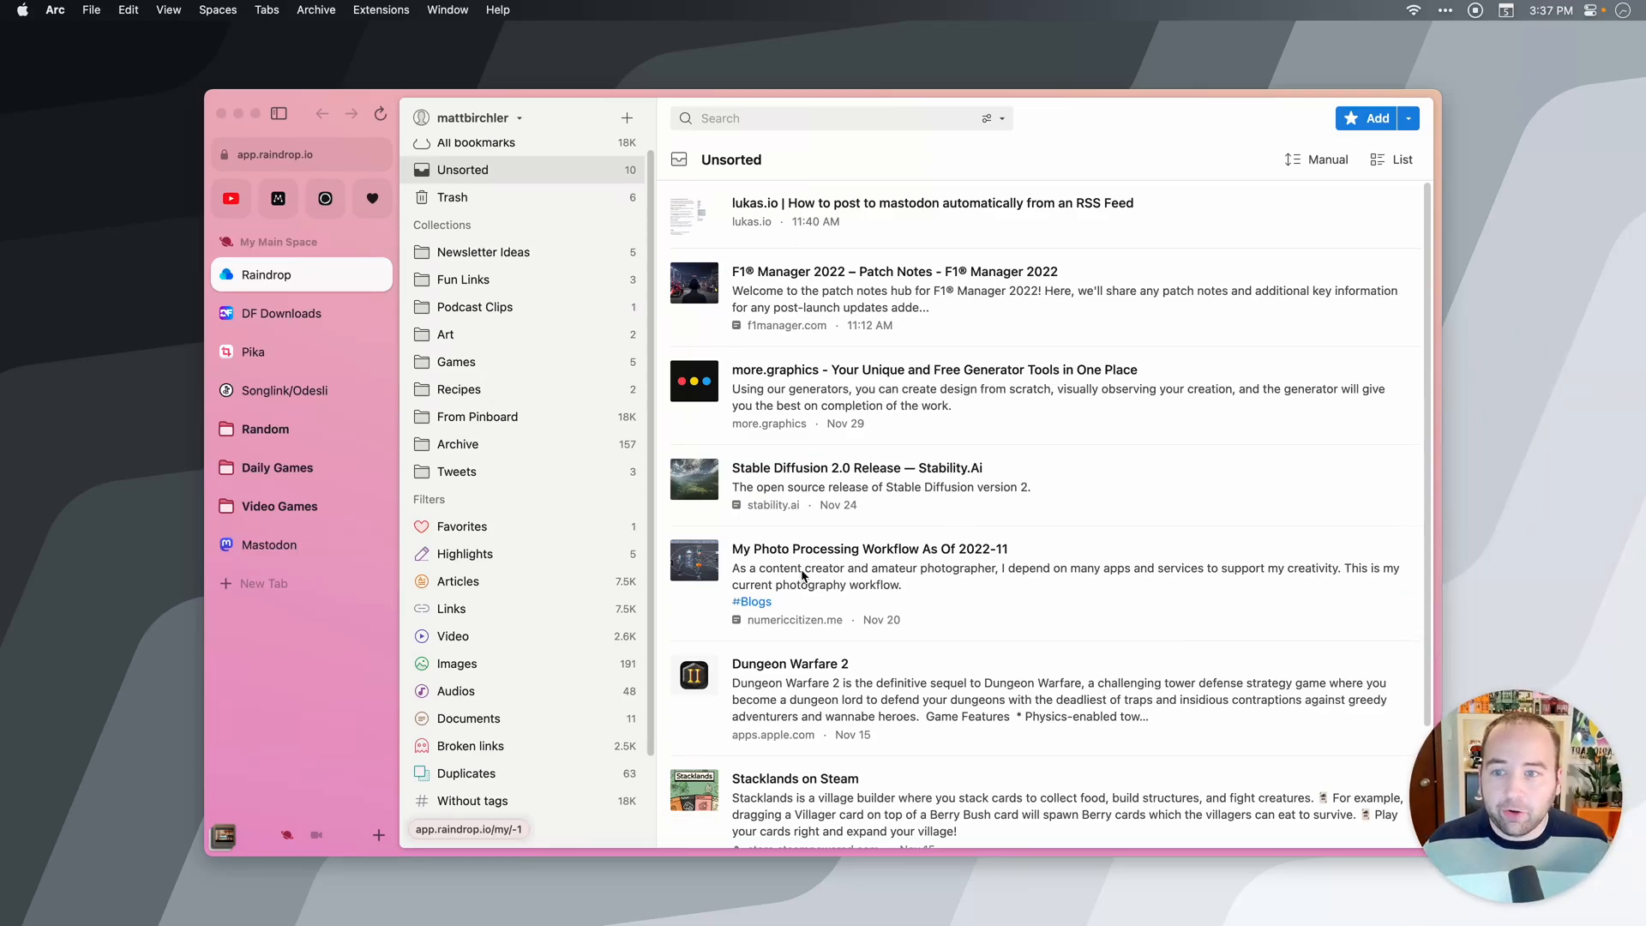
mouse_move(693, 693)
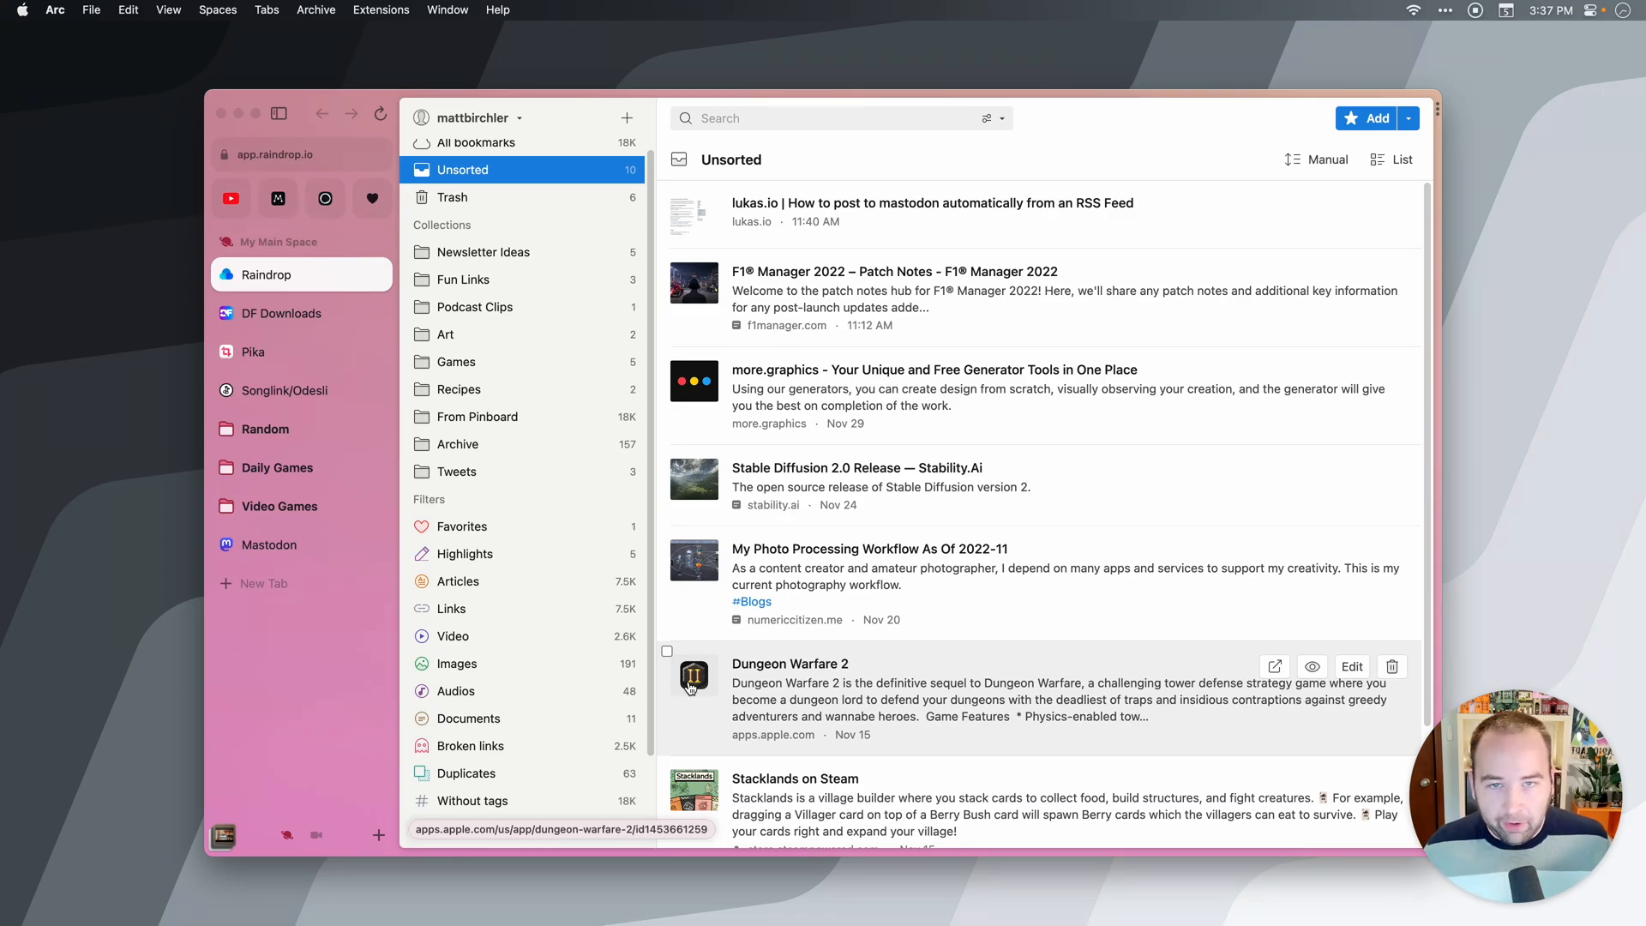
mouse_move(281, 676)
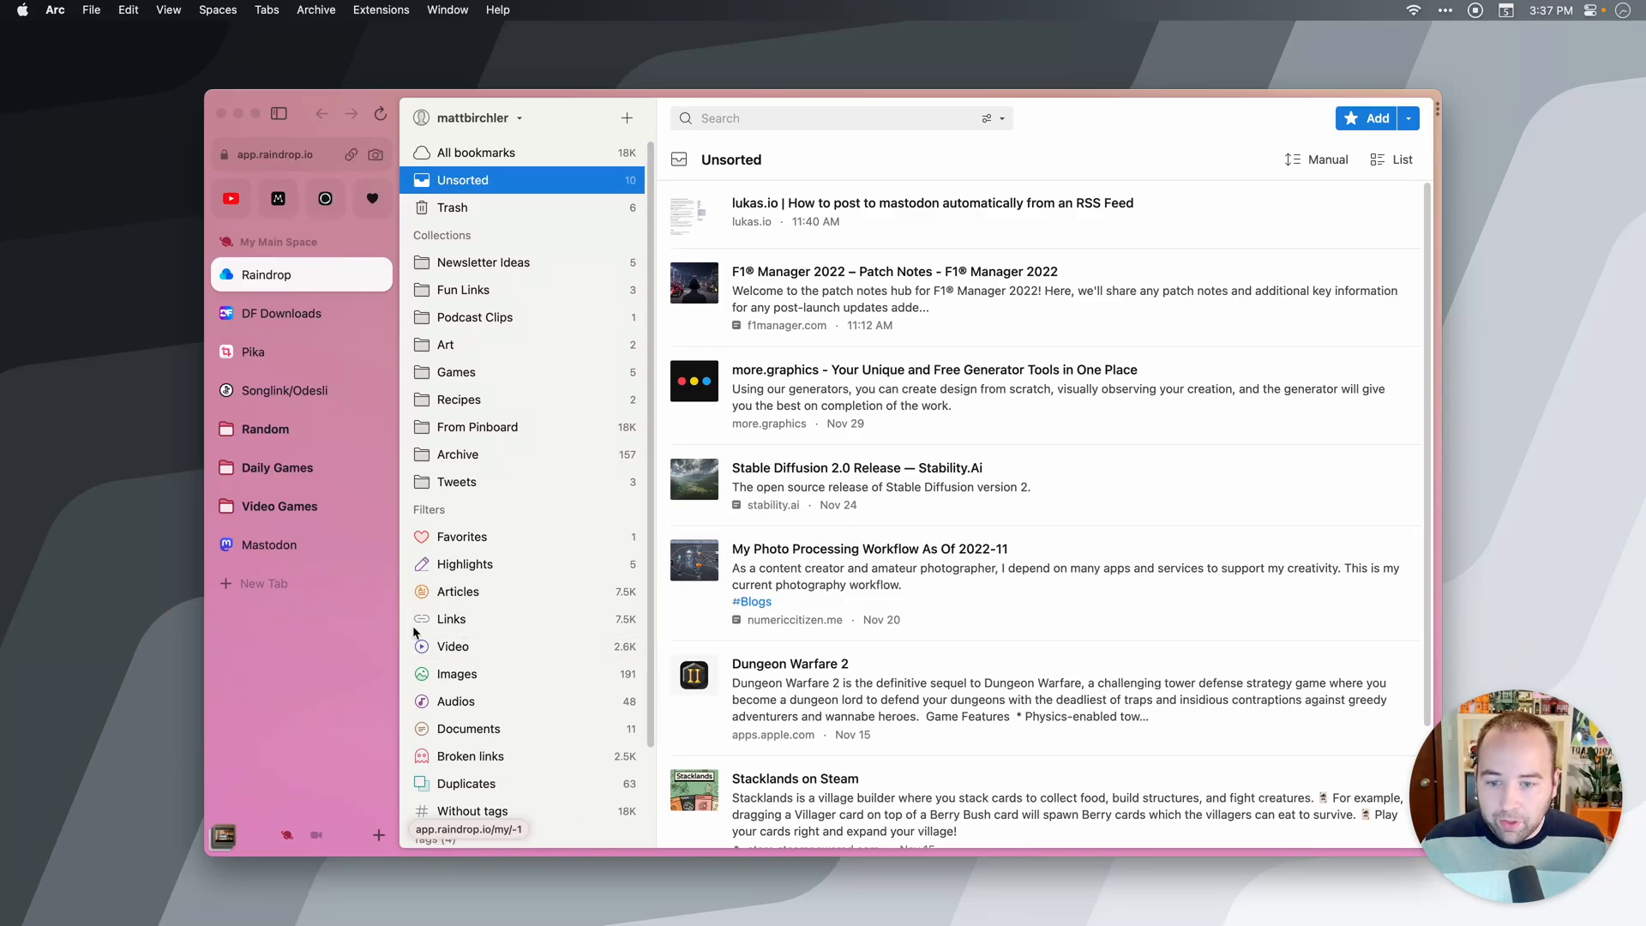
mouse_move(618, 473)
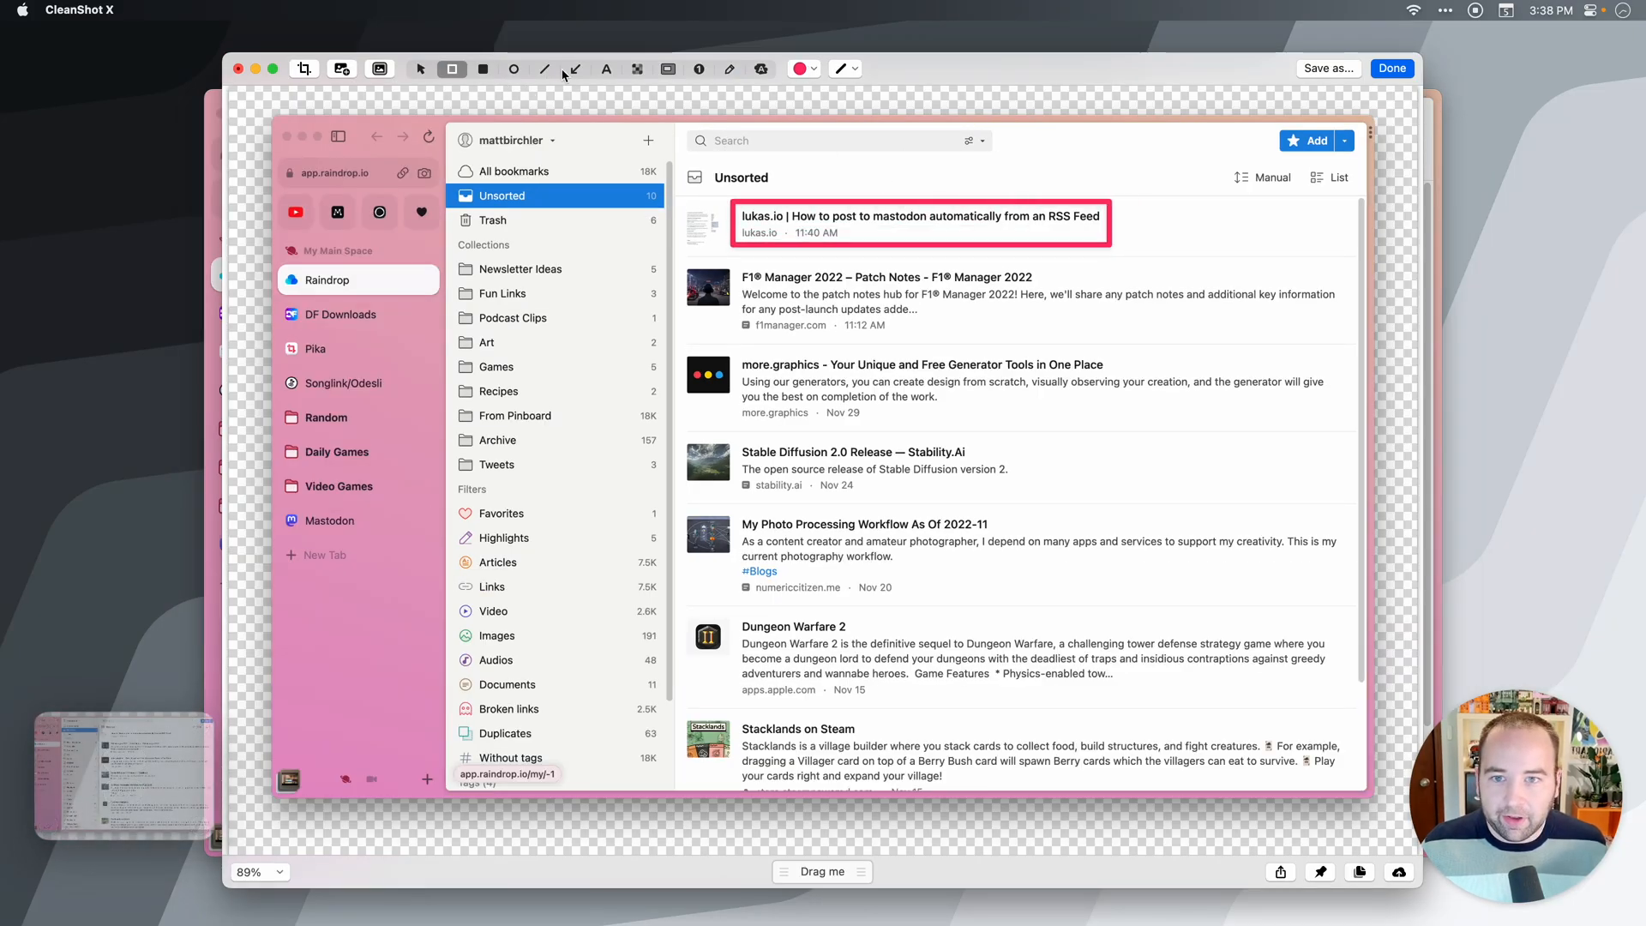
Step: Draw a red arrow pointing left at the boxed lukas.io bookmark
click(575, 69)
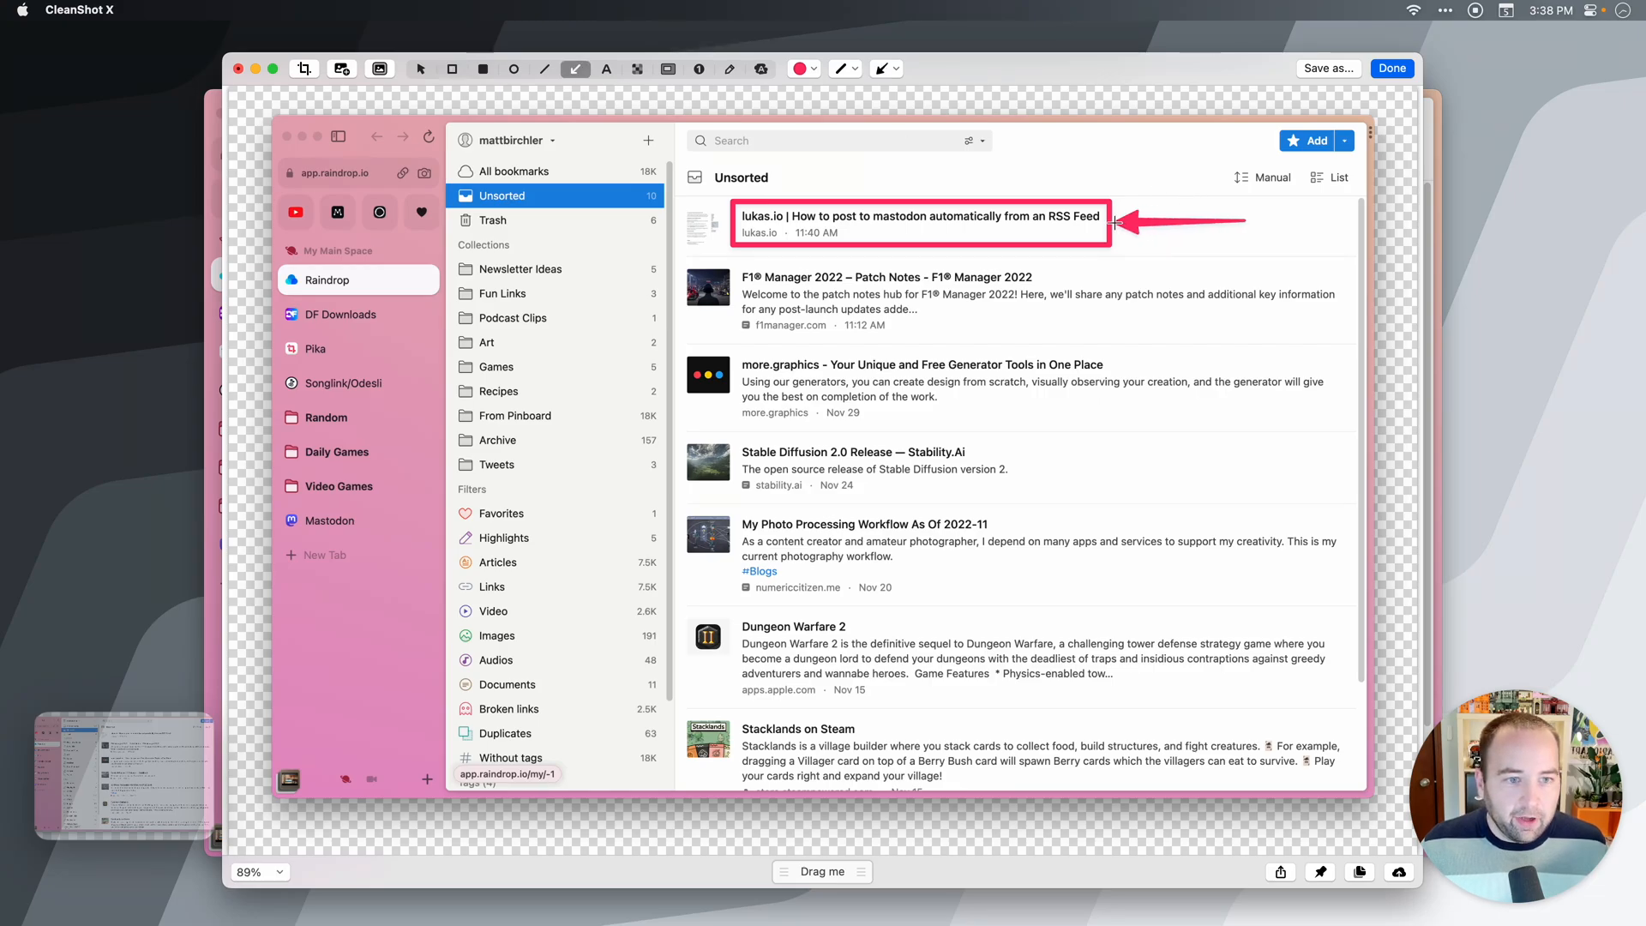
mouse_move(916, 318)
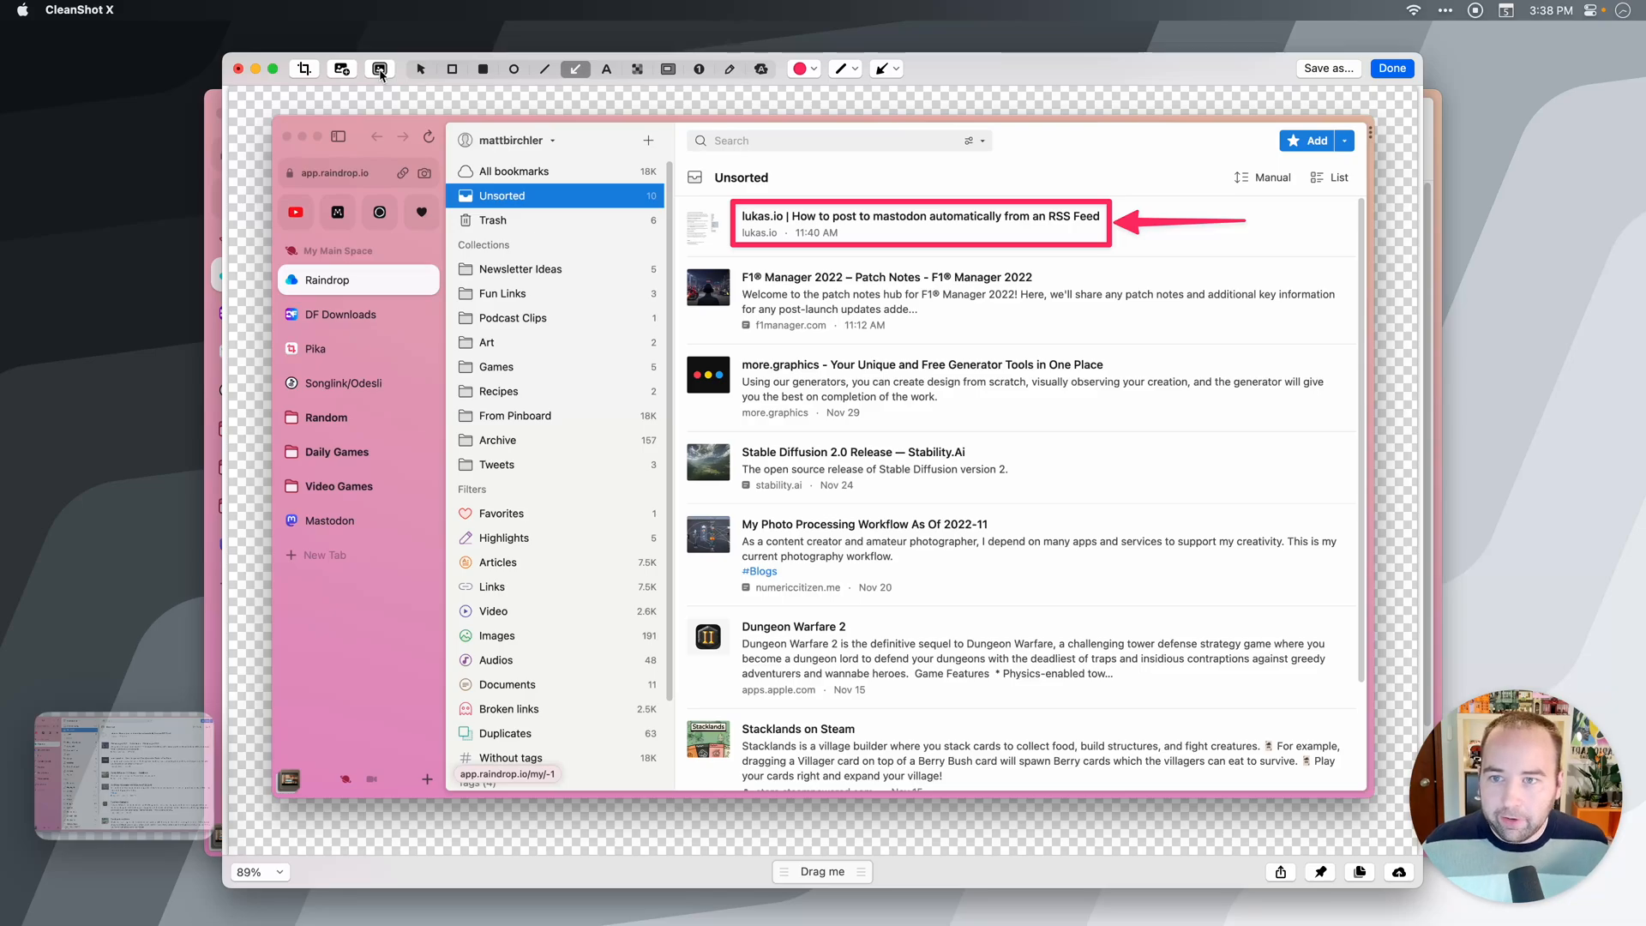
mouse_move(381, 69)
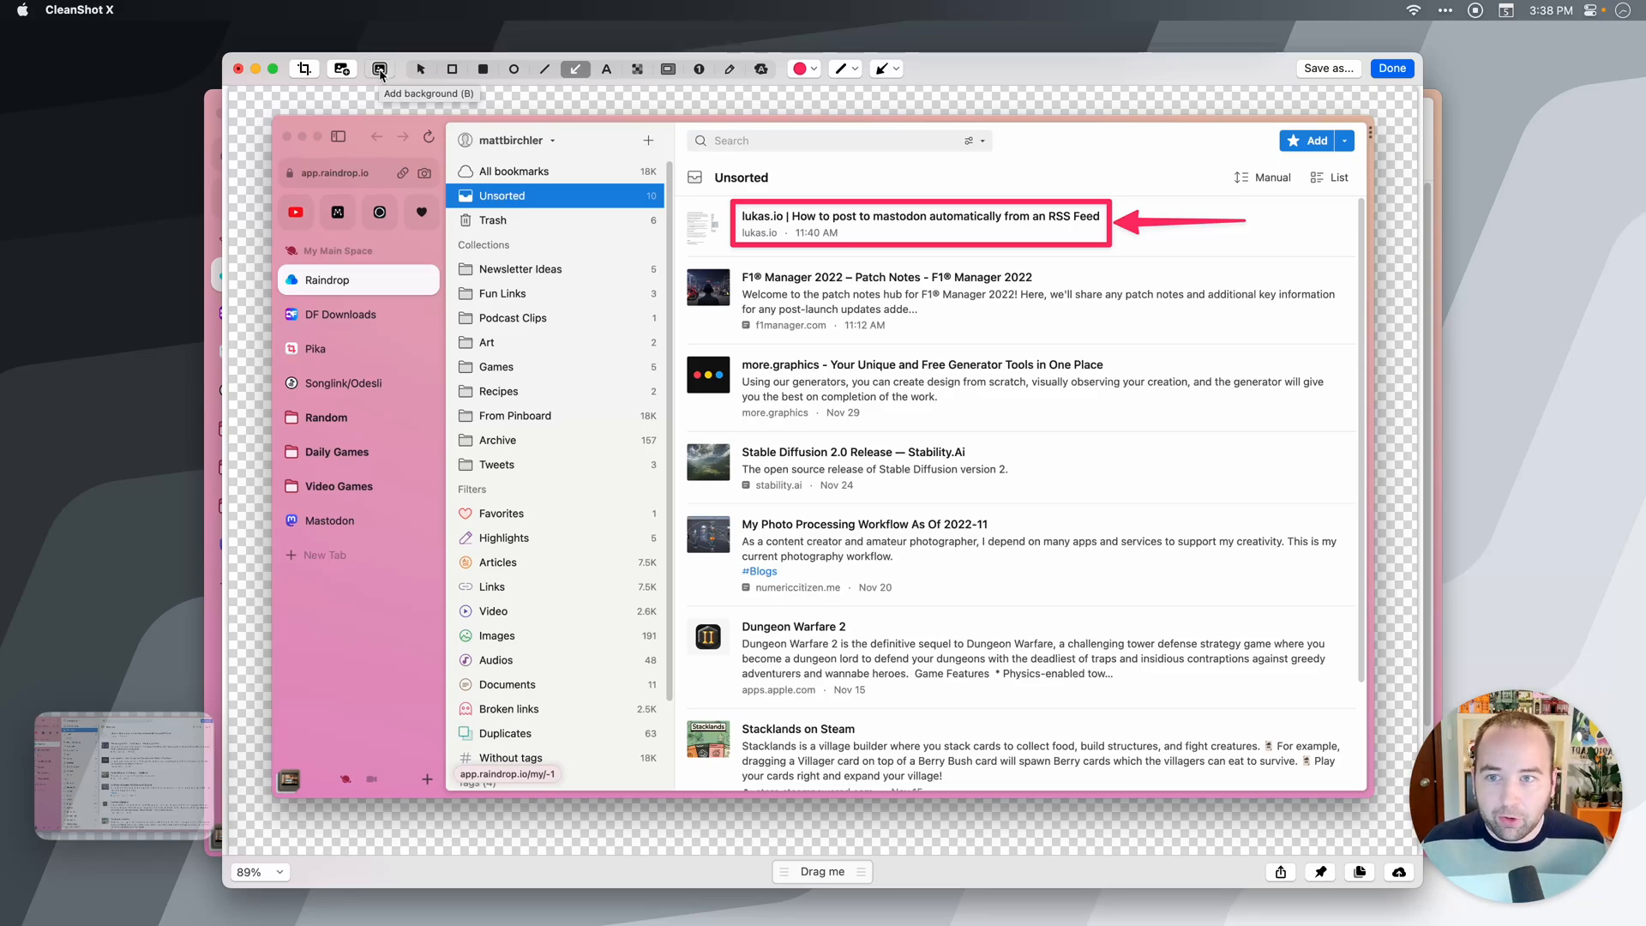
Step: Try gradient, wallpaper and blurred backgrounds, then settle on a light blue plain colour
click(380, 68)
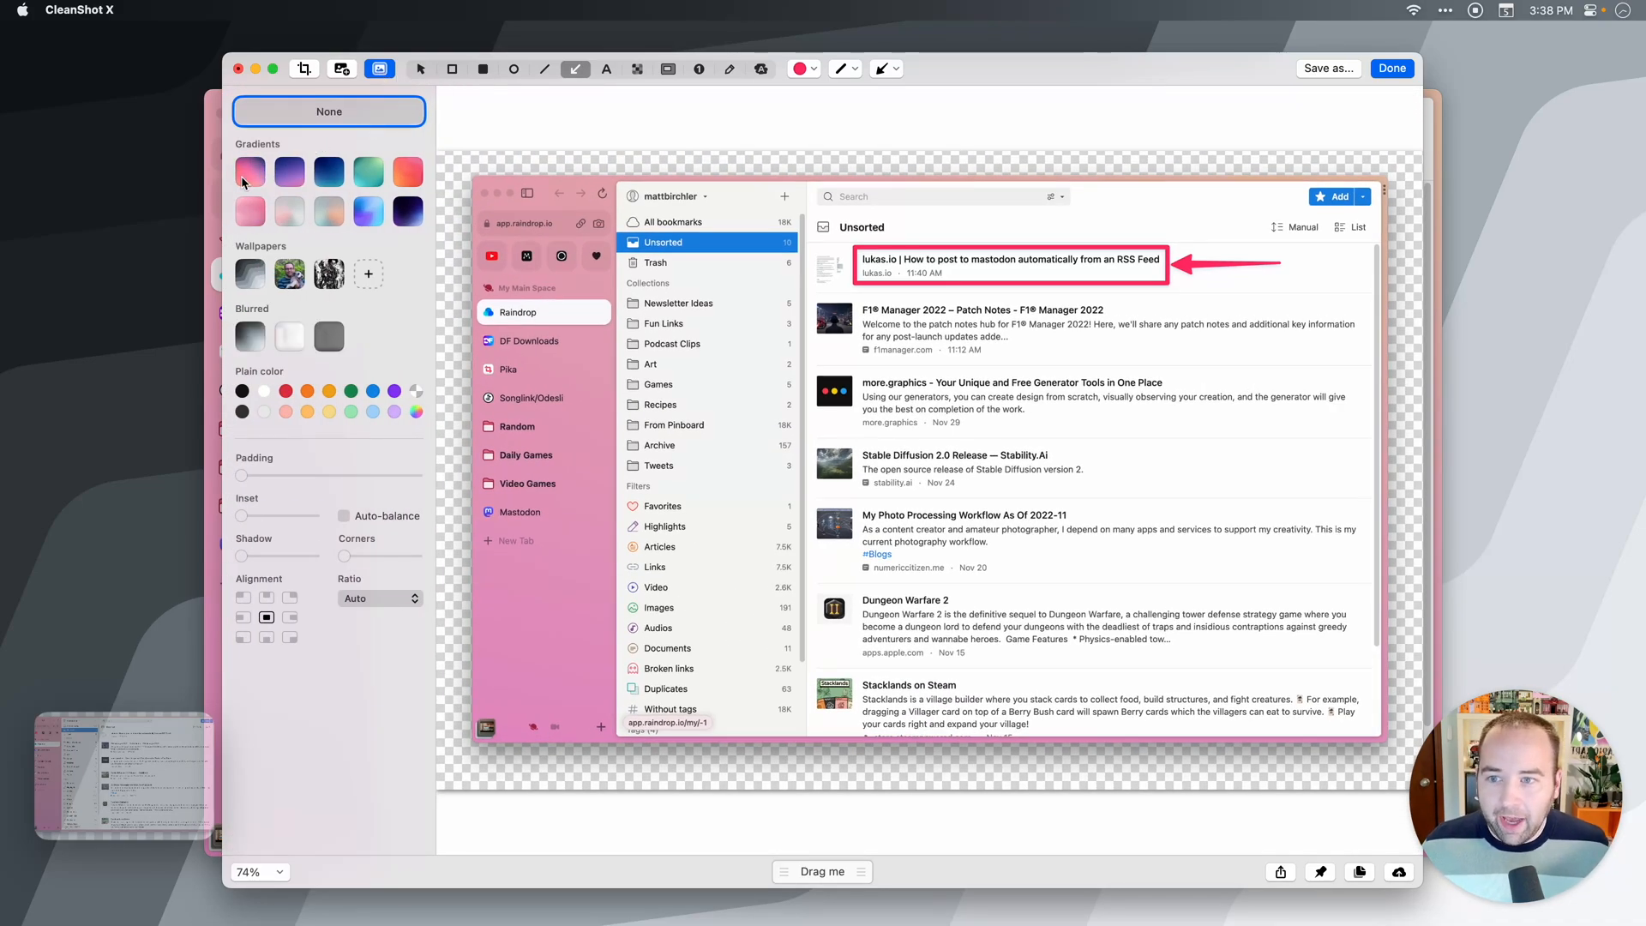
click(329, 172)
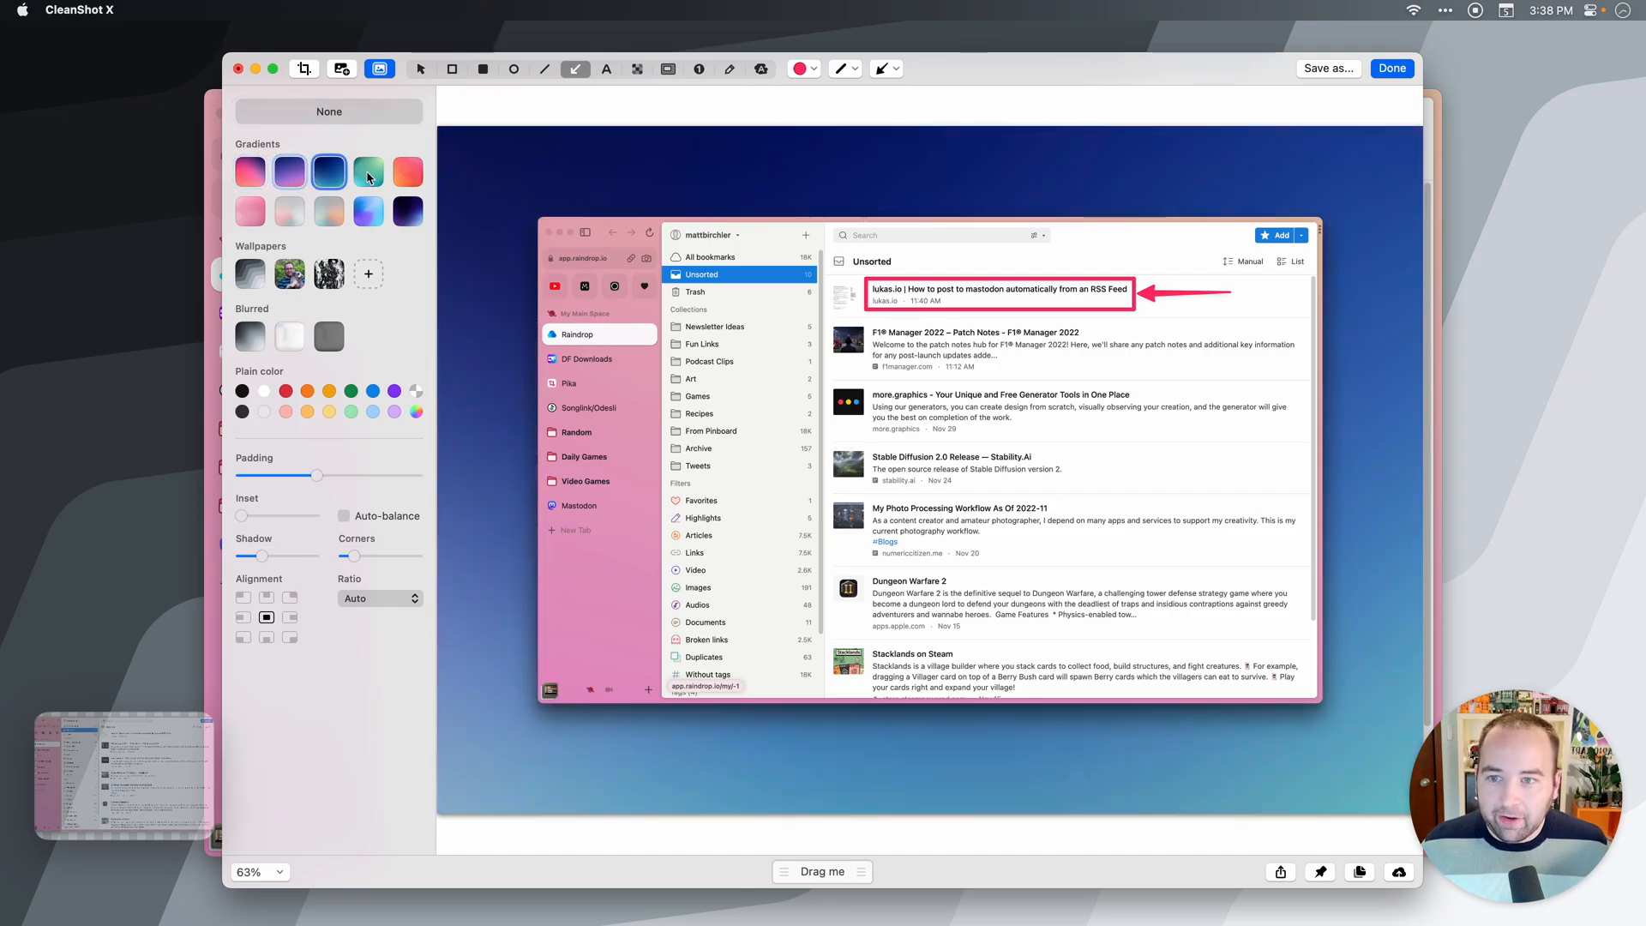
click(408, 211)
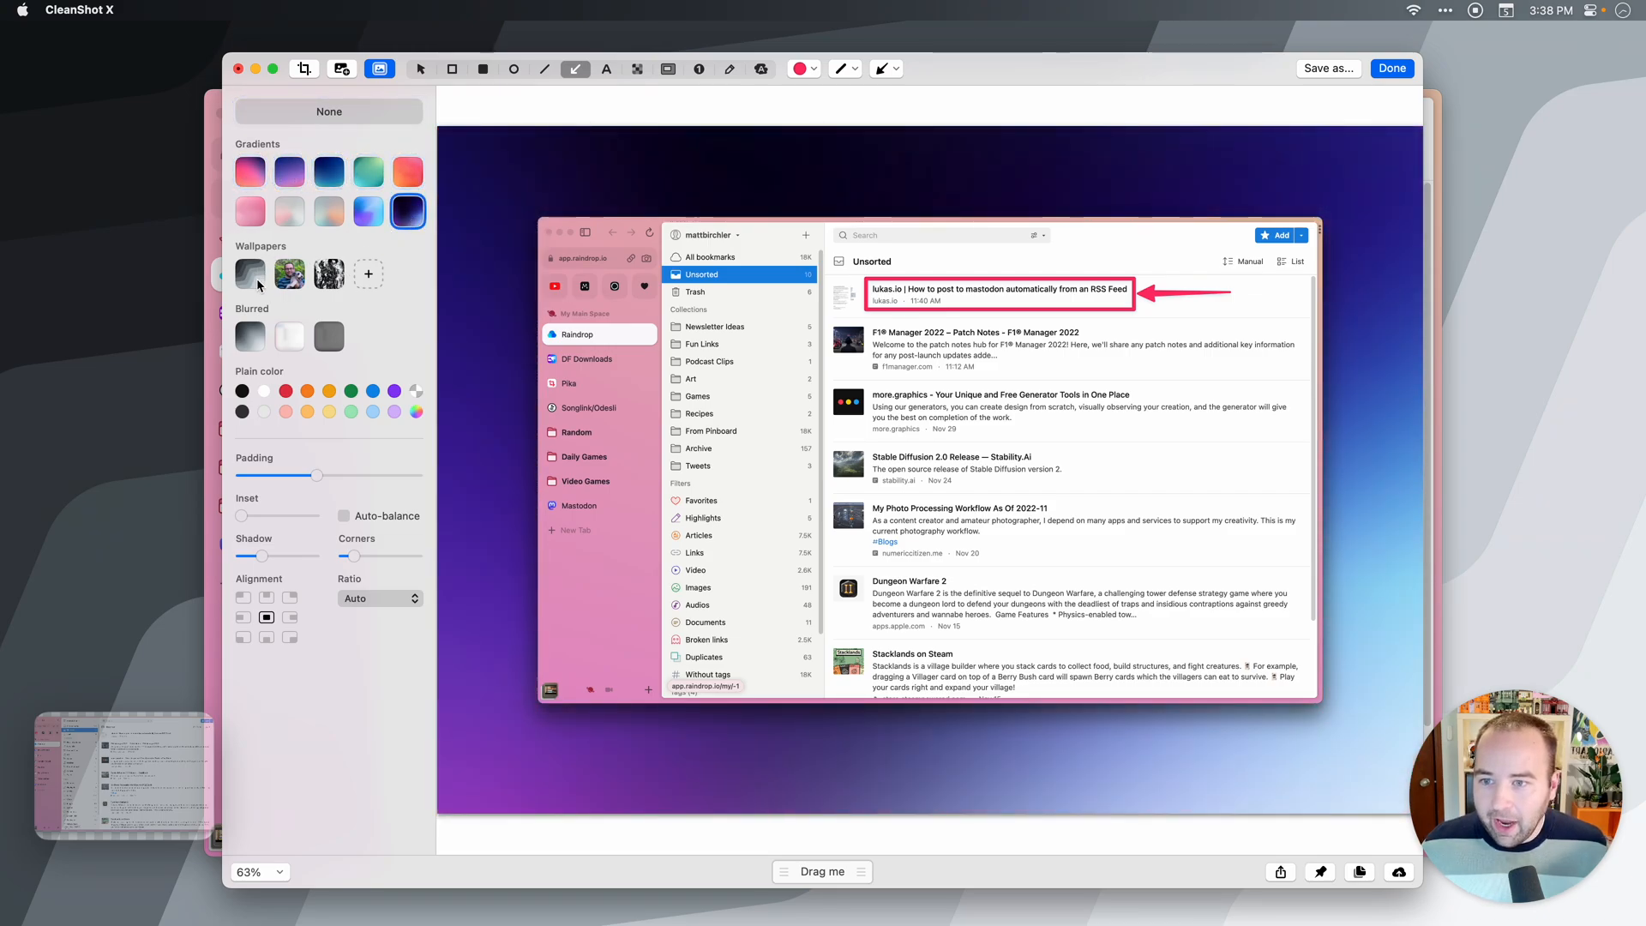
click(250, 275)
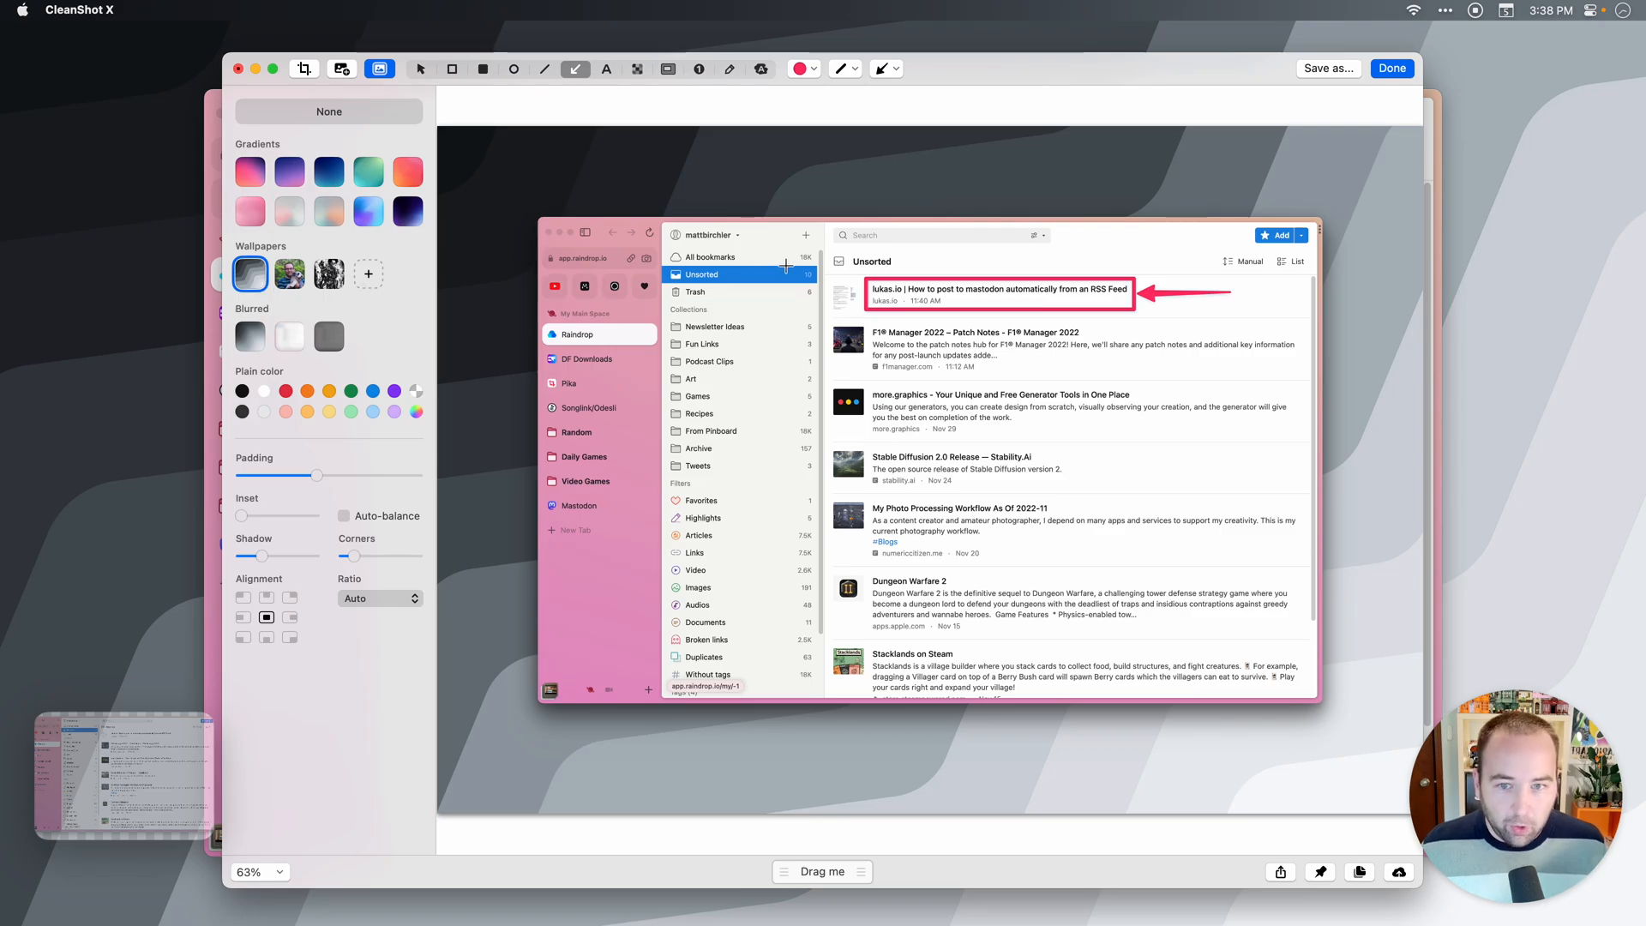
click(250, 336)
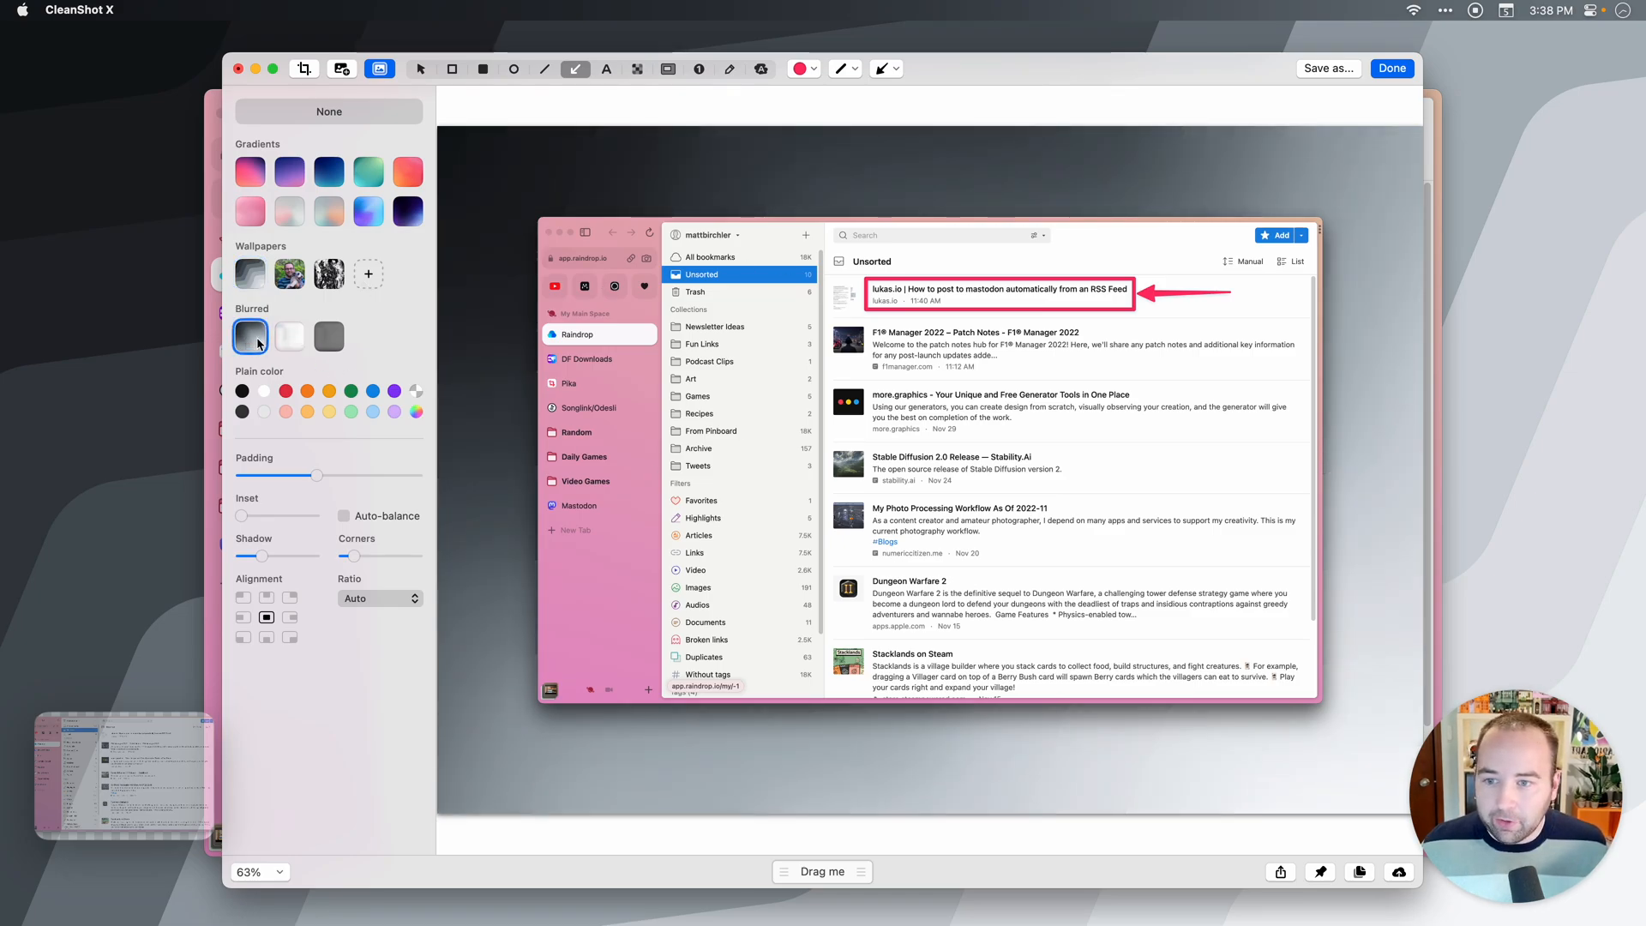
click(328, 337)
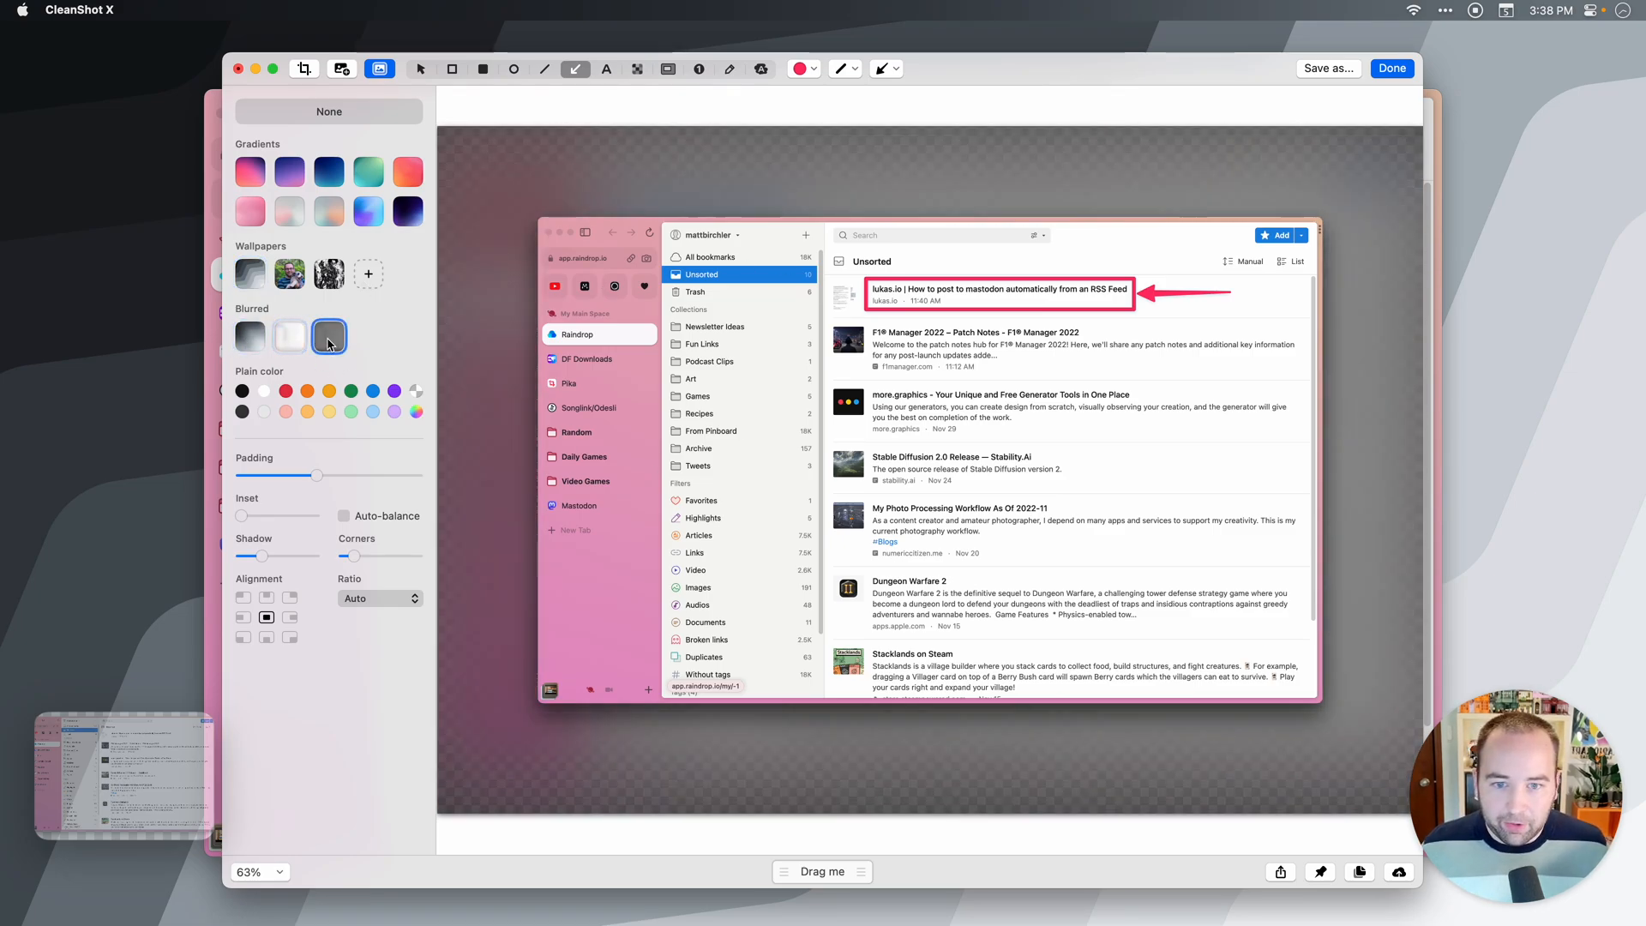
click(395, 410)
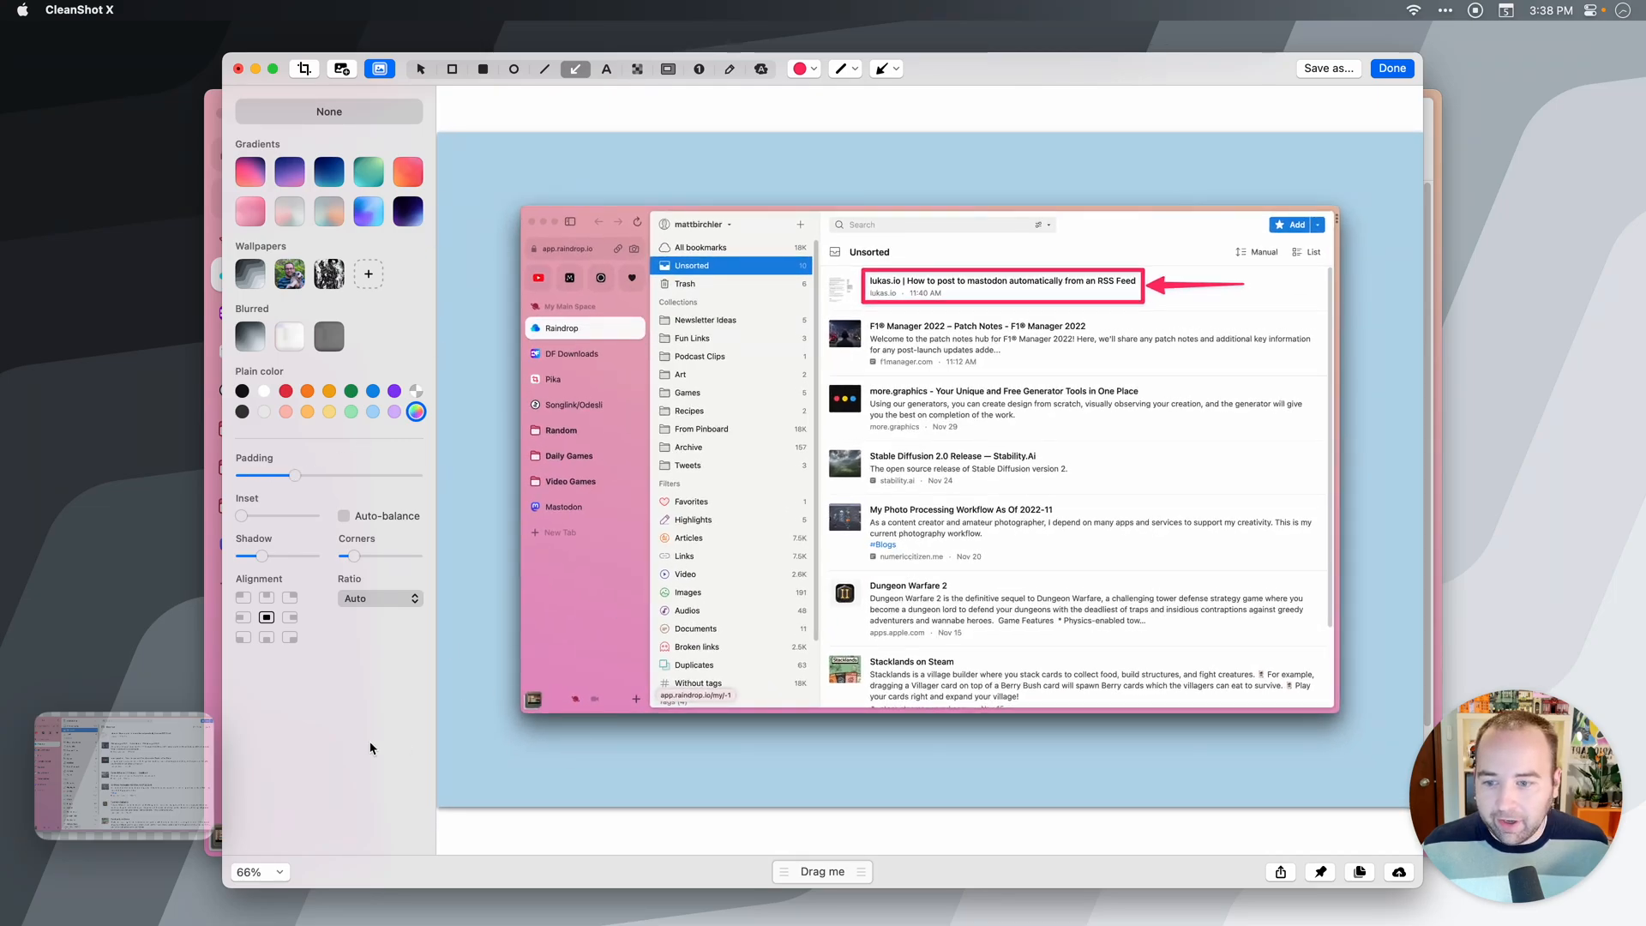
mouse_move(197, 567)
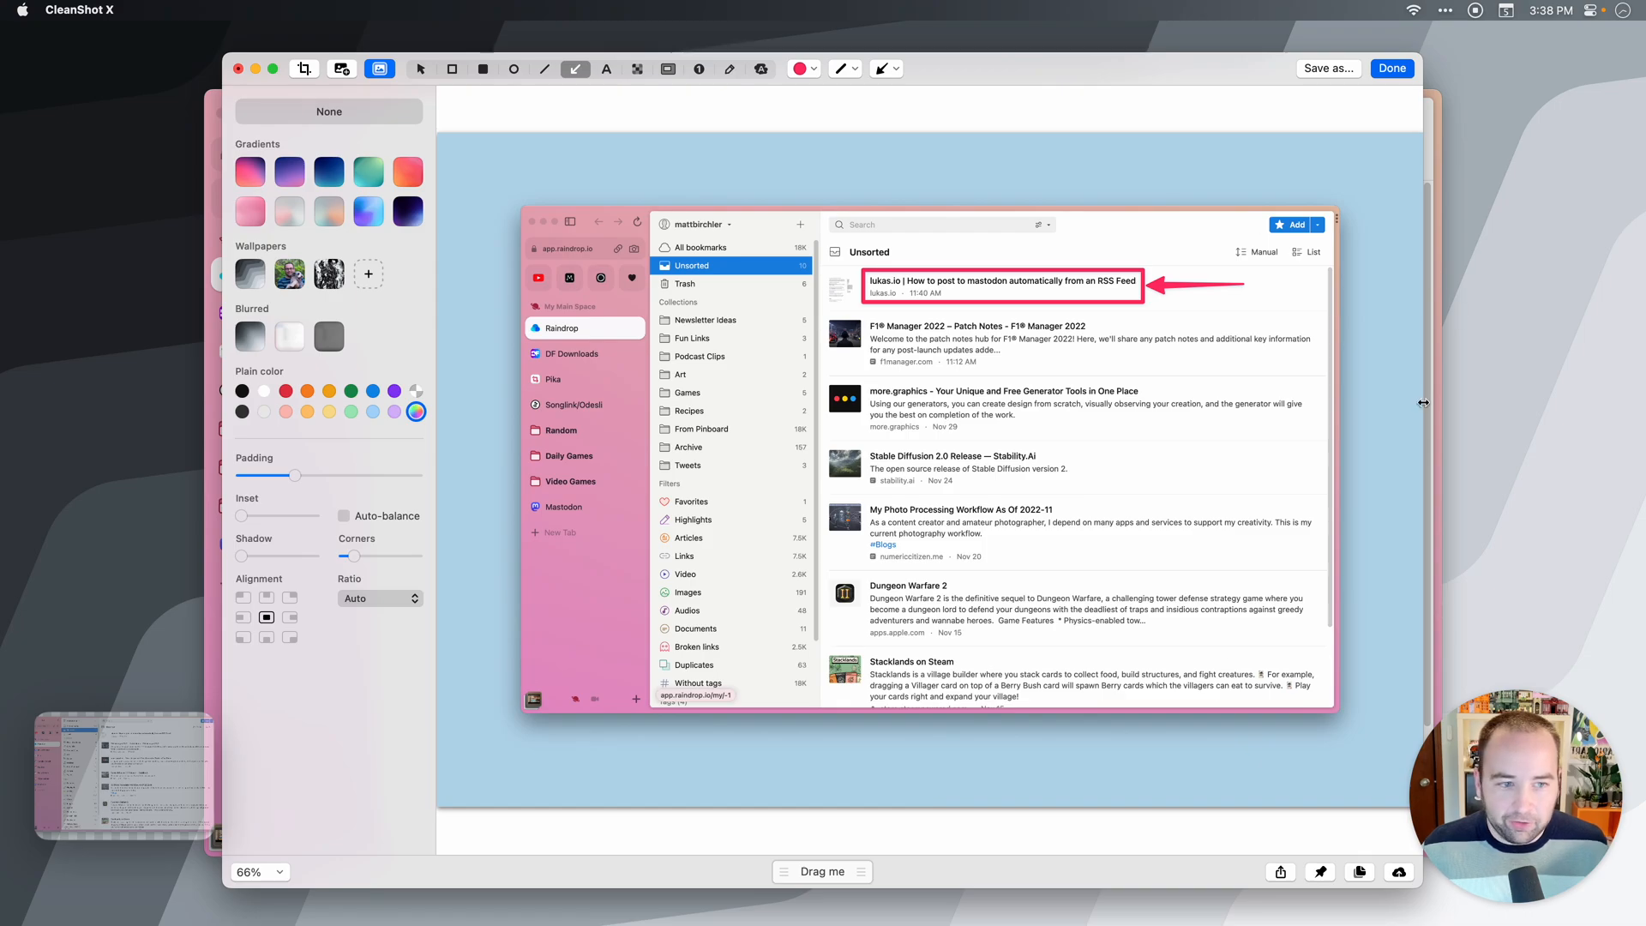
mouse_move(345, 553)
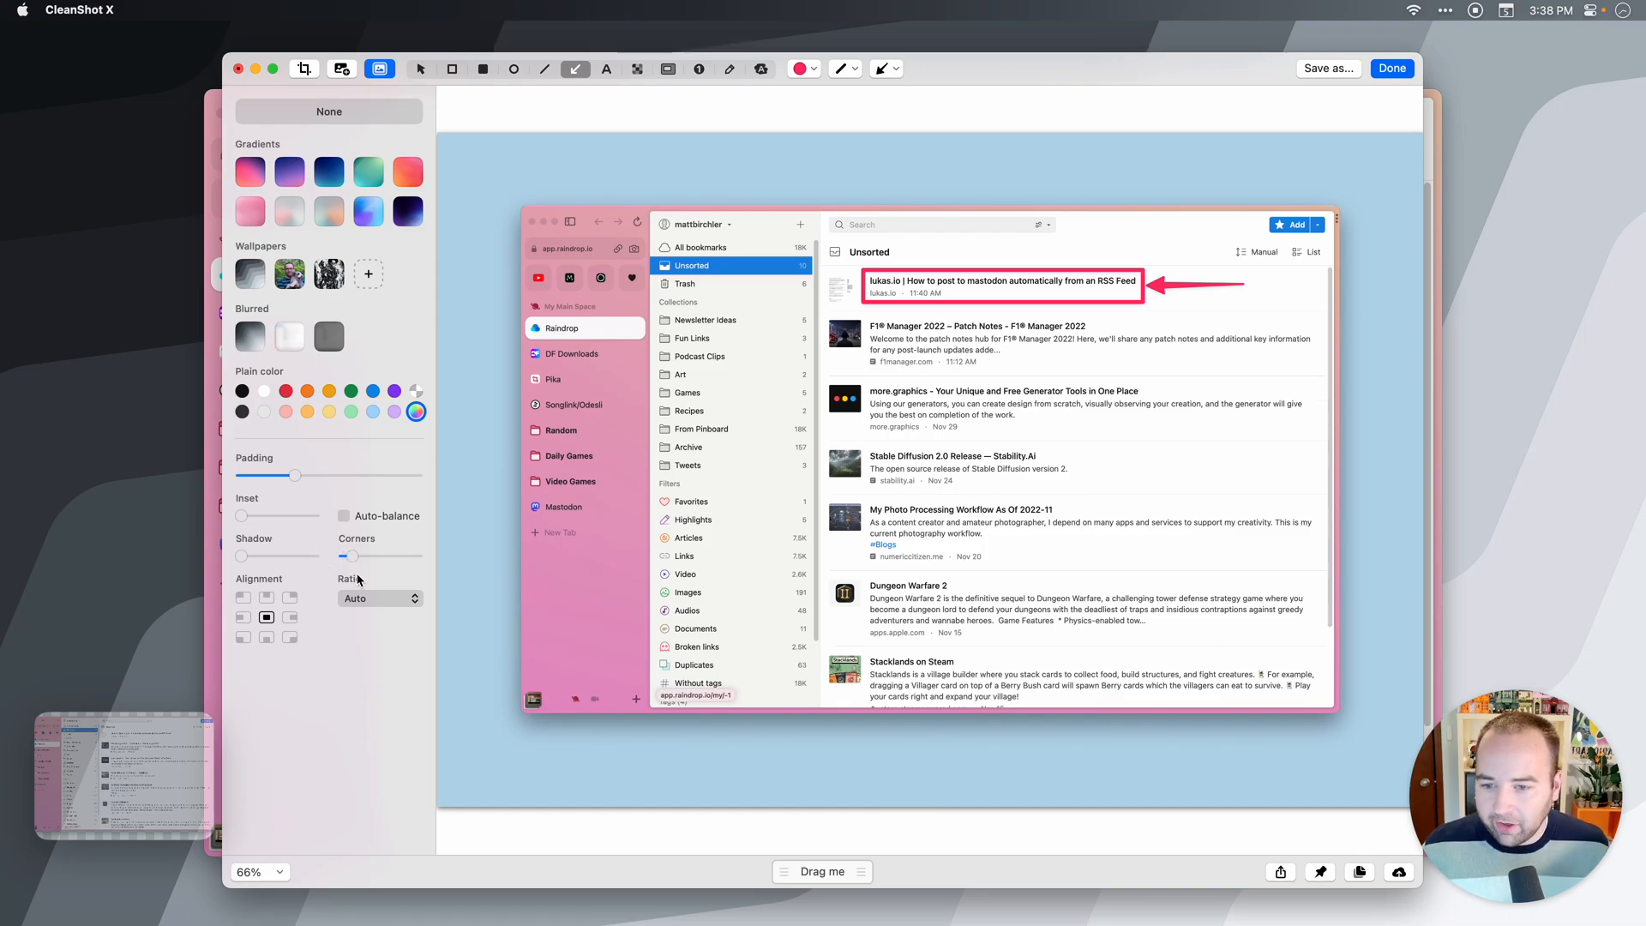
mouse_move(395, 600)
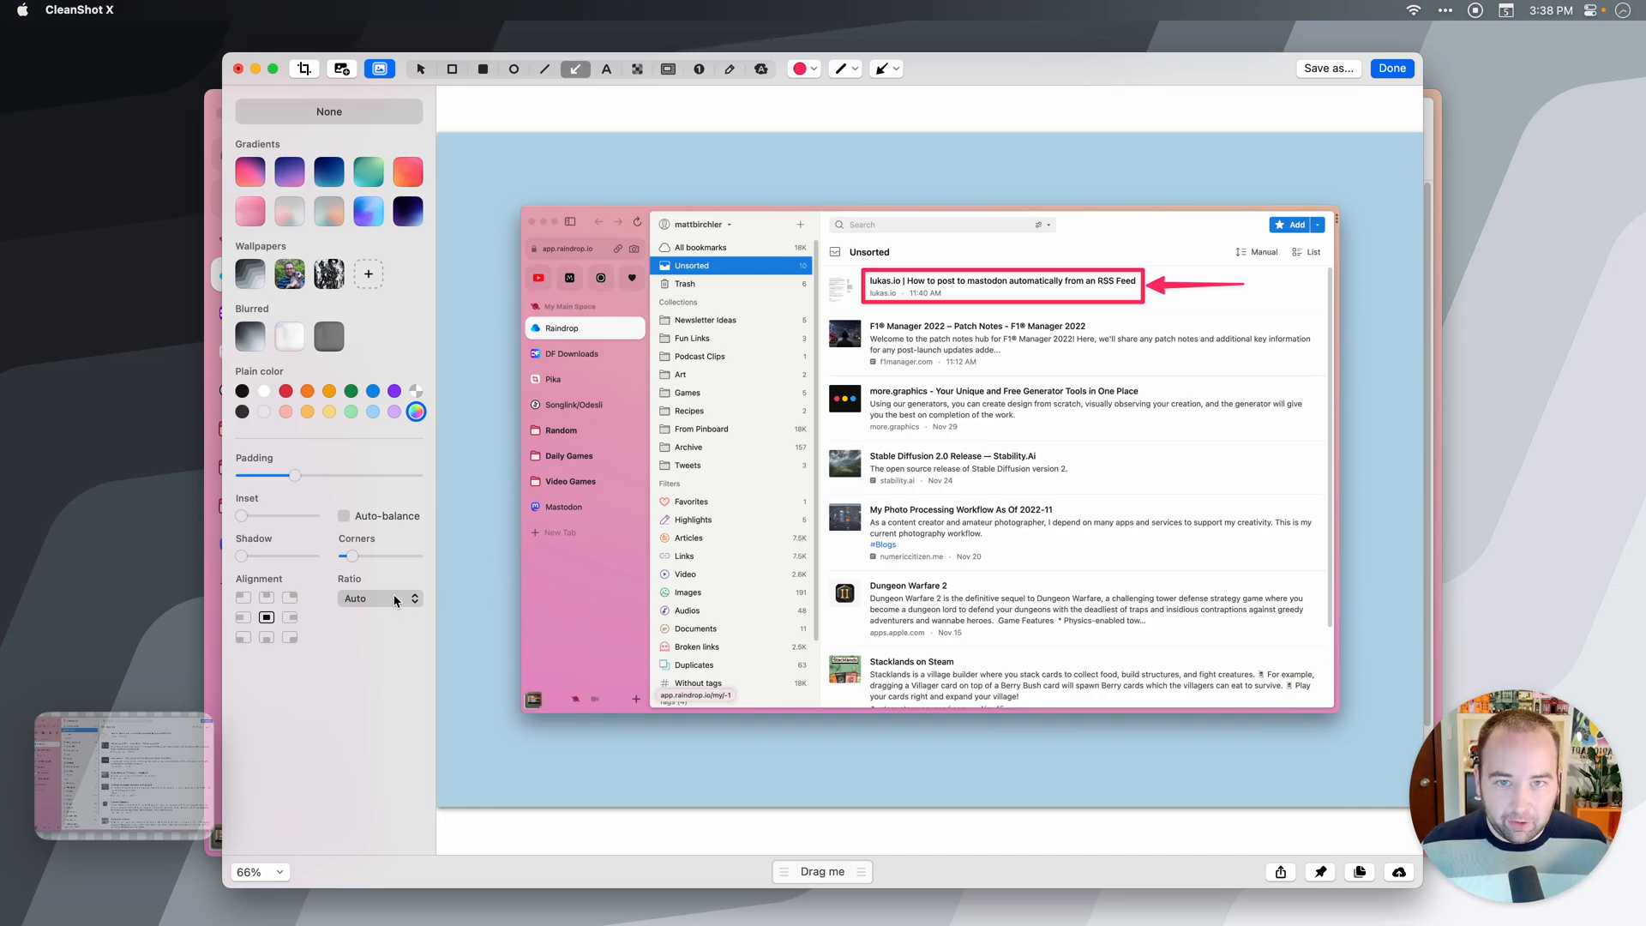
Step: Round the corners slightly and frame the image in a 16:9 ratio
click(378, 596)
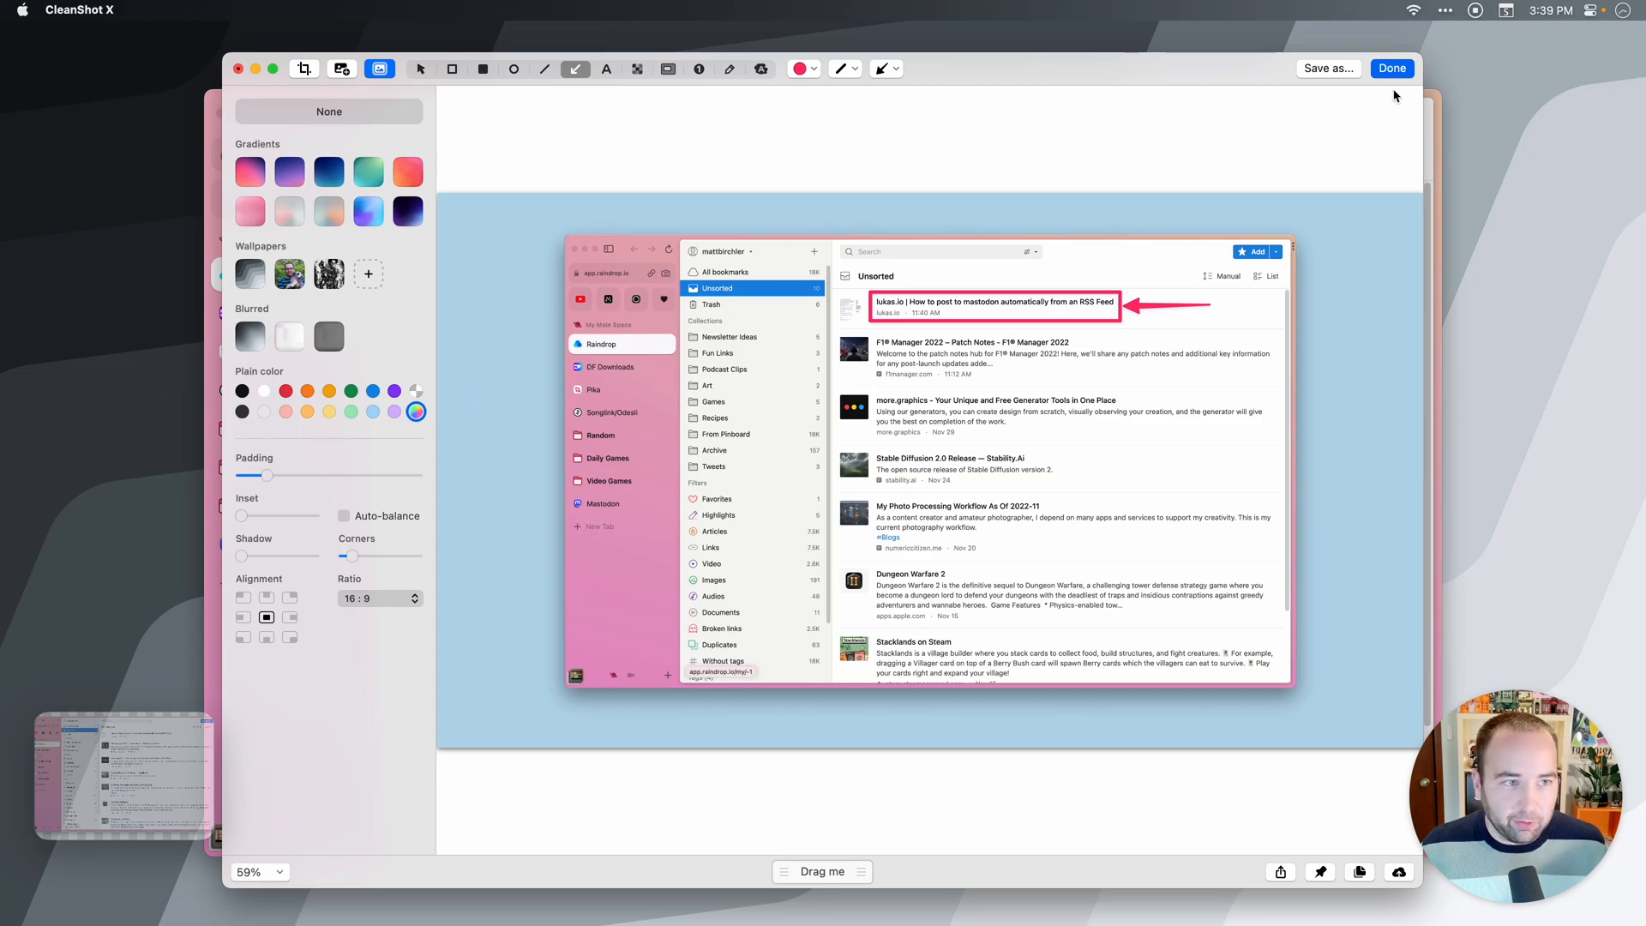
Step: Finish the annotated screenshot with Done, returning to the Raindrop.io Unsorted list
click(1393, 69)
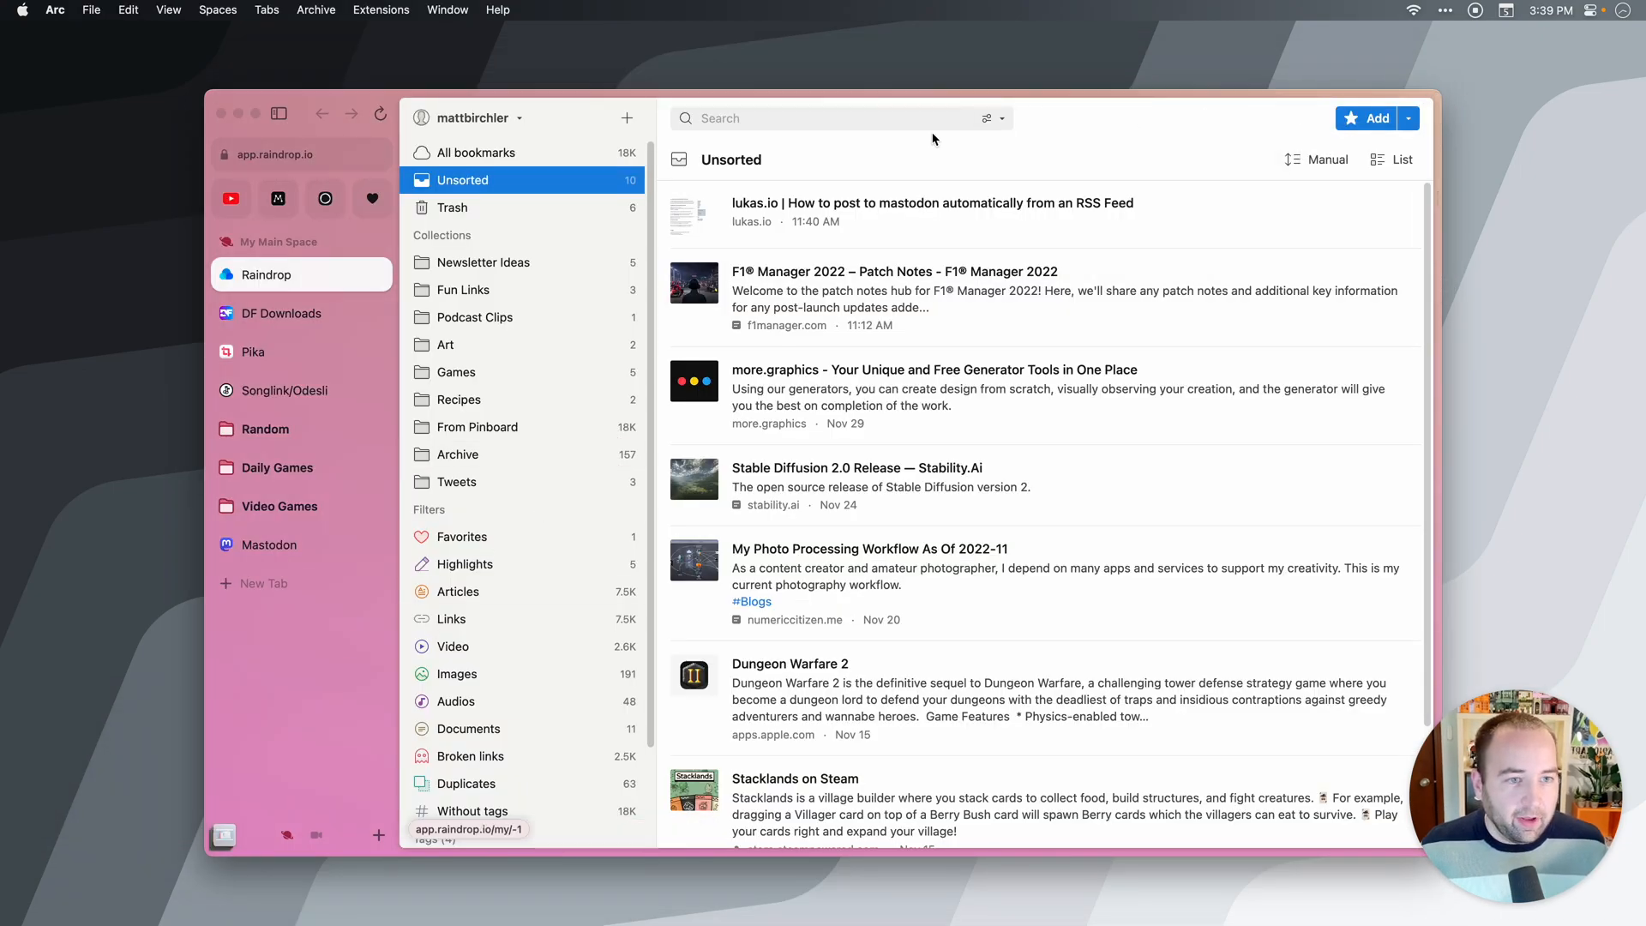
mouse_move(583, 203)
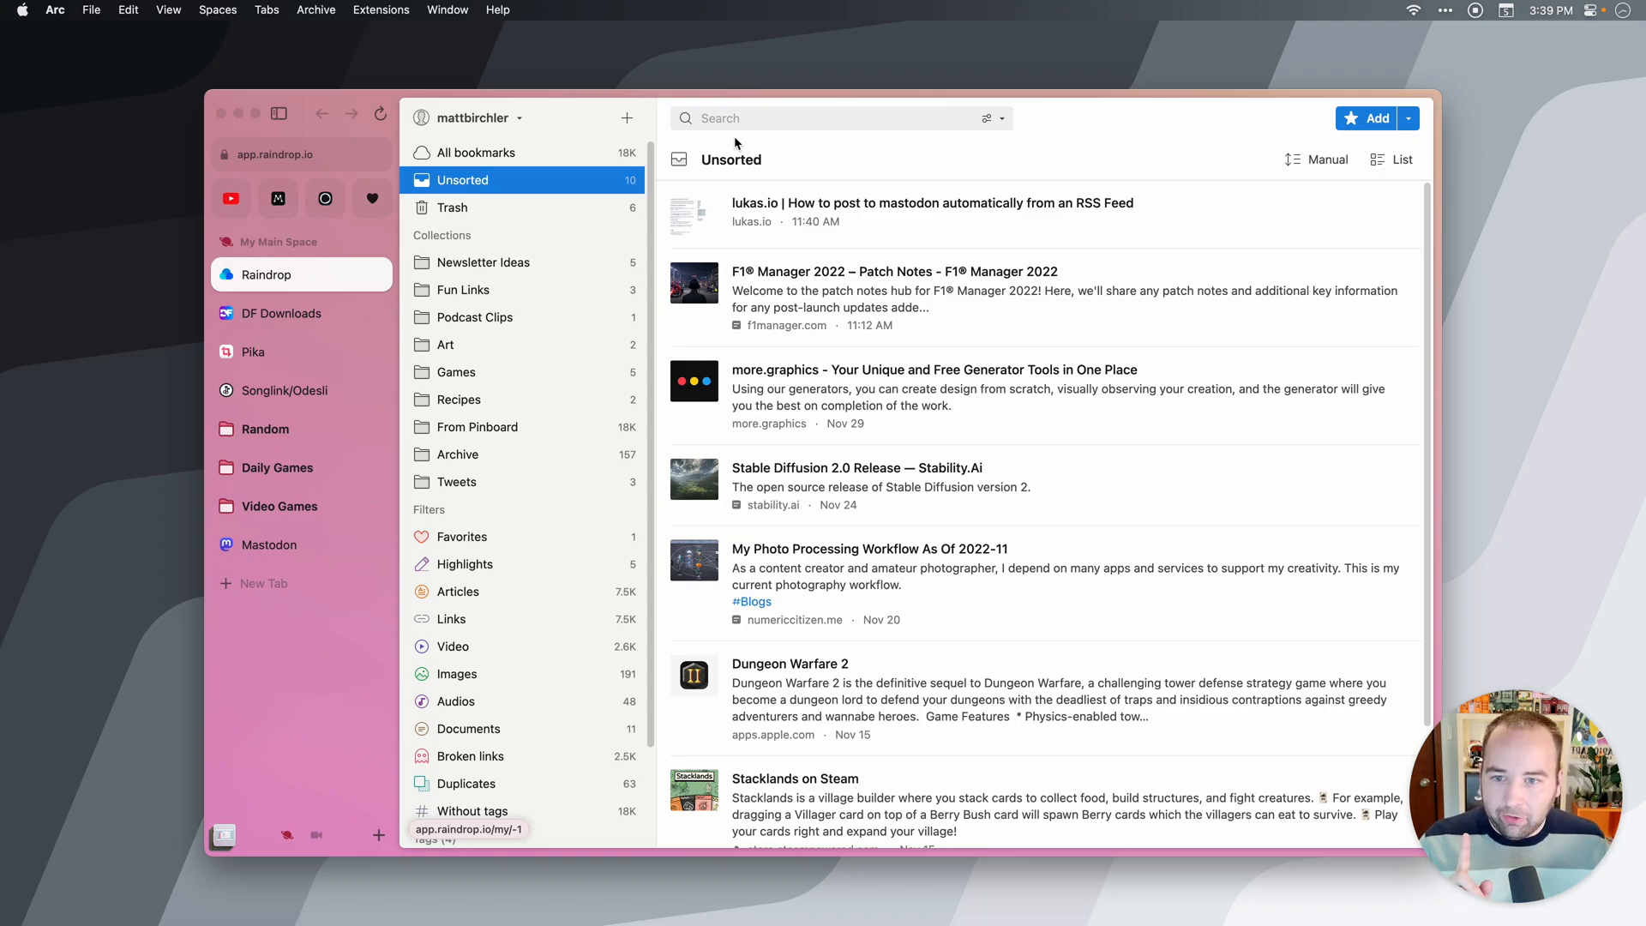
mouse_move(473, 318)
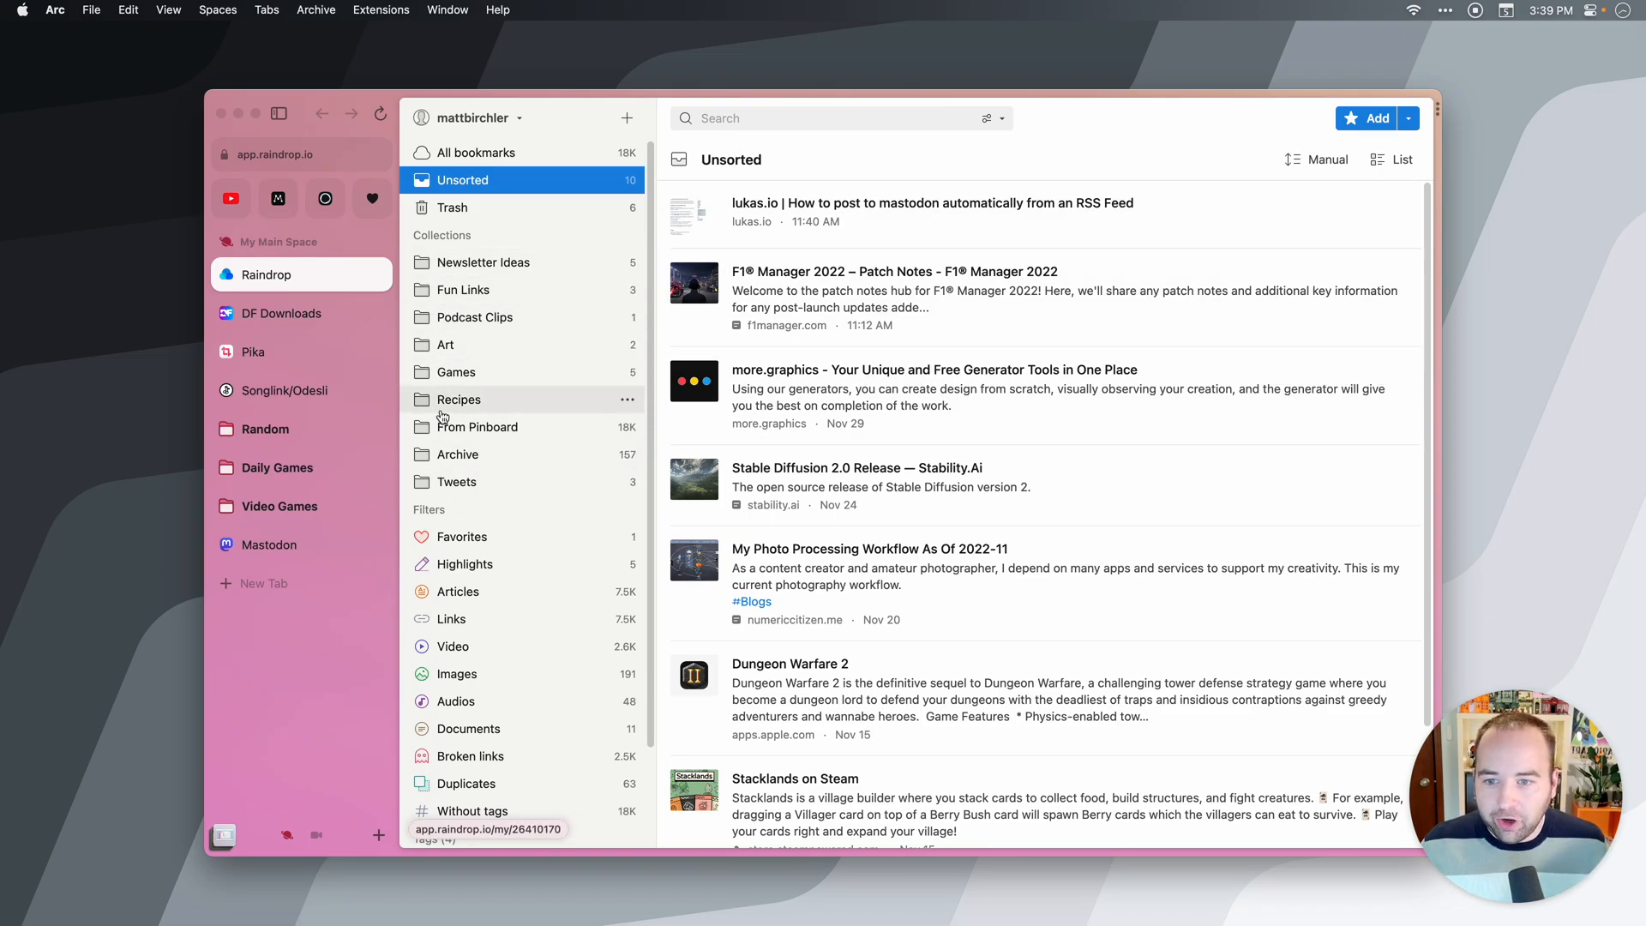
mouse_move(456, 482)
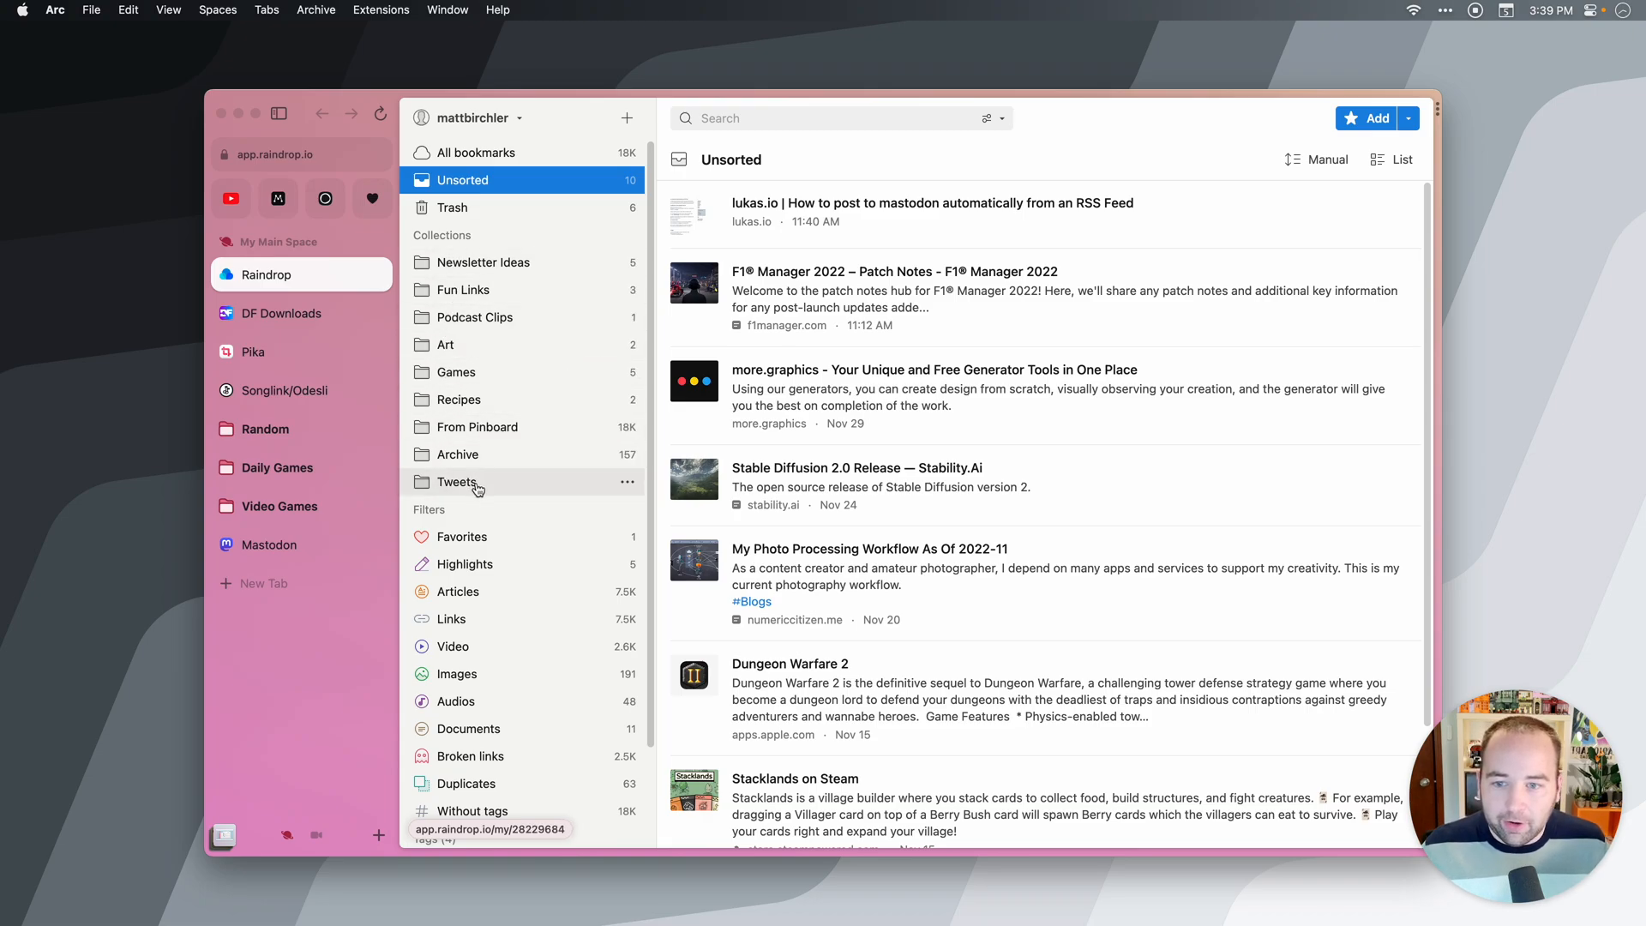
mouse_move(801, 221)
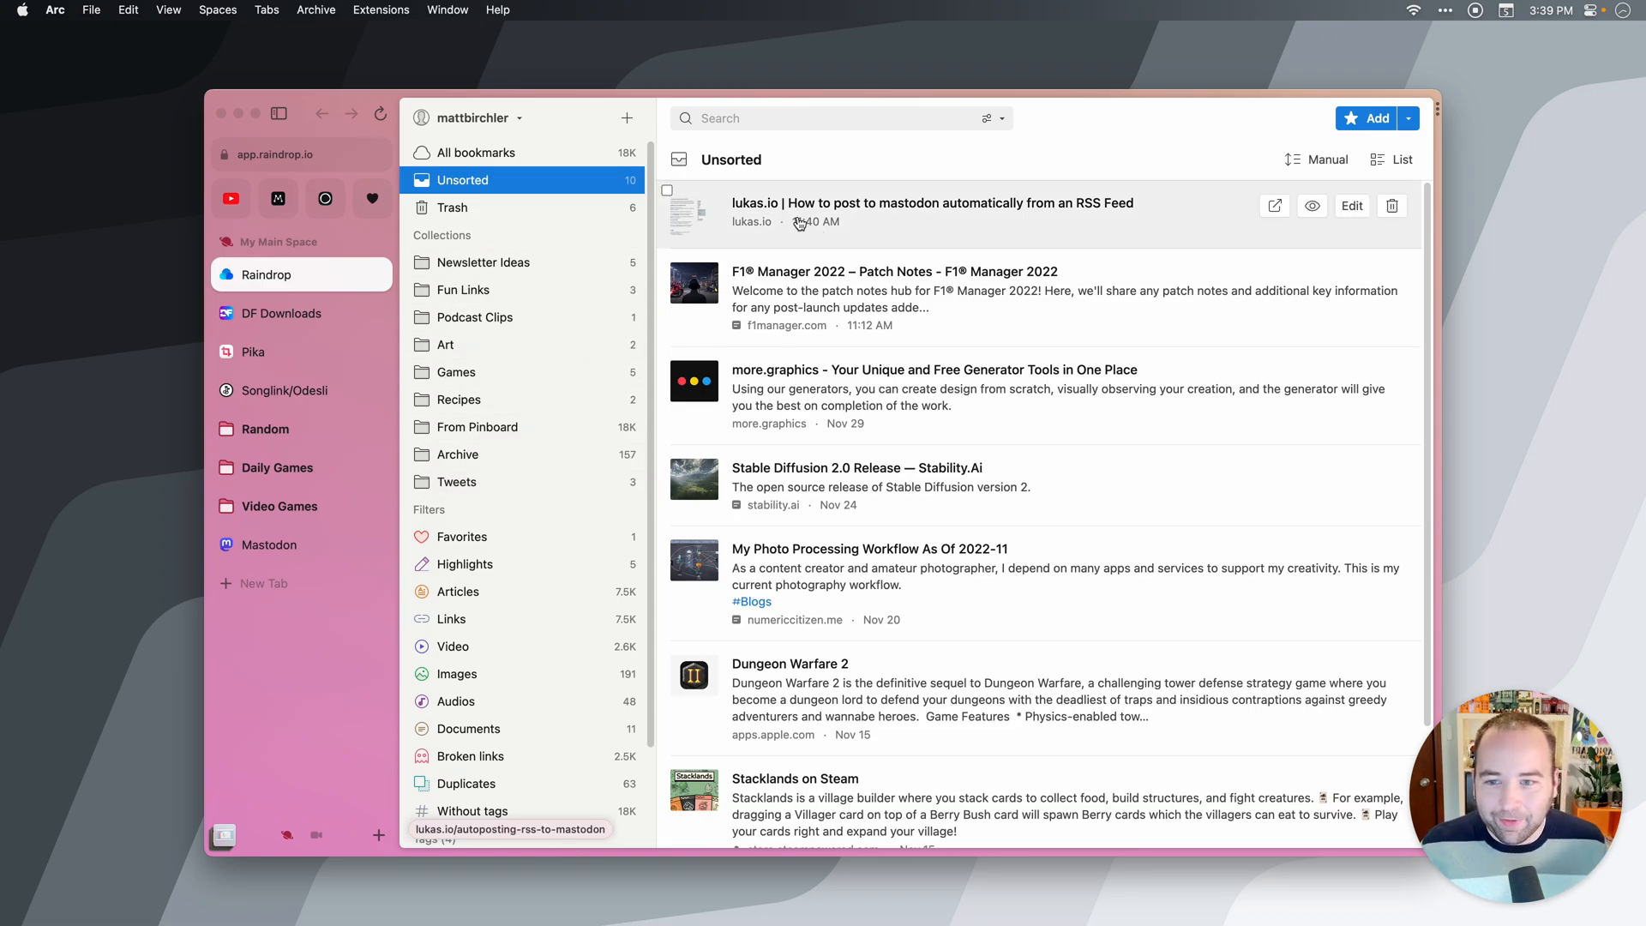
mouse_move(273, 716)
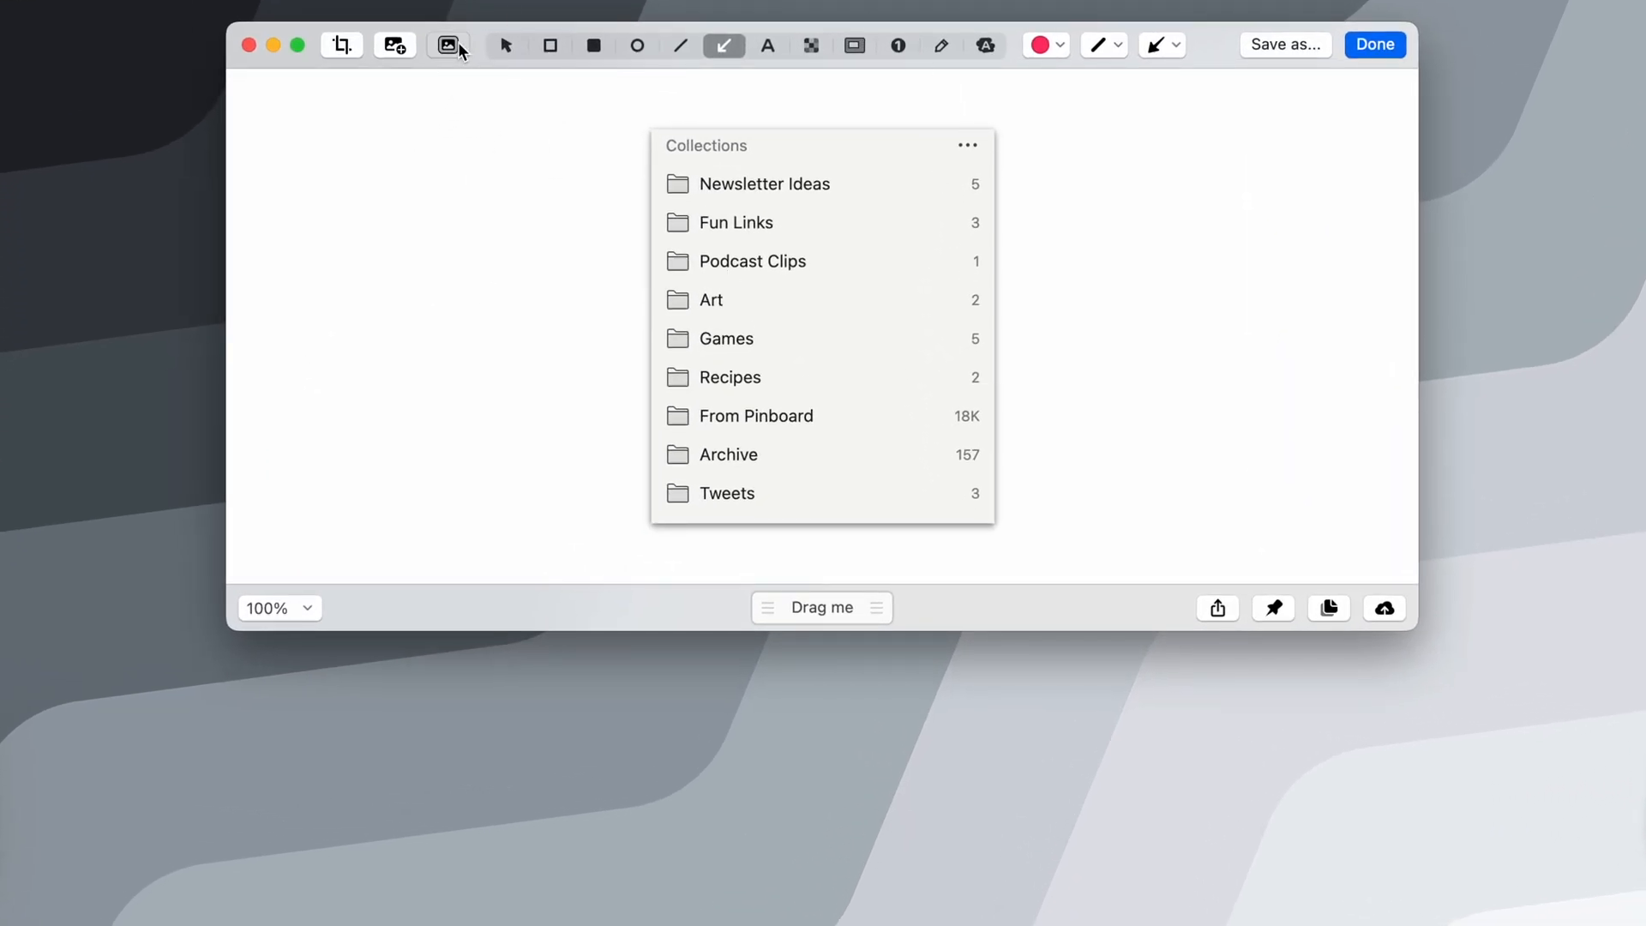
Step: Give the Collections capture a pink-purple gradient background framed at 16:9
click(447, 45)
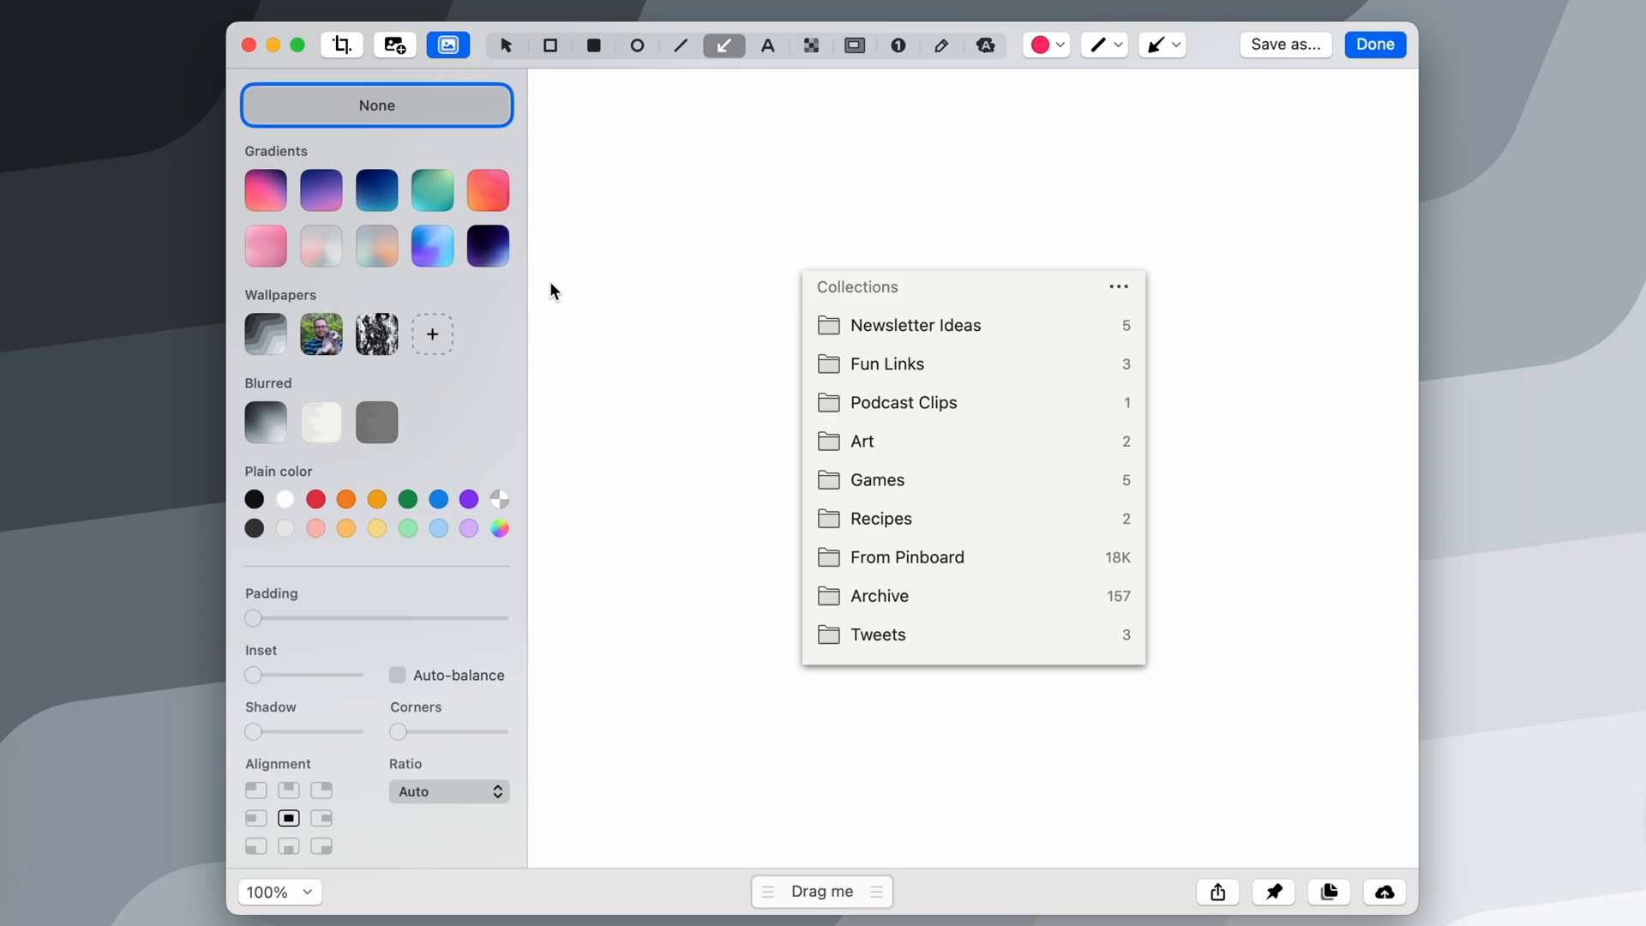
mouse_move(578, 223)
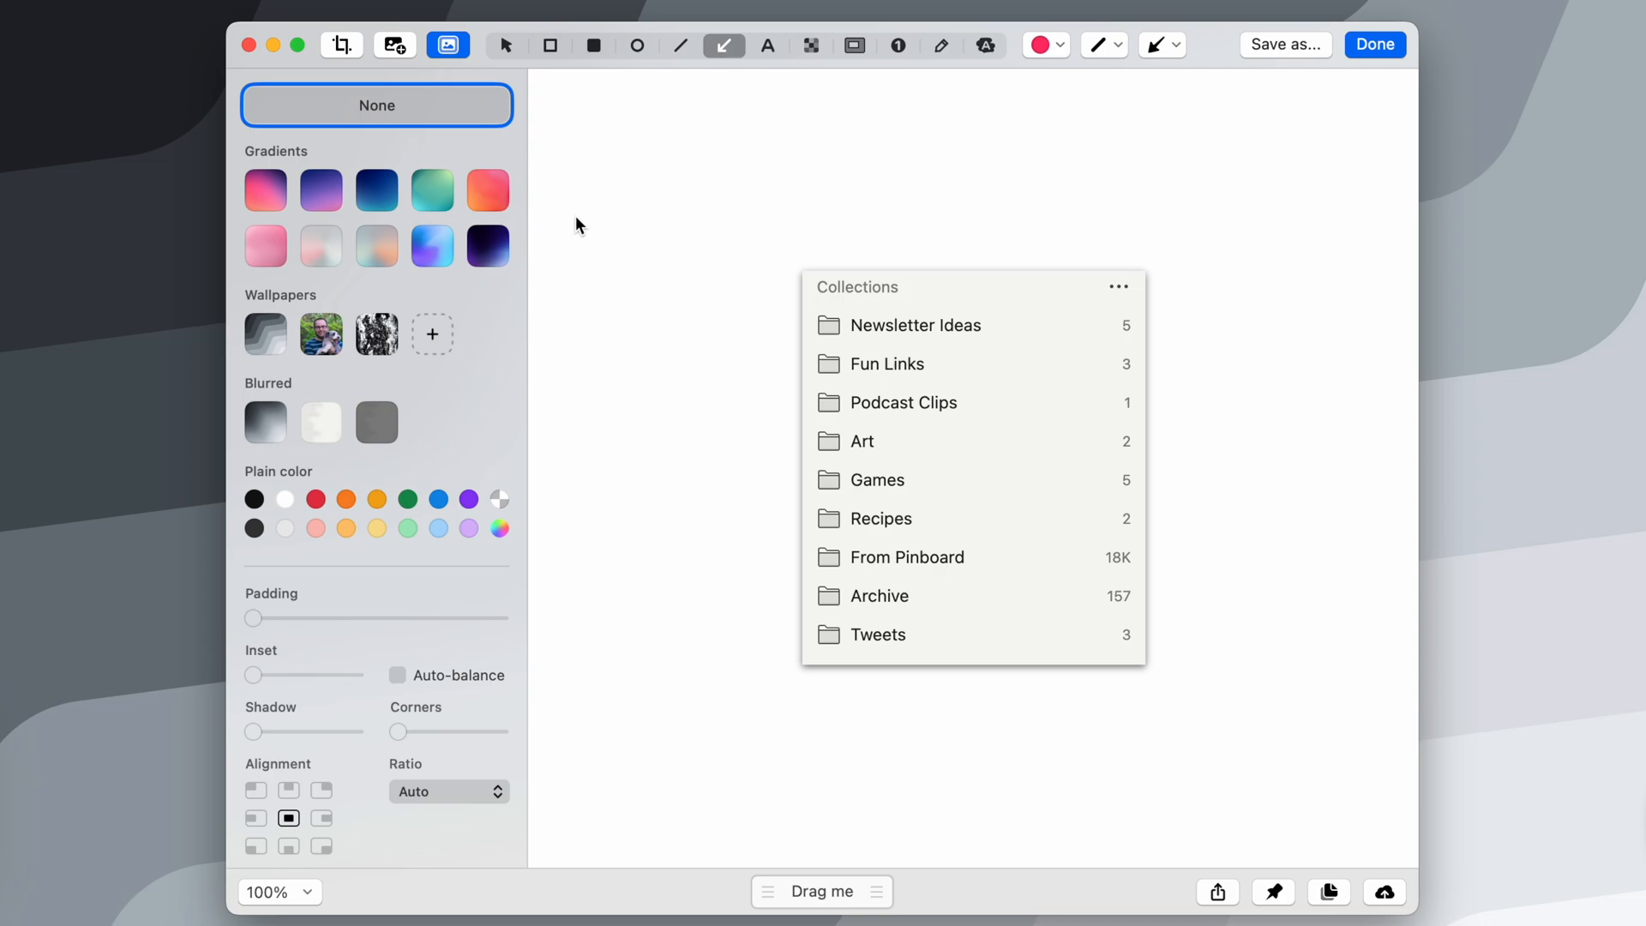
click(266, 191)
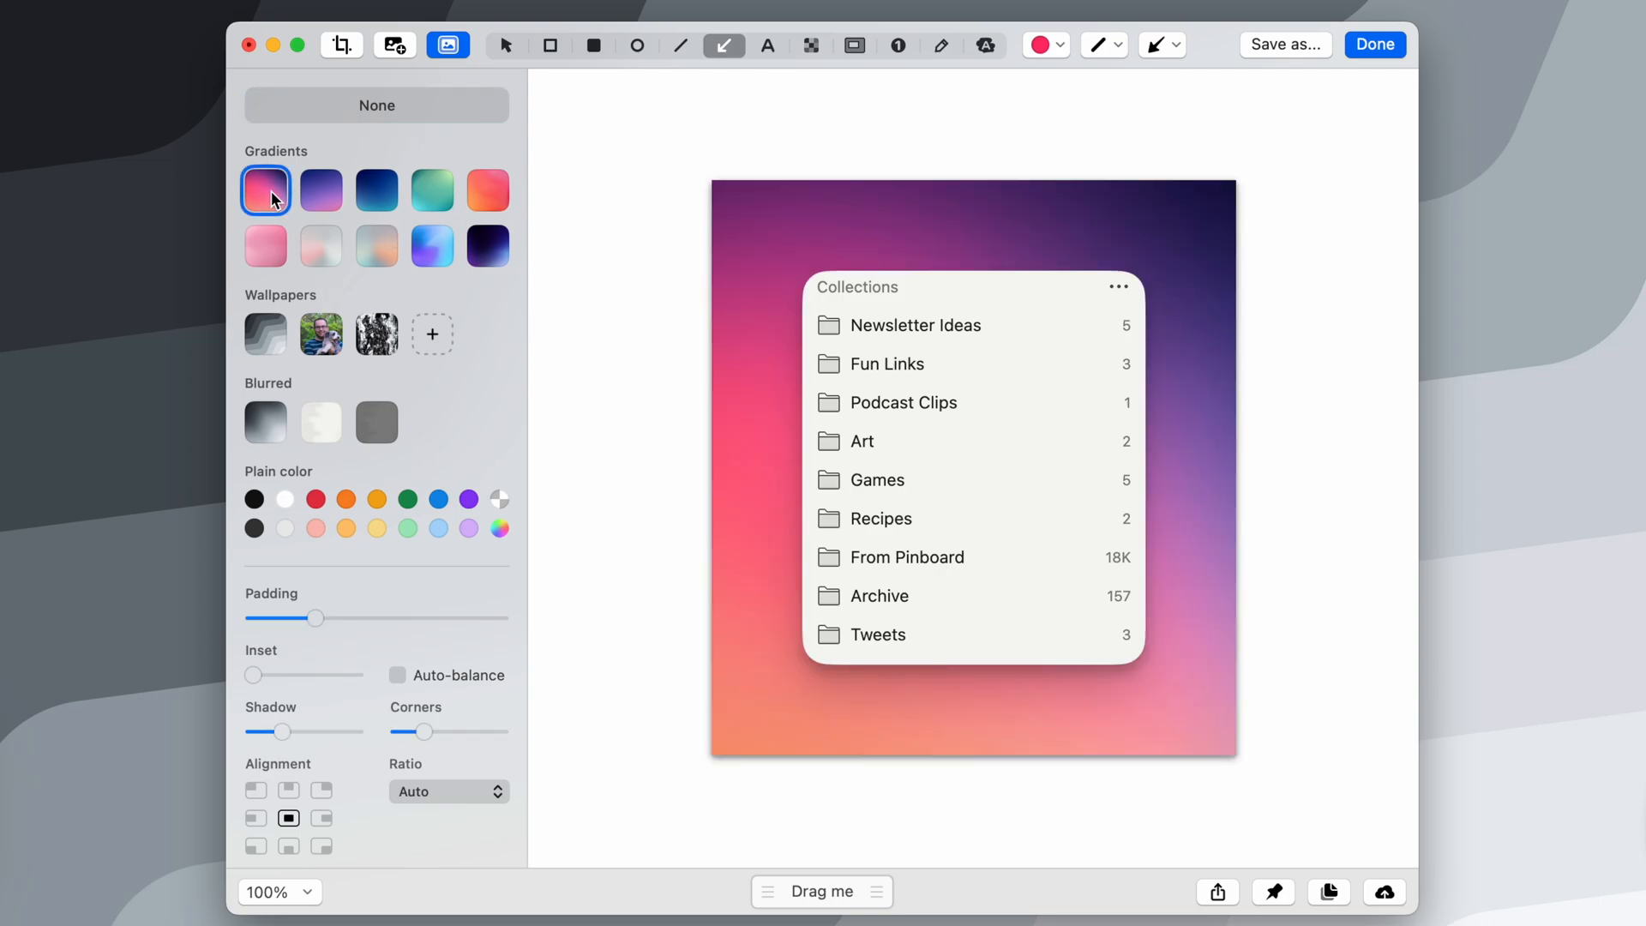
click(447, 791)
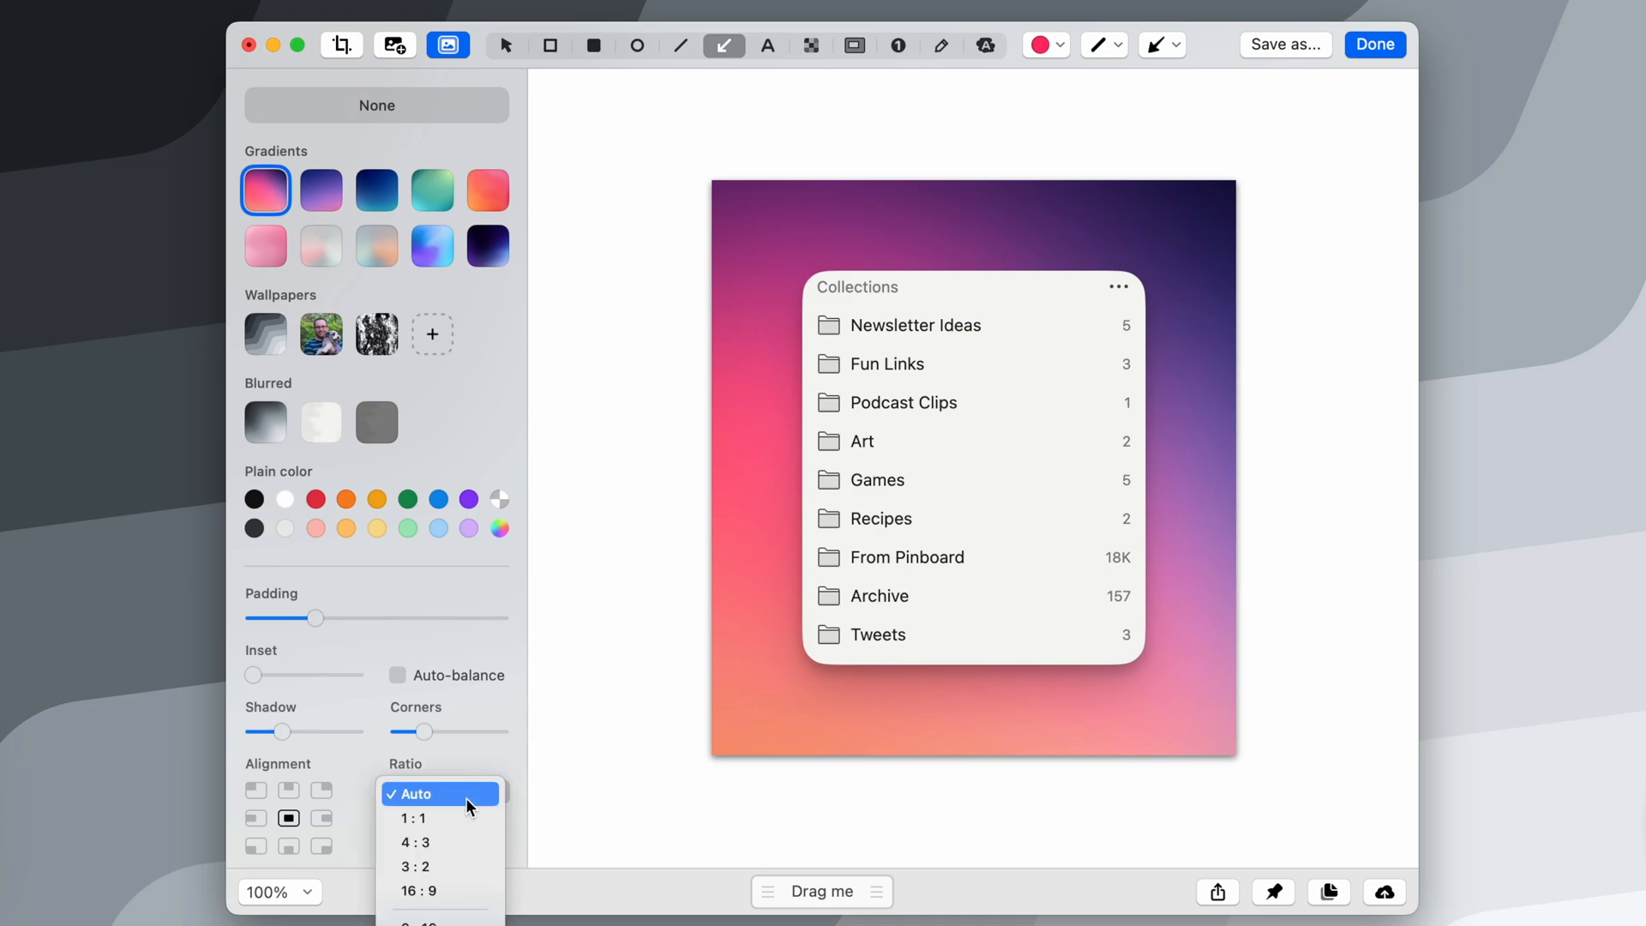
click(418, 890)
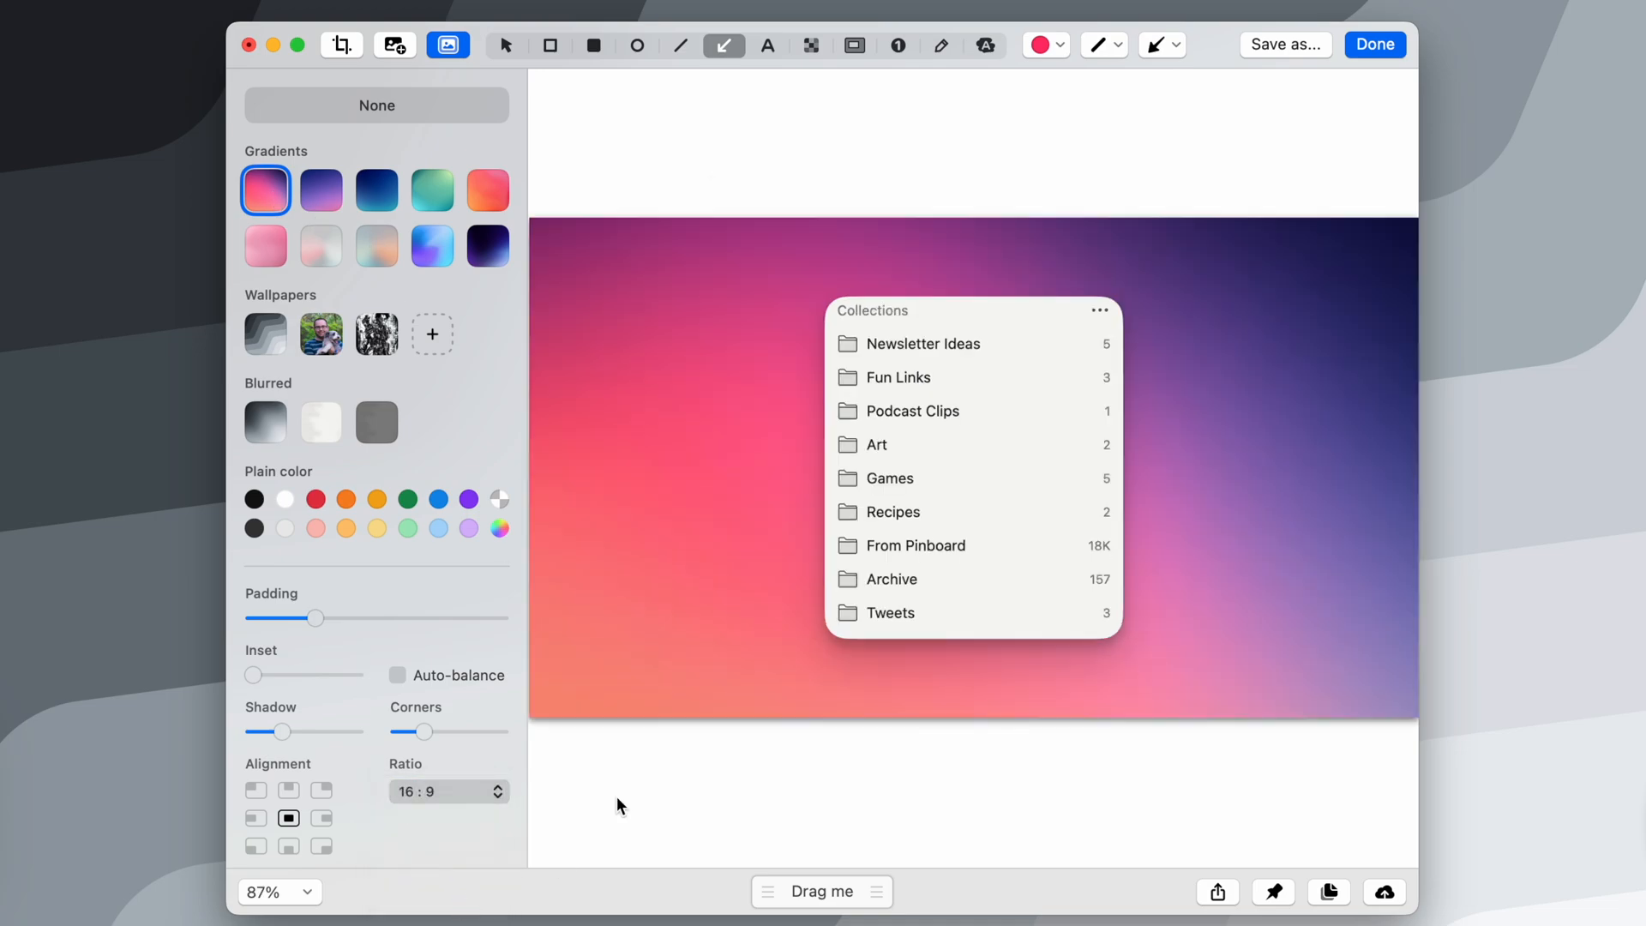
mouse_move(449, 796)
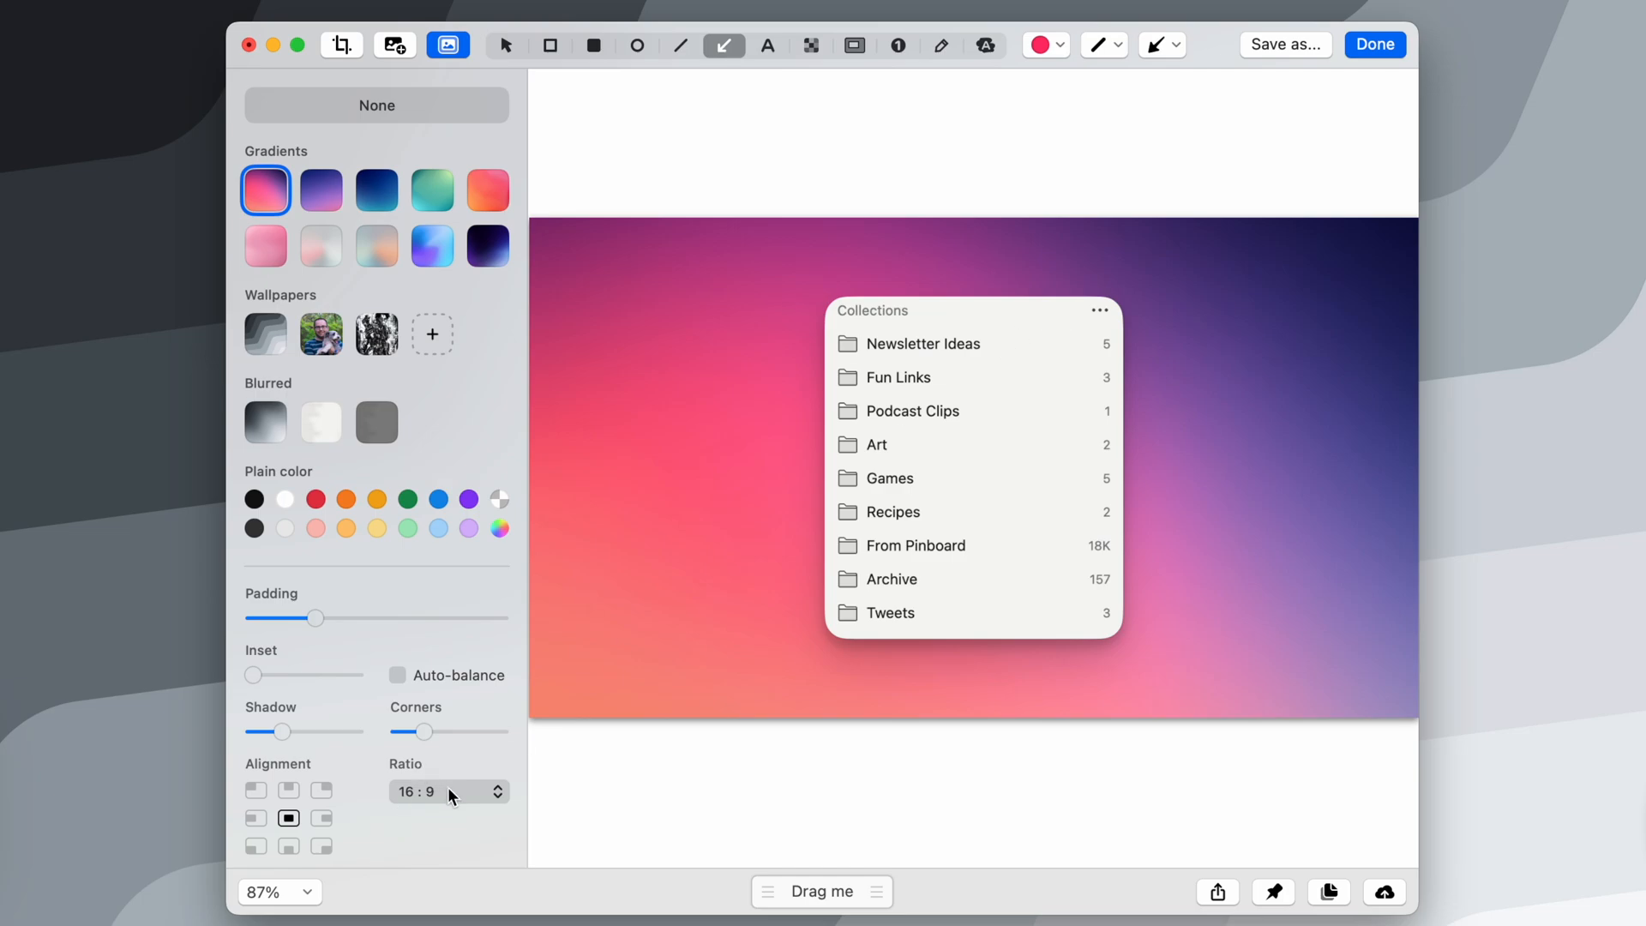
Step: Switch to a 3:2 ratio, try the grey wavy wallpaper, then choose the soft blue-peach gradient
click(449, 791)
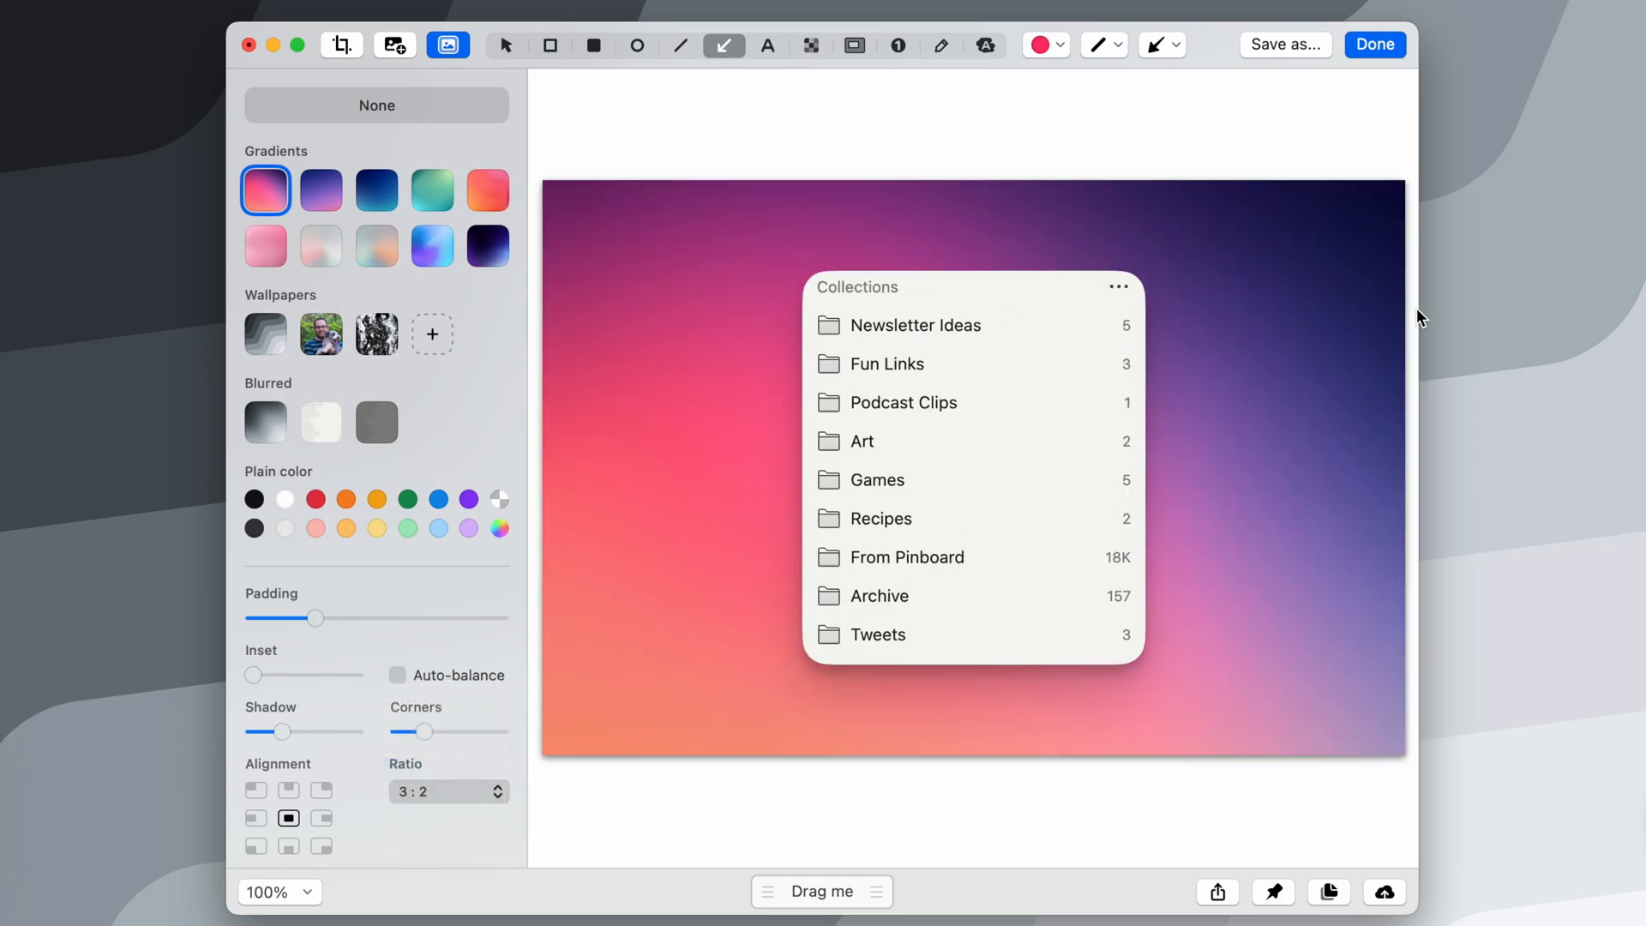
mouse_move(1270, 208)
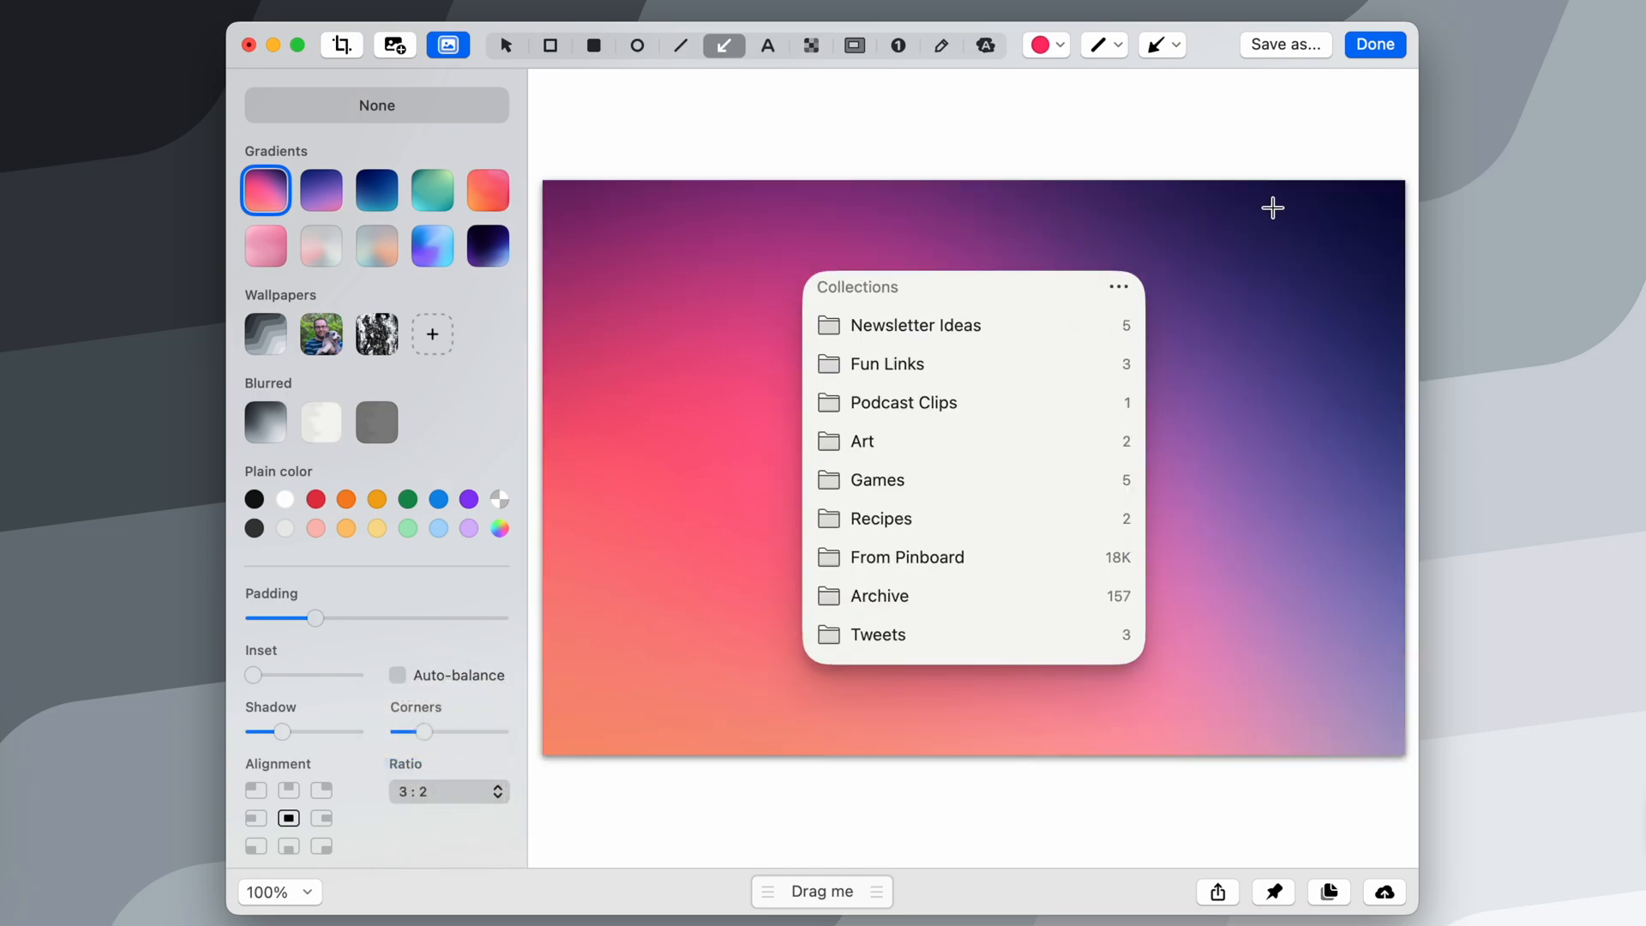
click(266, 335)
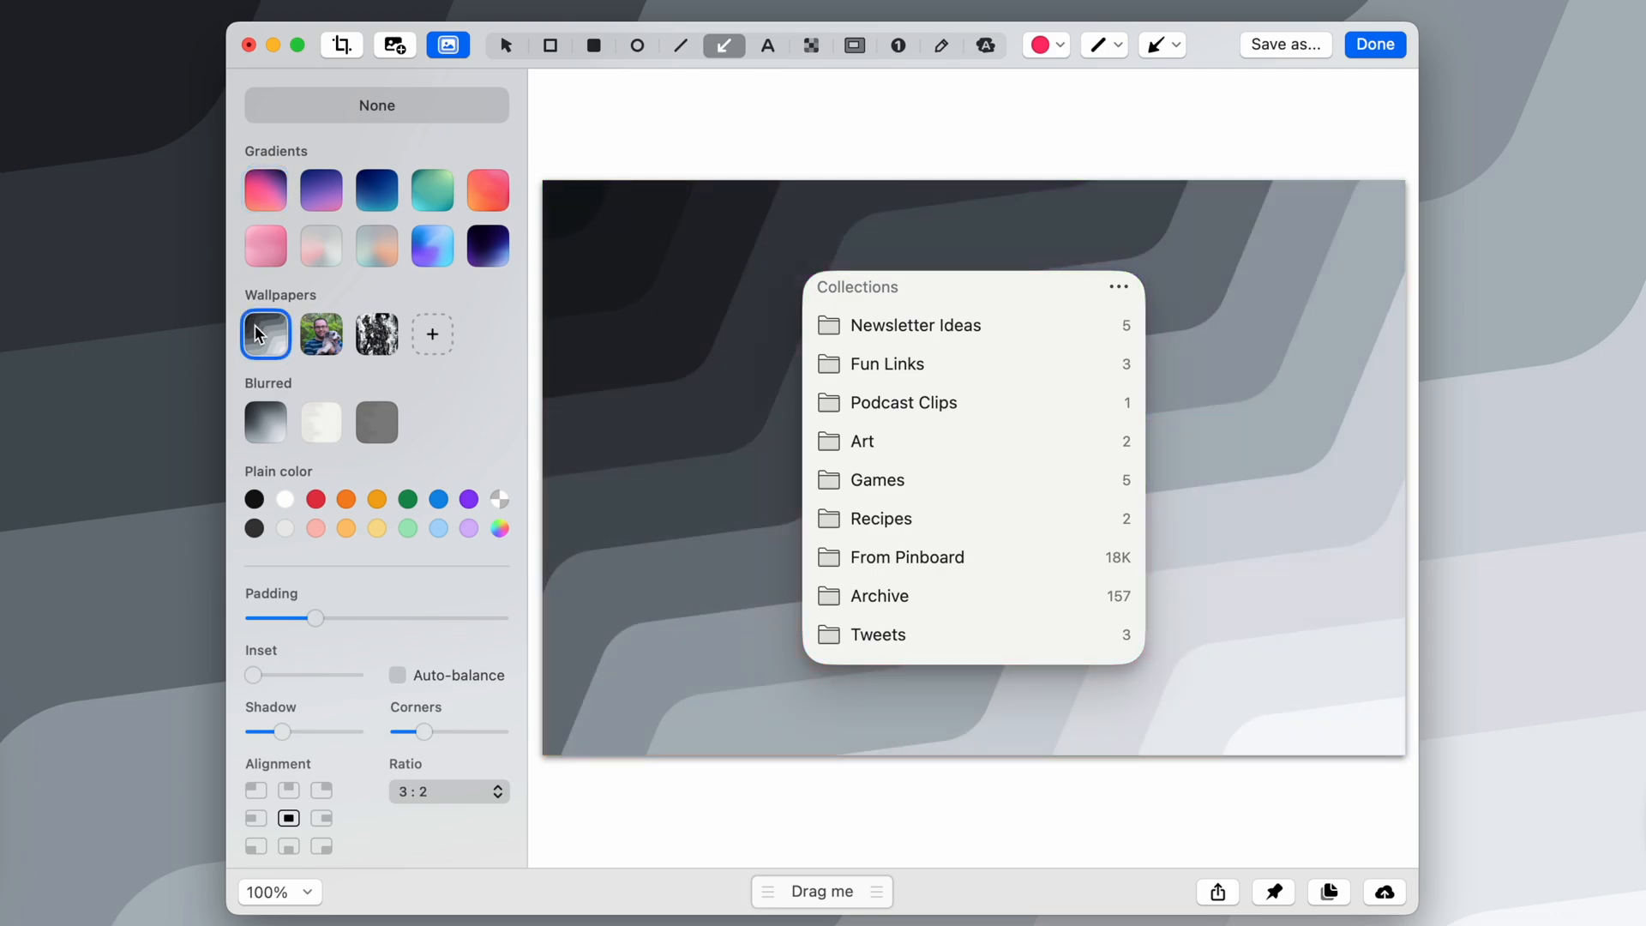
click(377, 245)
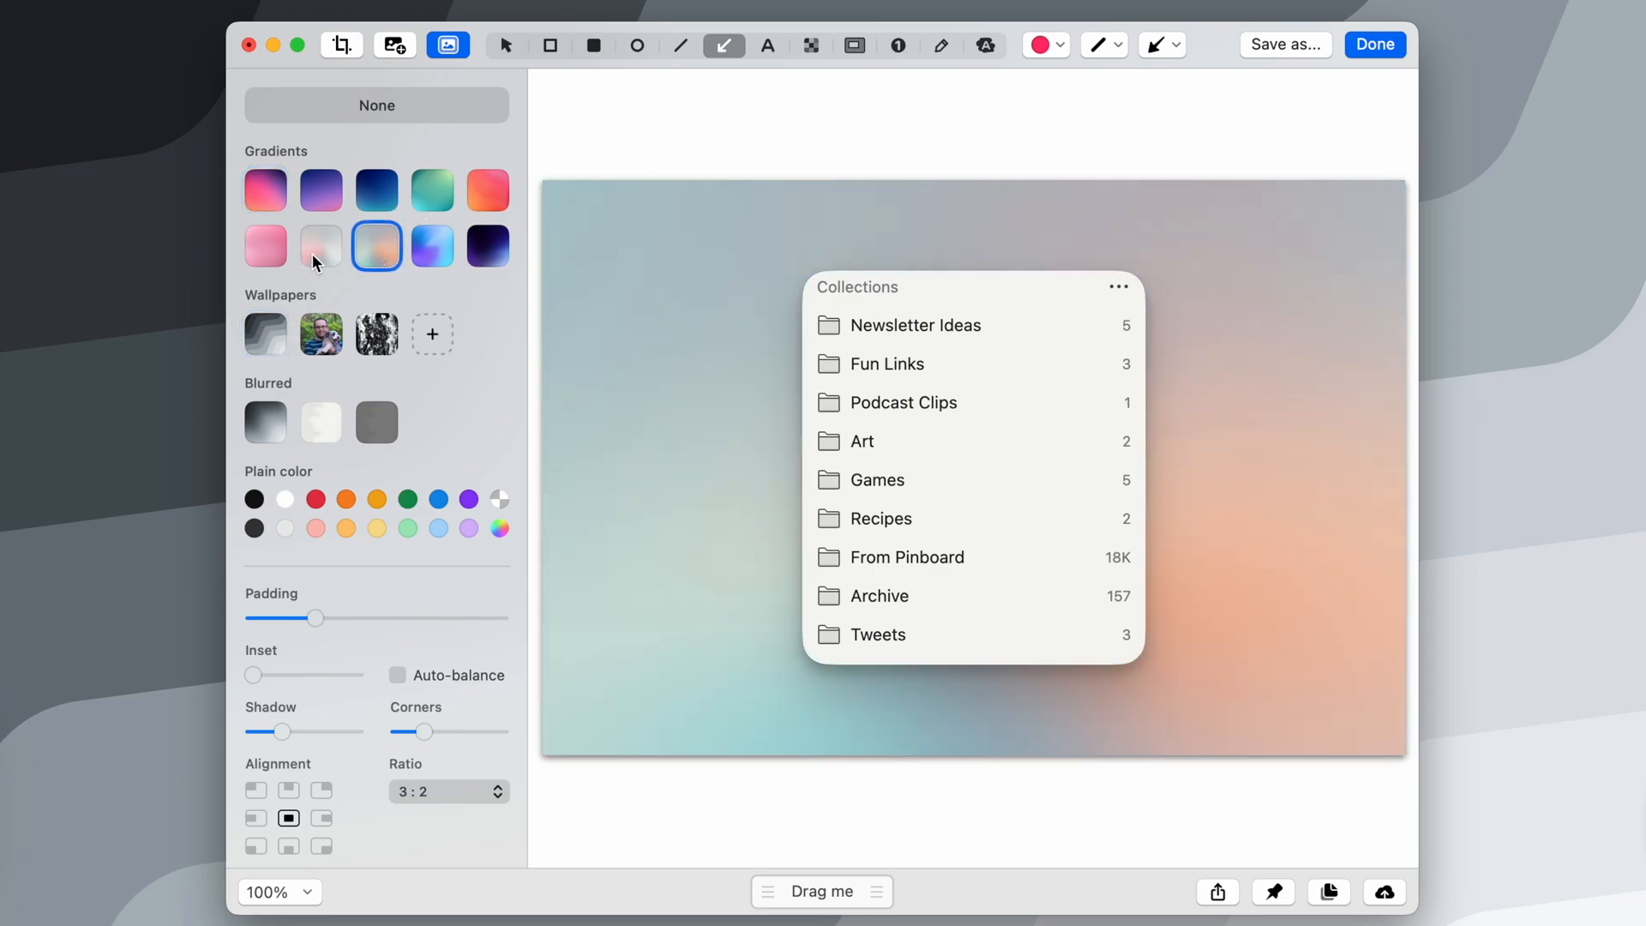
mouse_move(1244, 521)
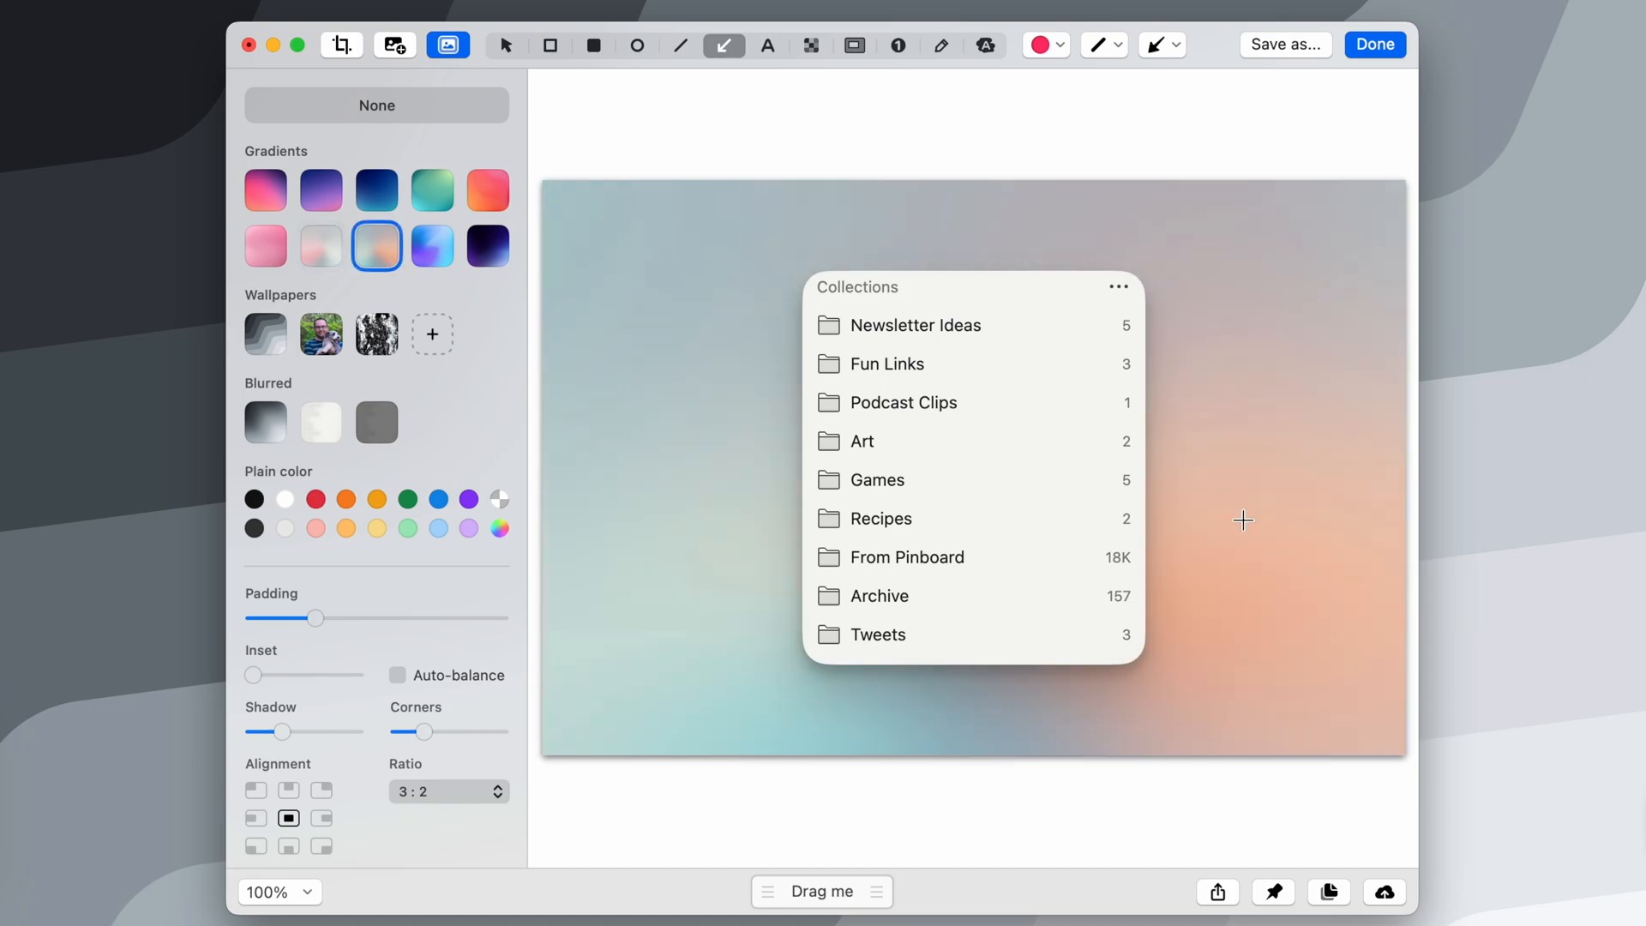
mouse_move(416, 521)
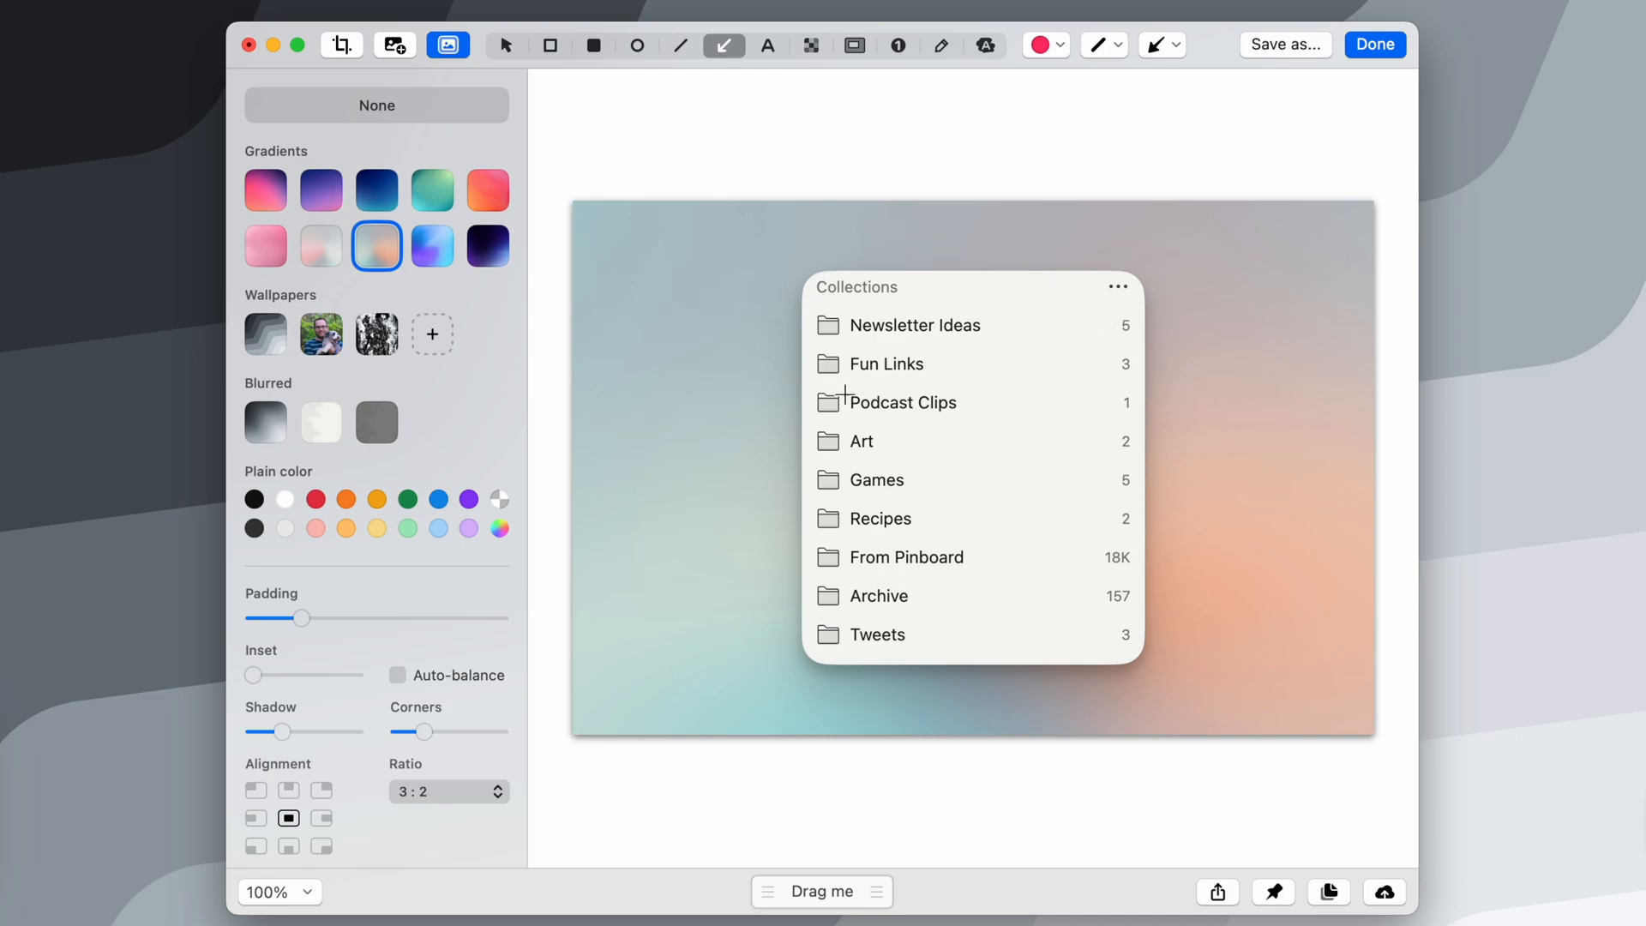
mouse_move(777, 656)
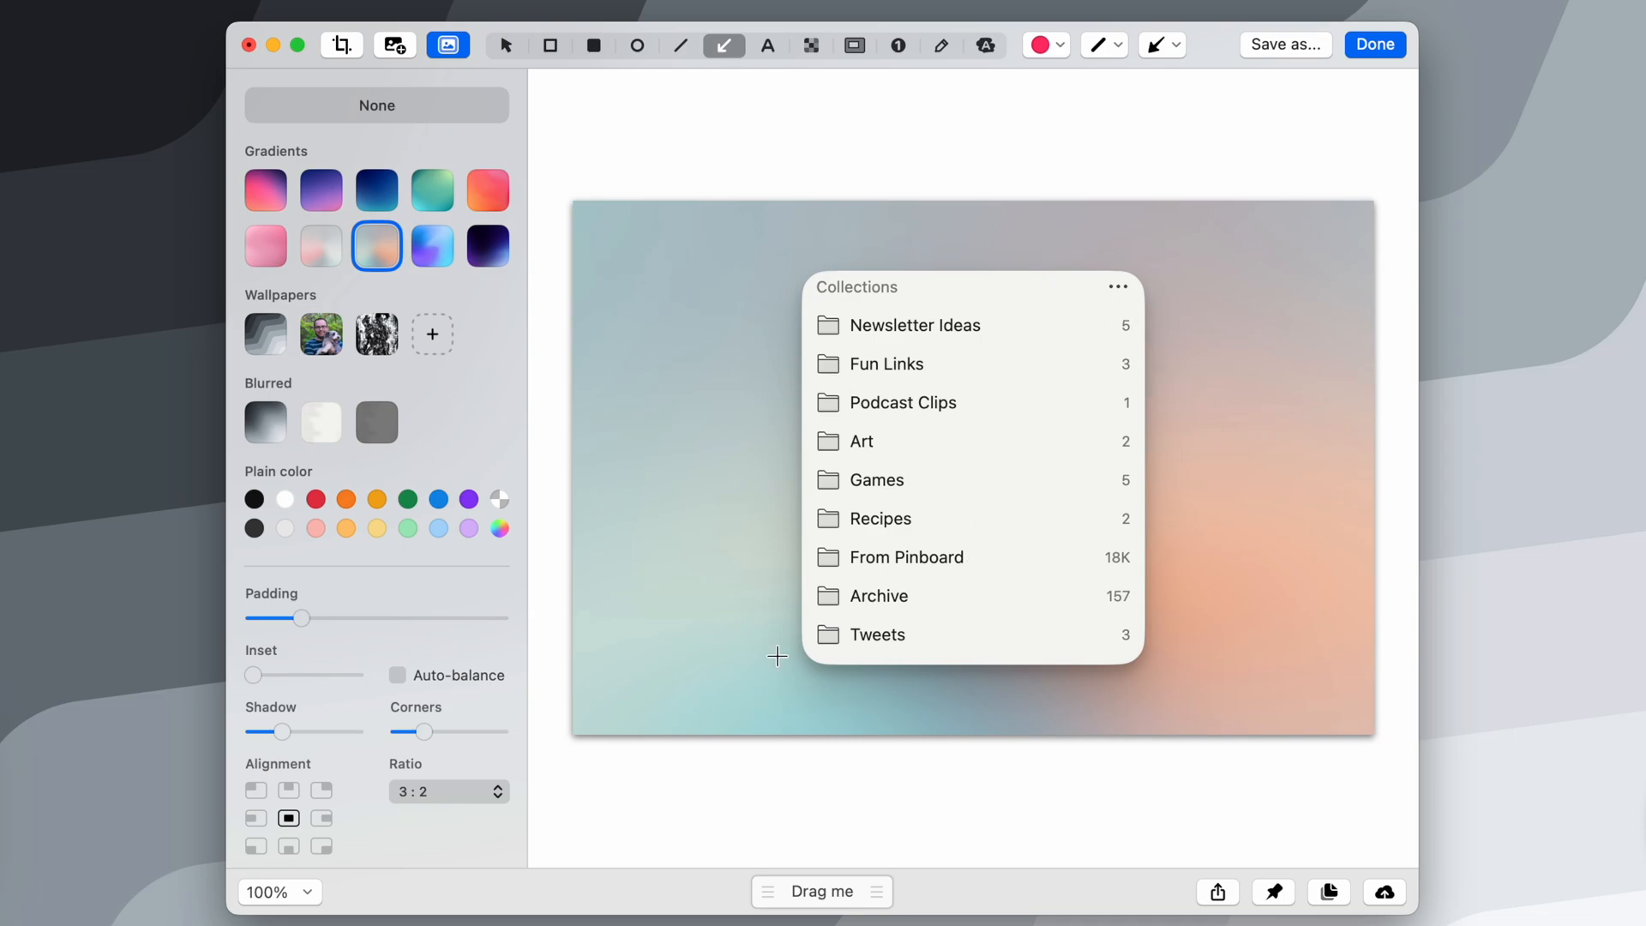
Step: Enable Auto-balance so the margins around the screenshot stay balanced
click(396, 675)
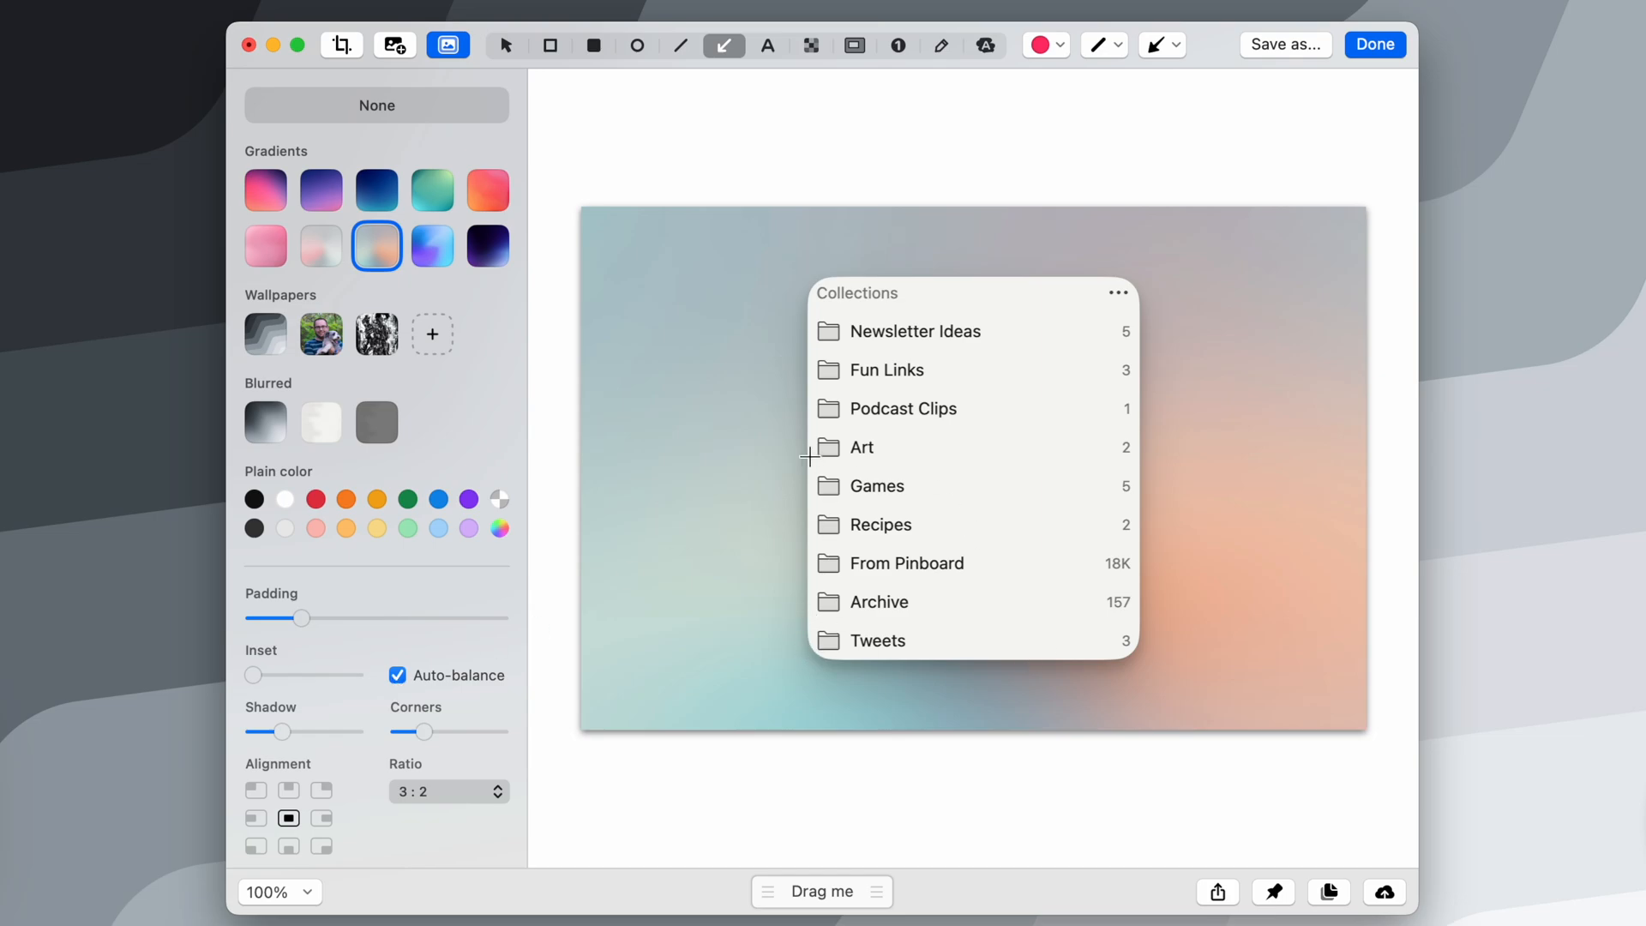
mouse_move(792, 364)
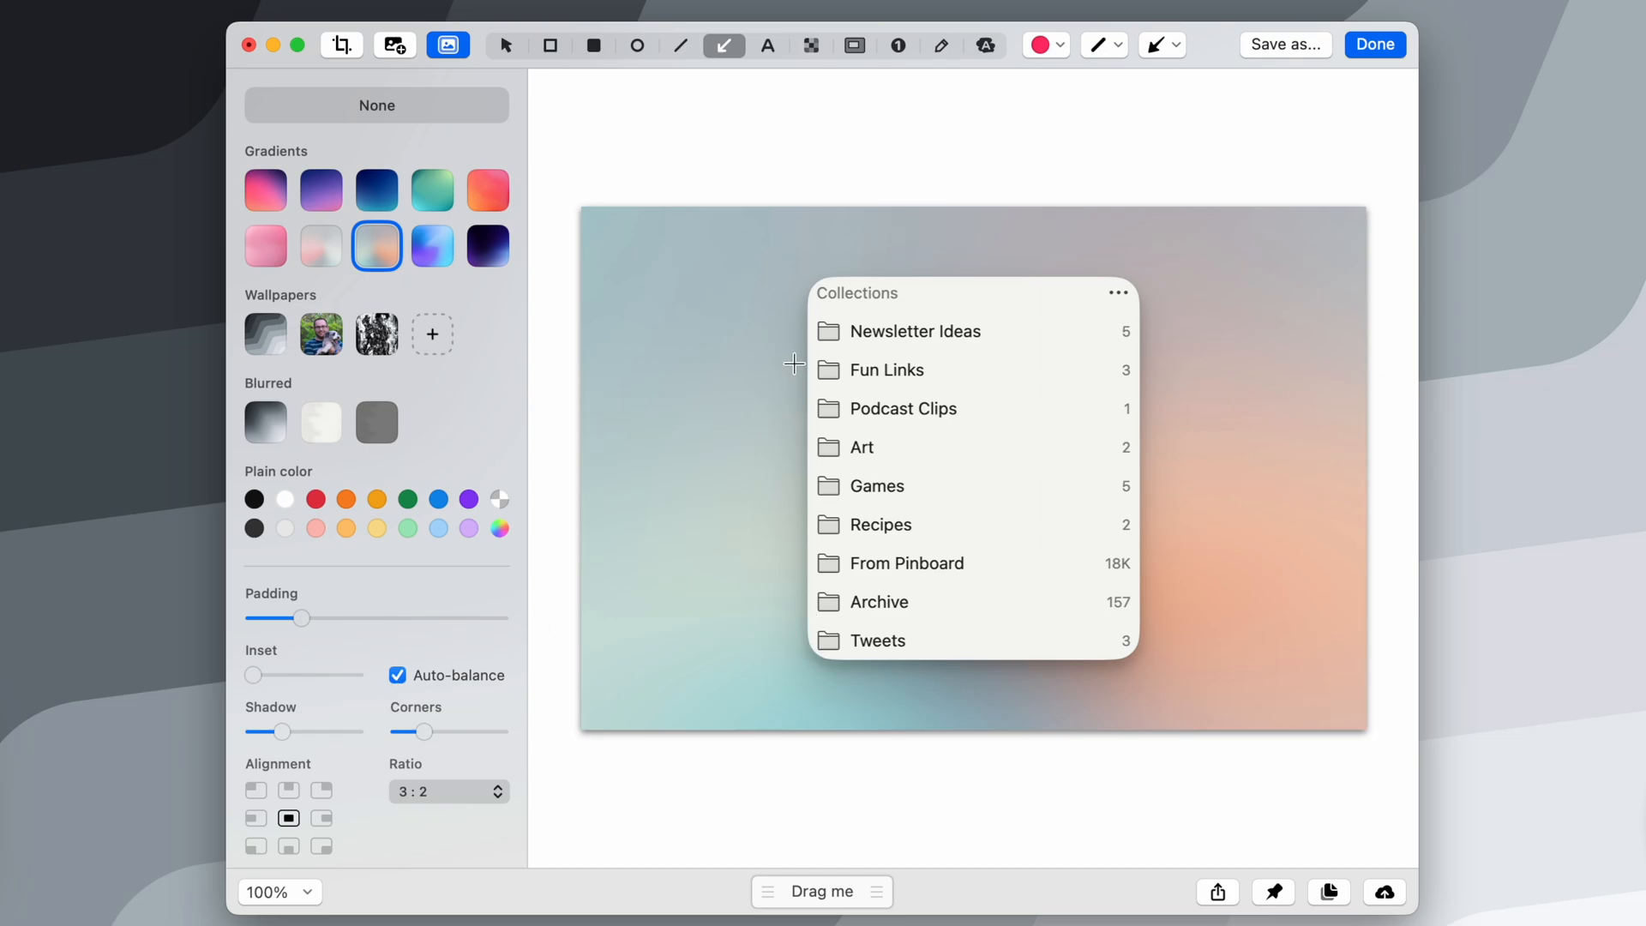
mouse_move(1096, 384)
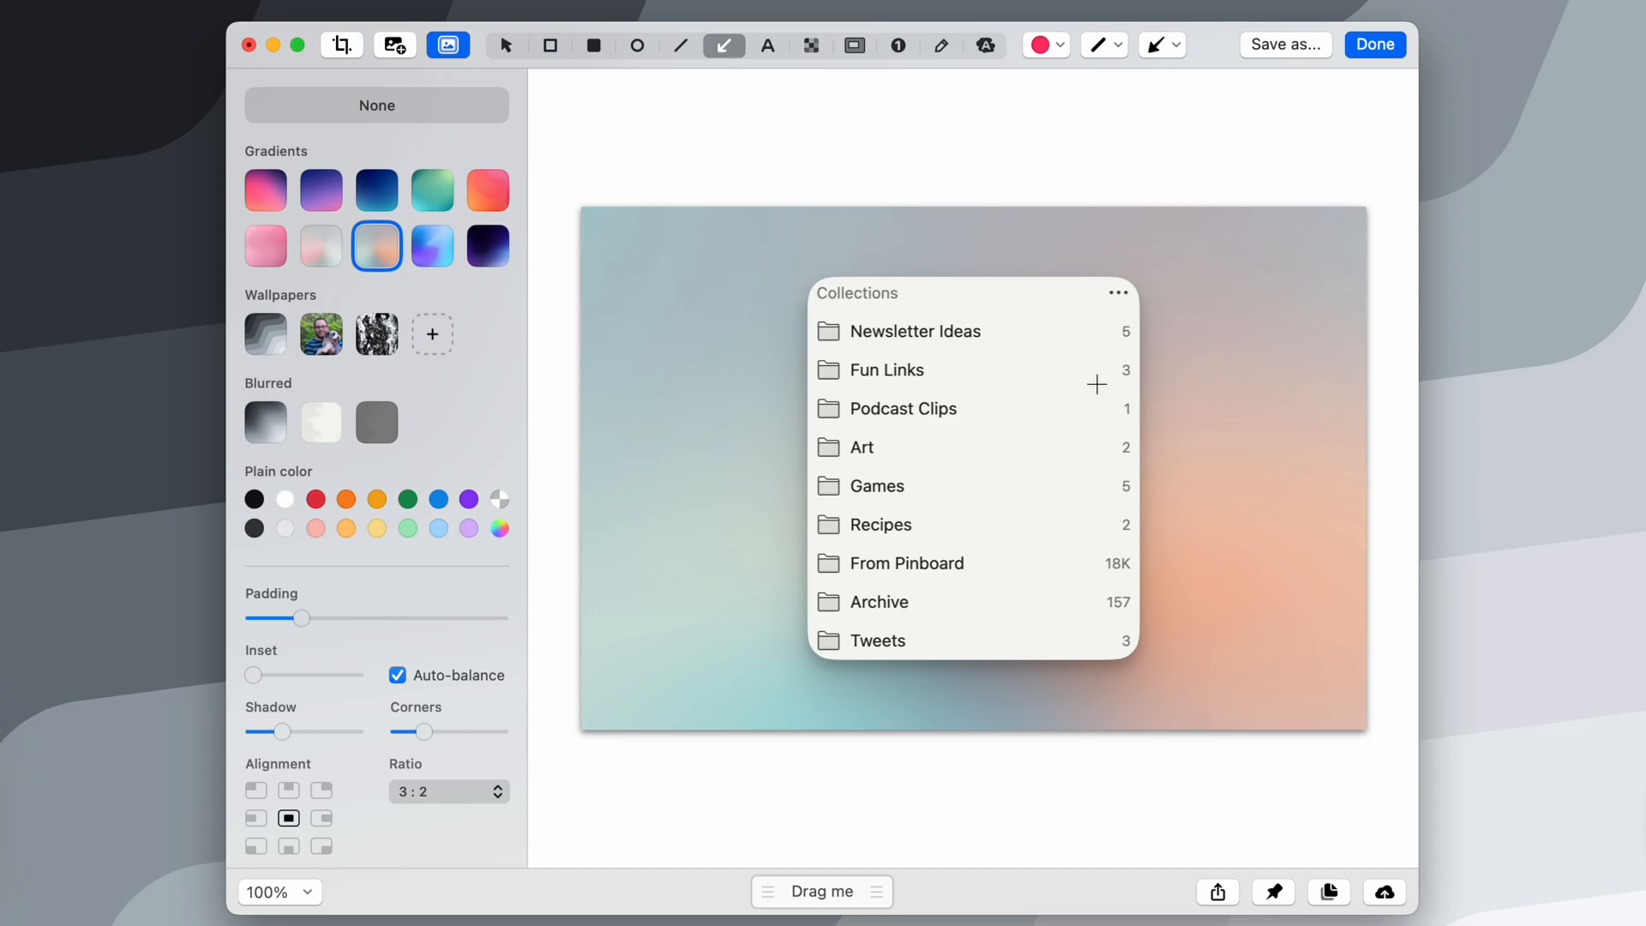
mouse_move(1070, 381)
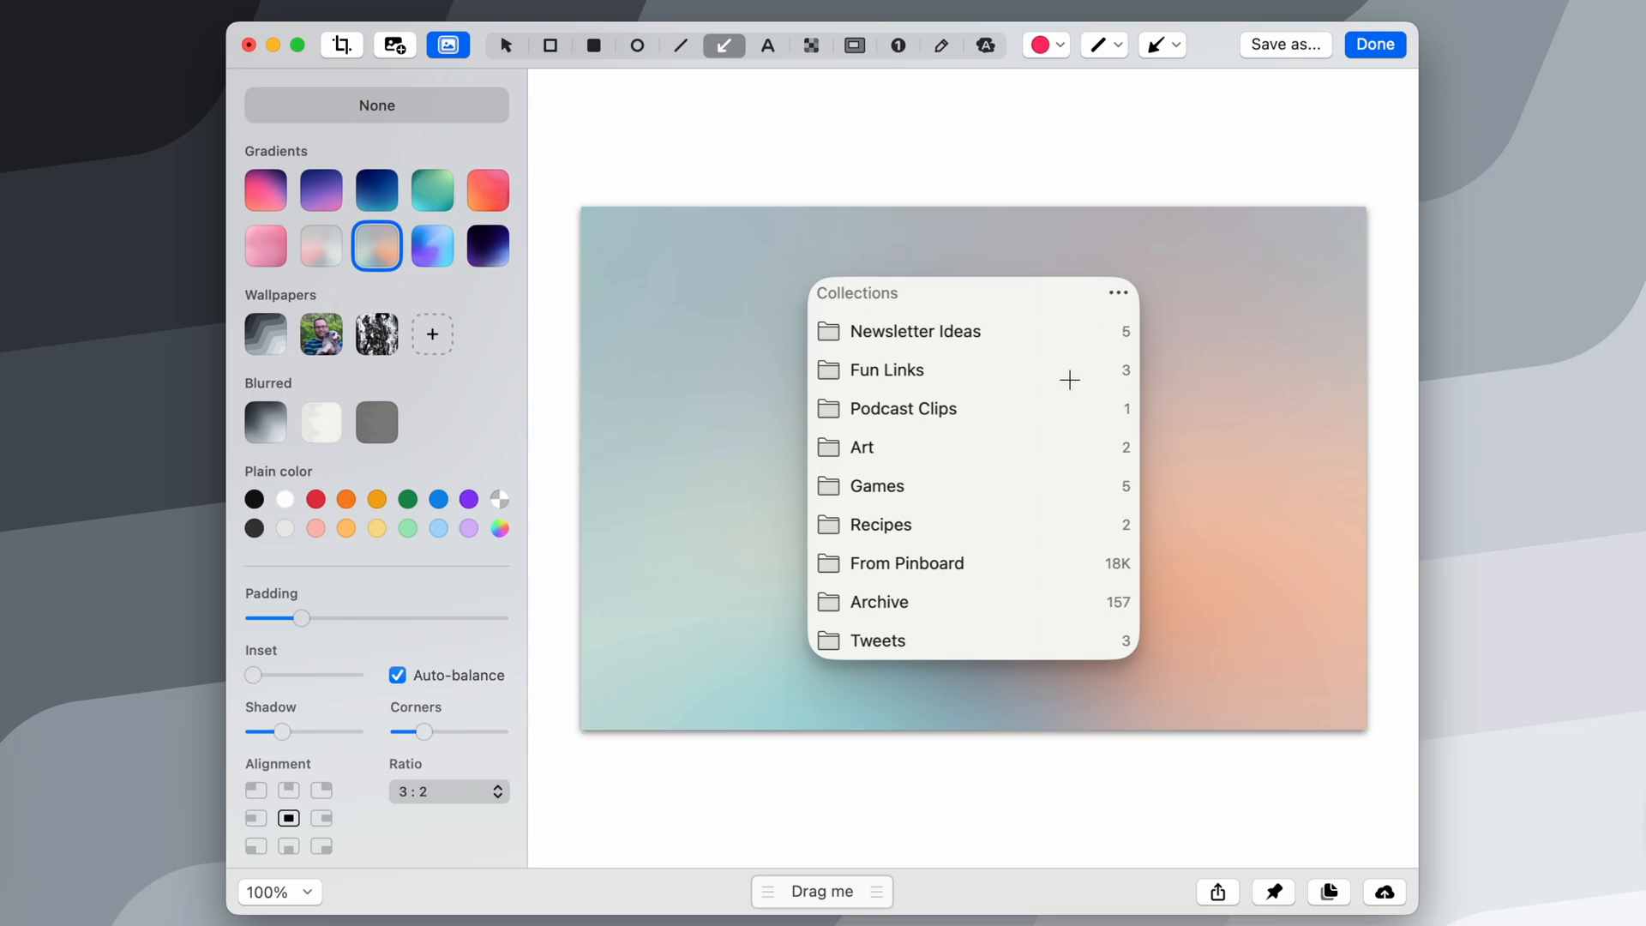
mouse_move(995, 434)
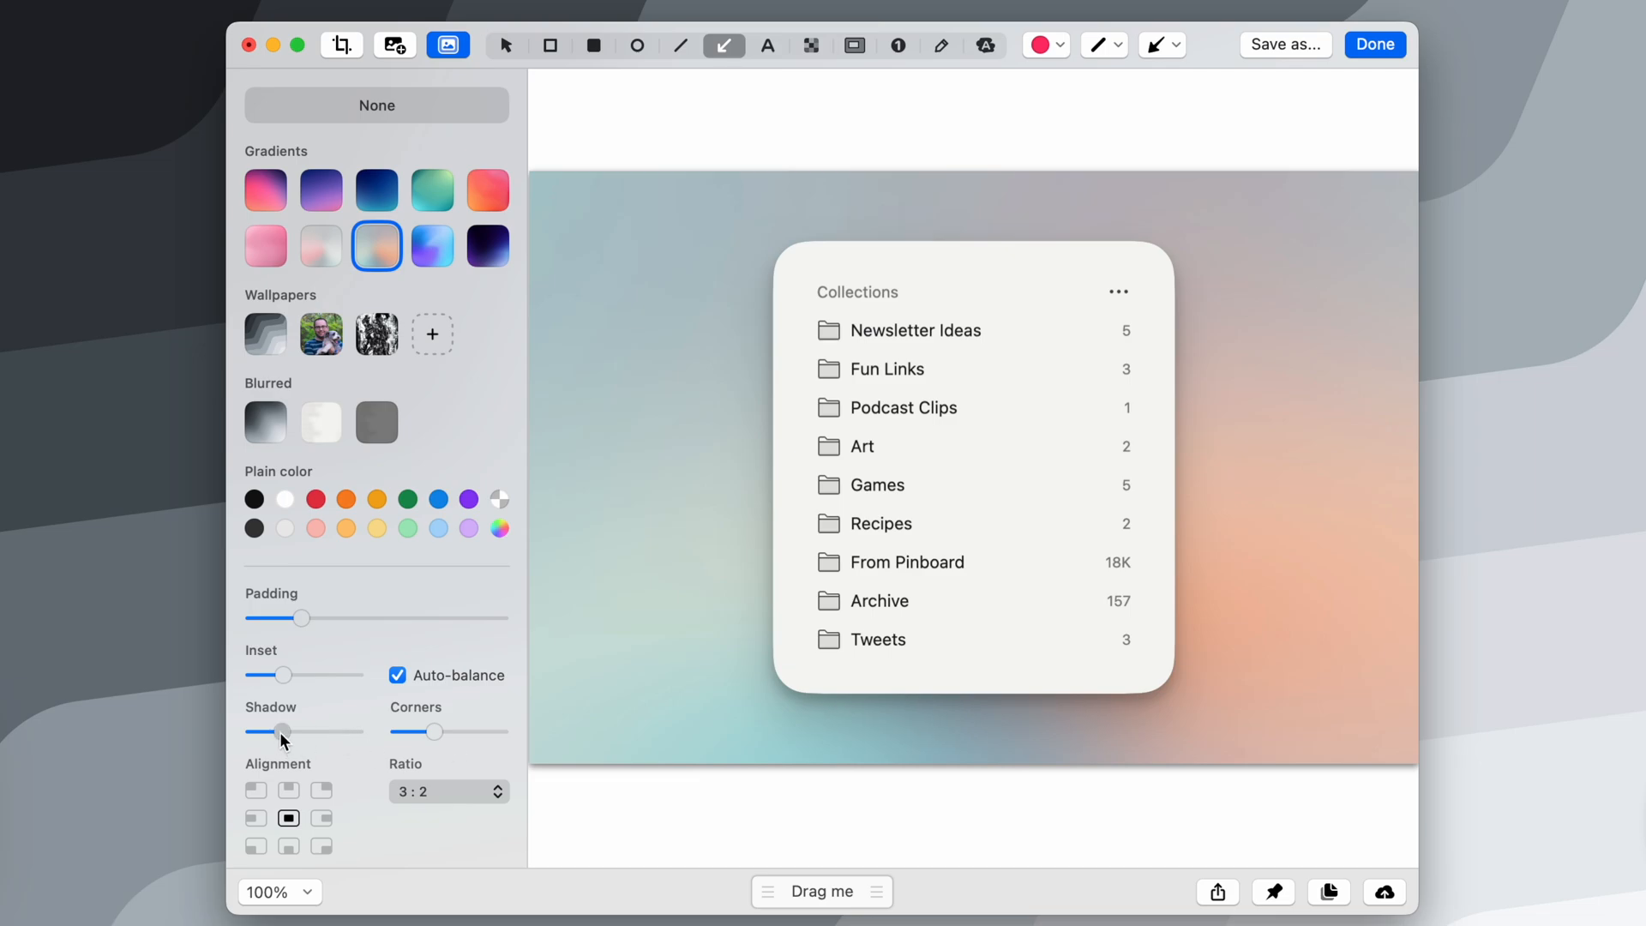
mouse_move(336, 627)
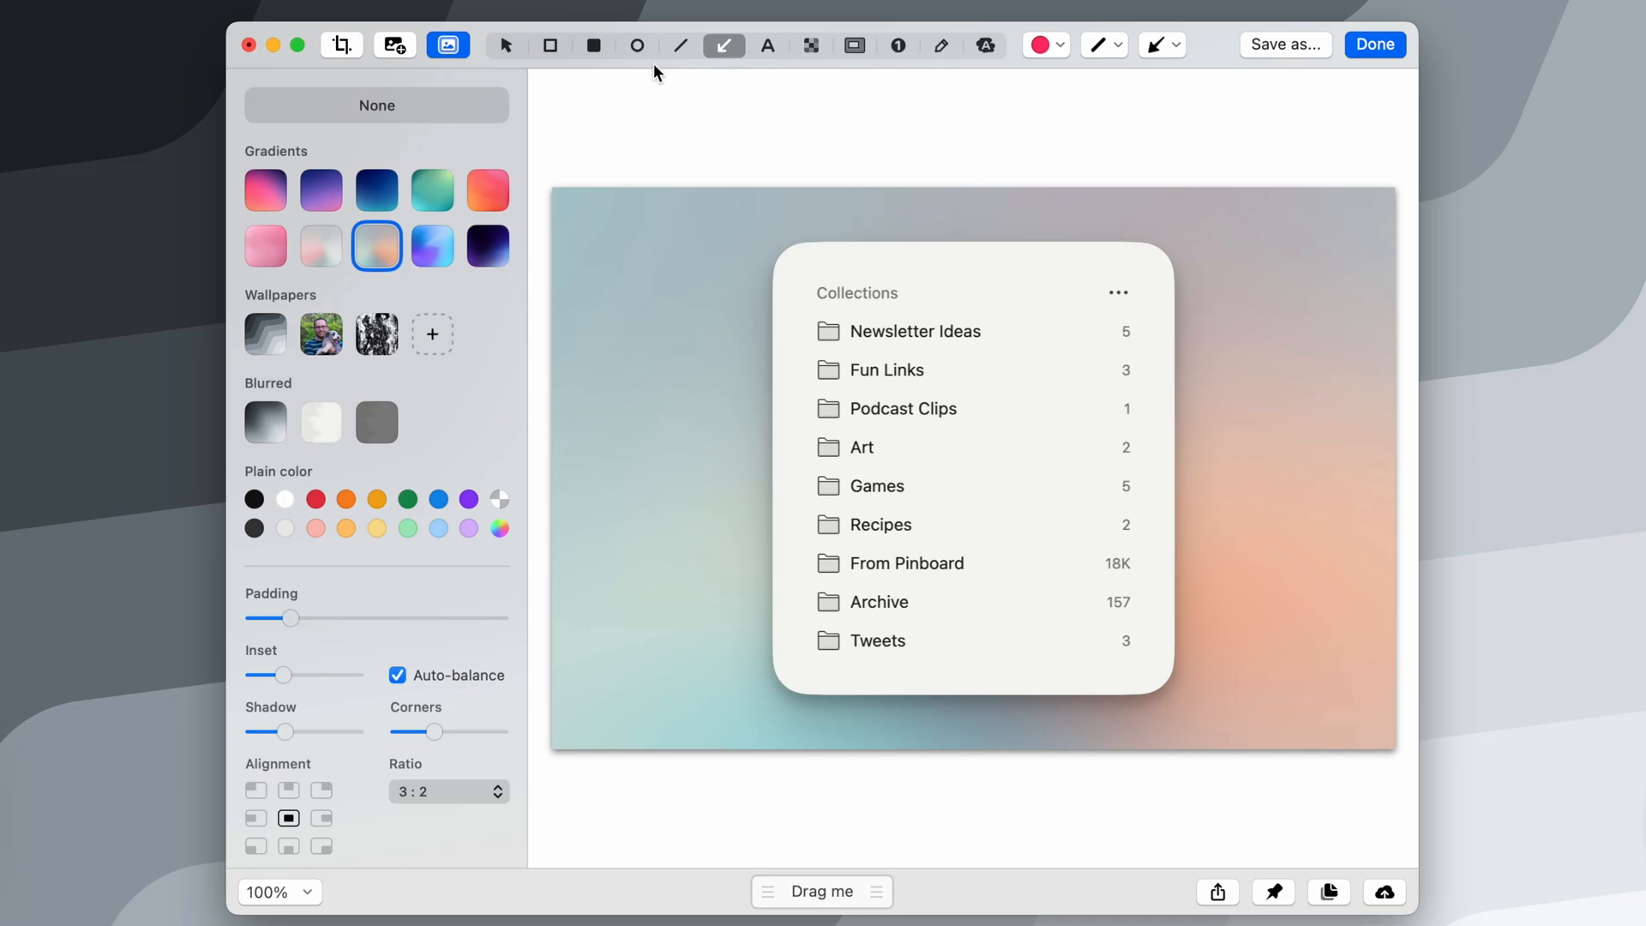
mouse_move(834, 322)
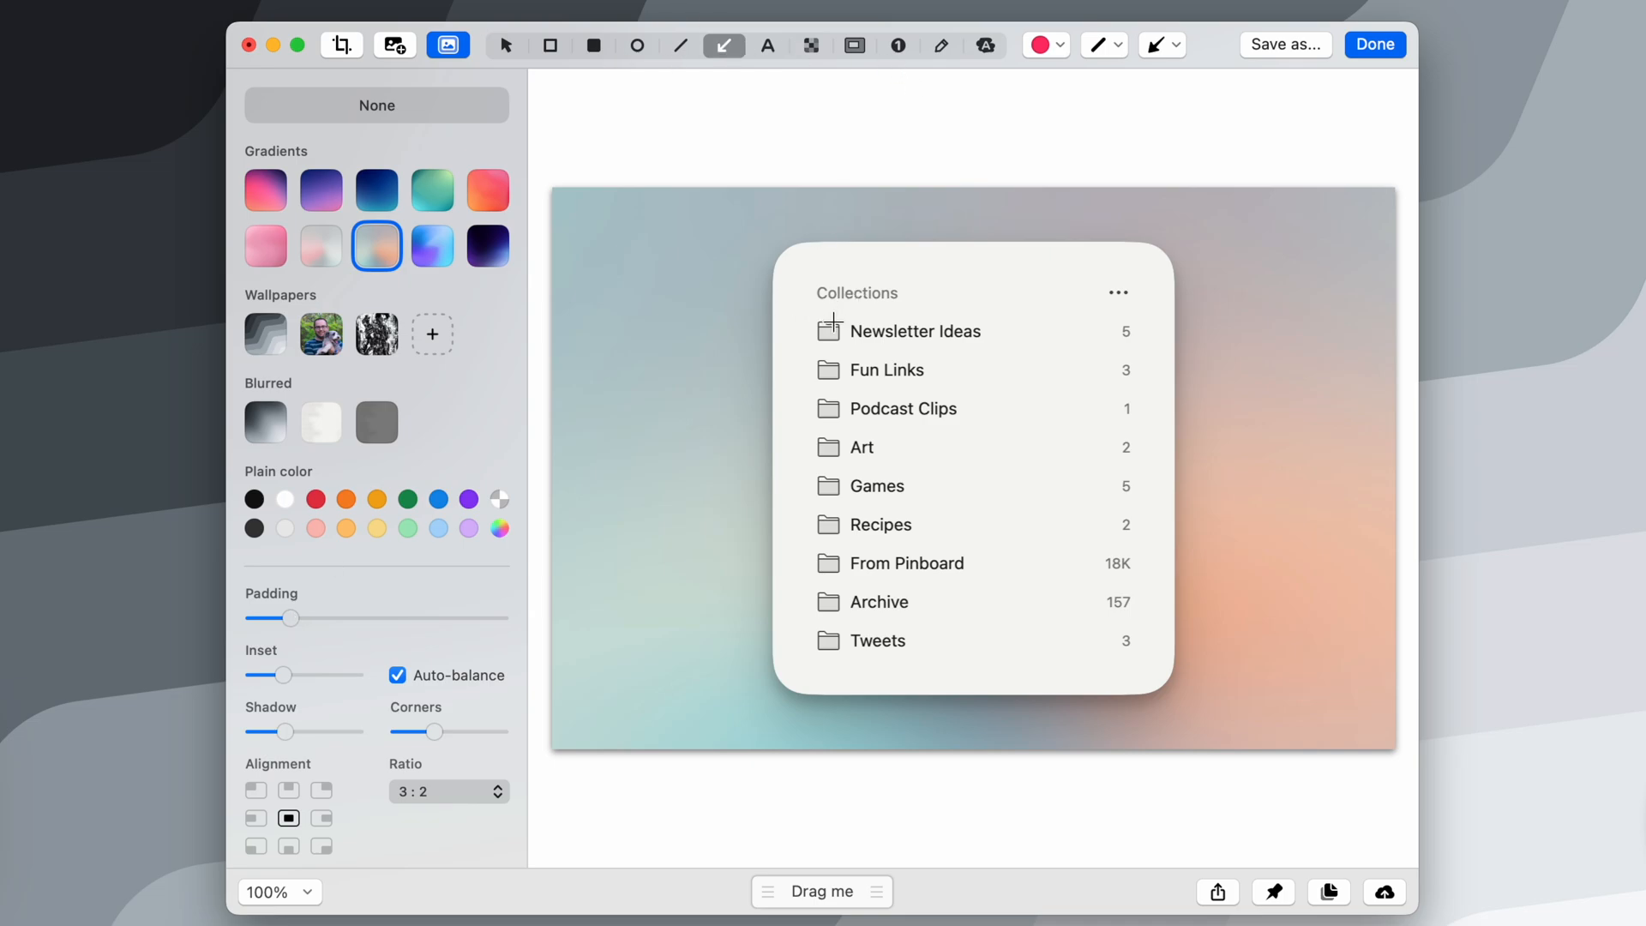
mouse_move(990, 393)
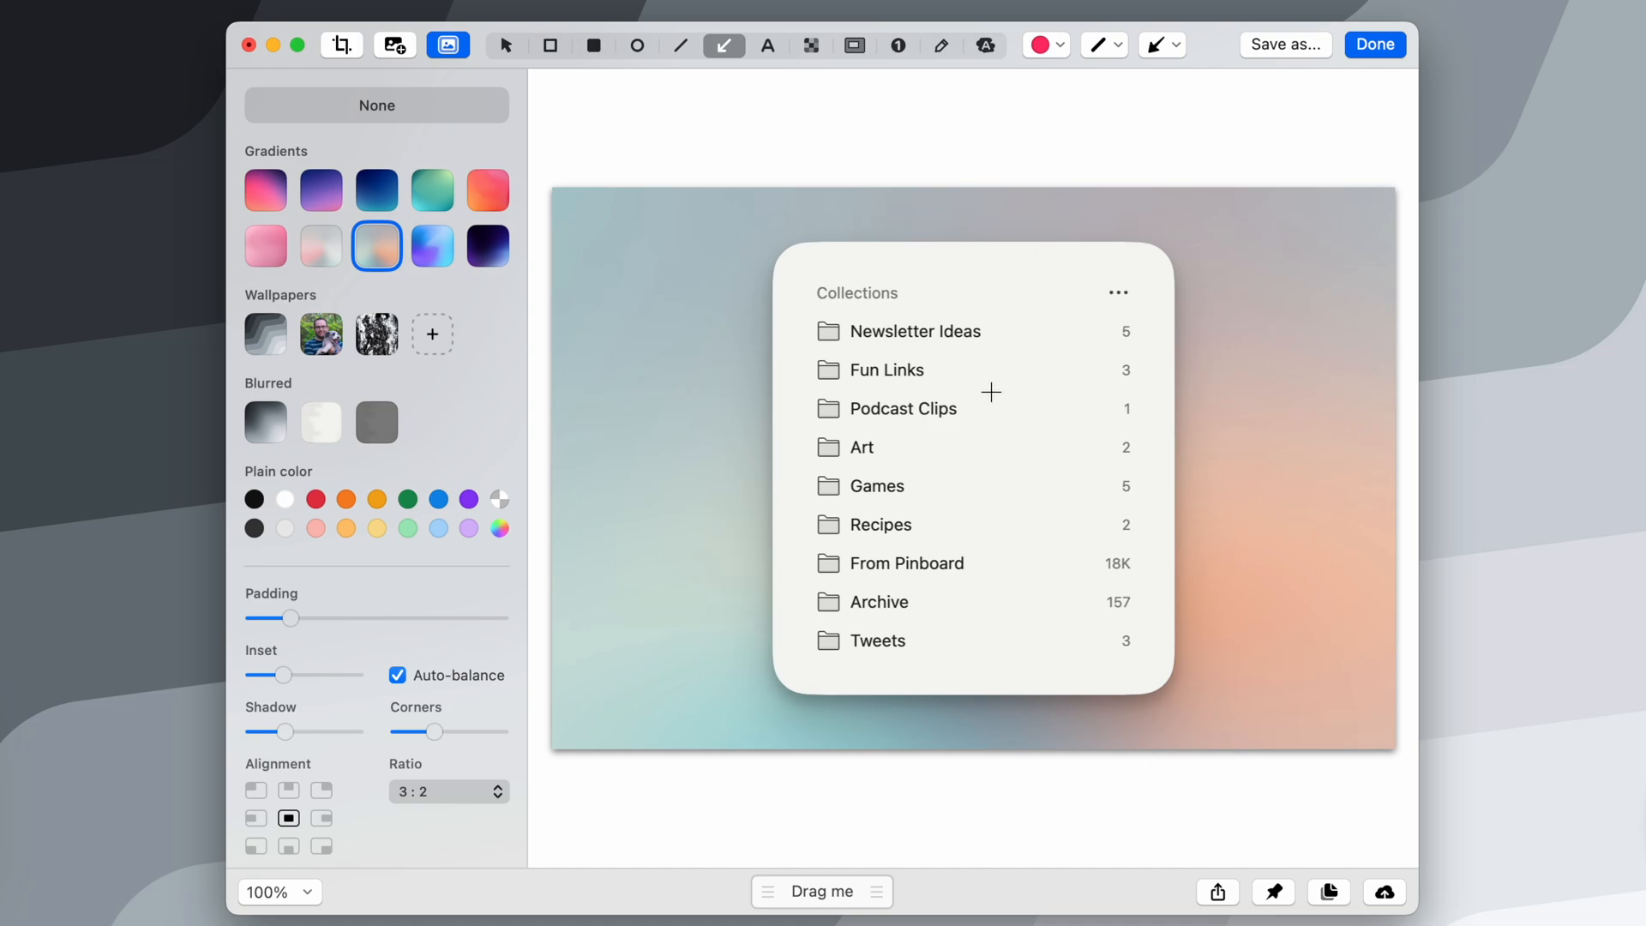
mouse_move(662, 363)
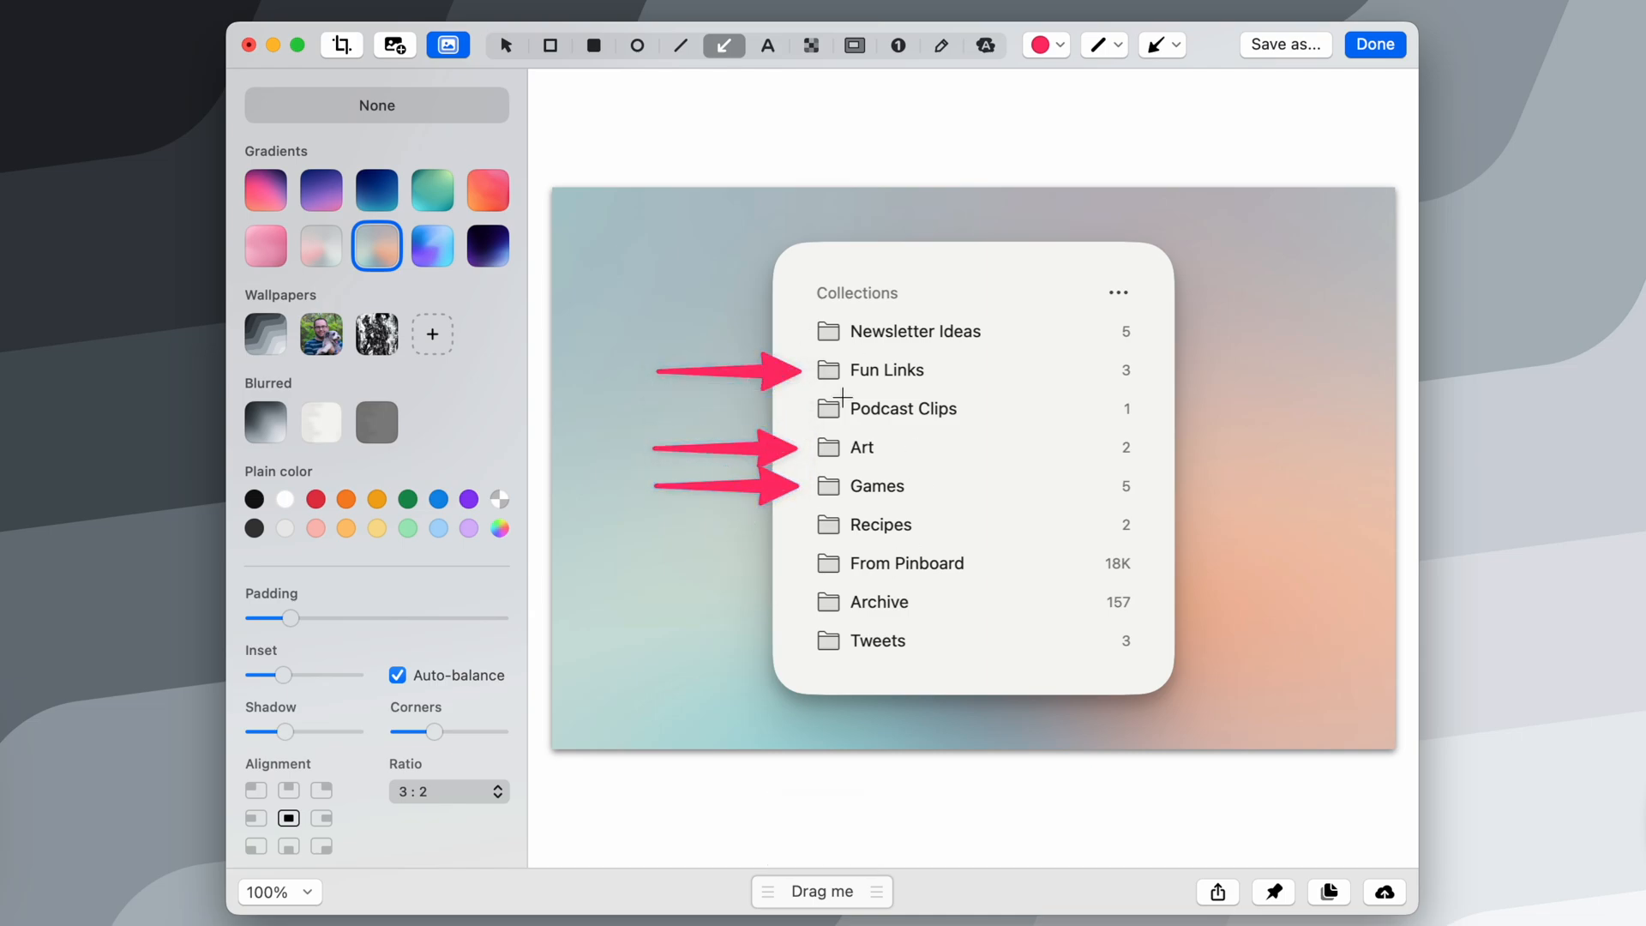
mouse_move(988, 418)
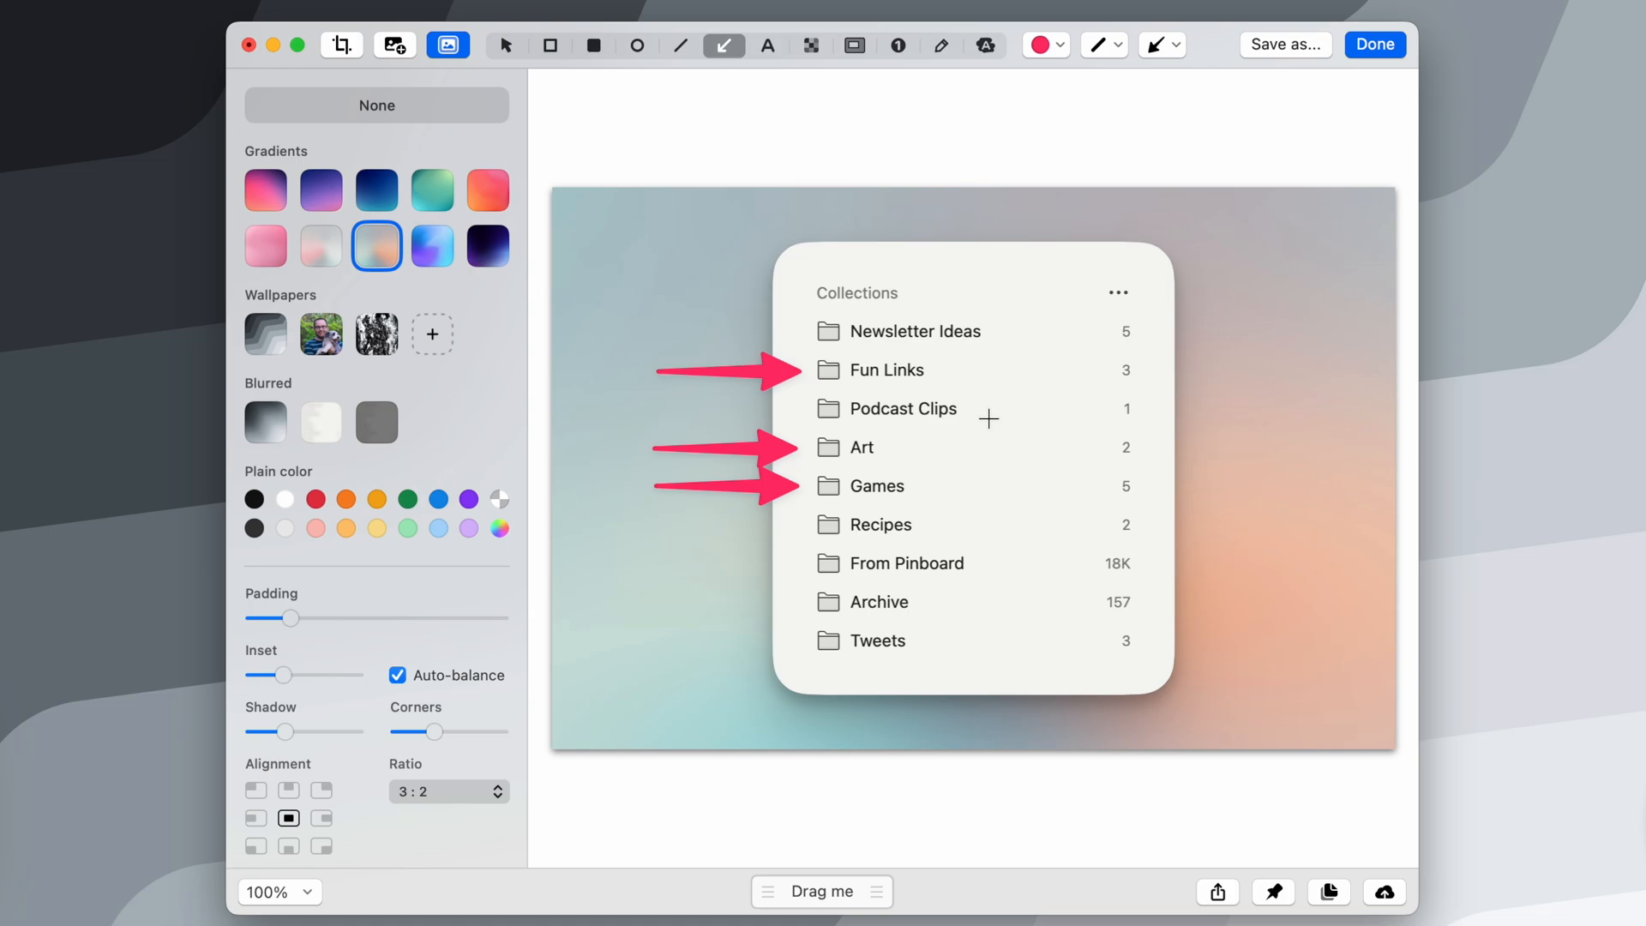
mouse_move(1142, 229)
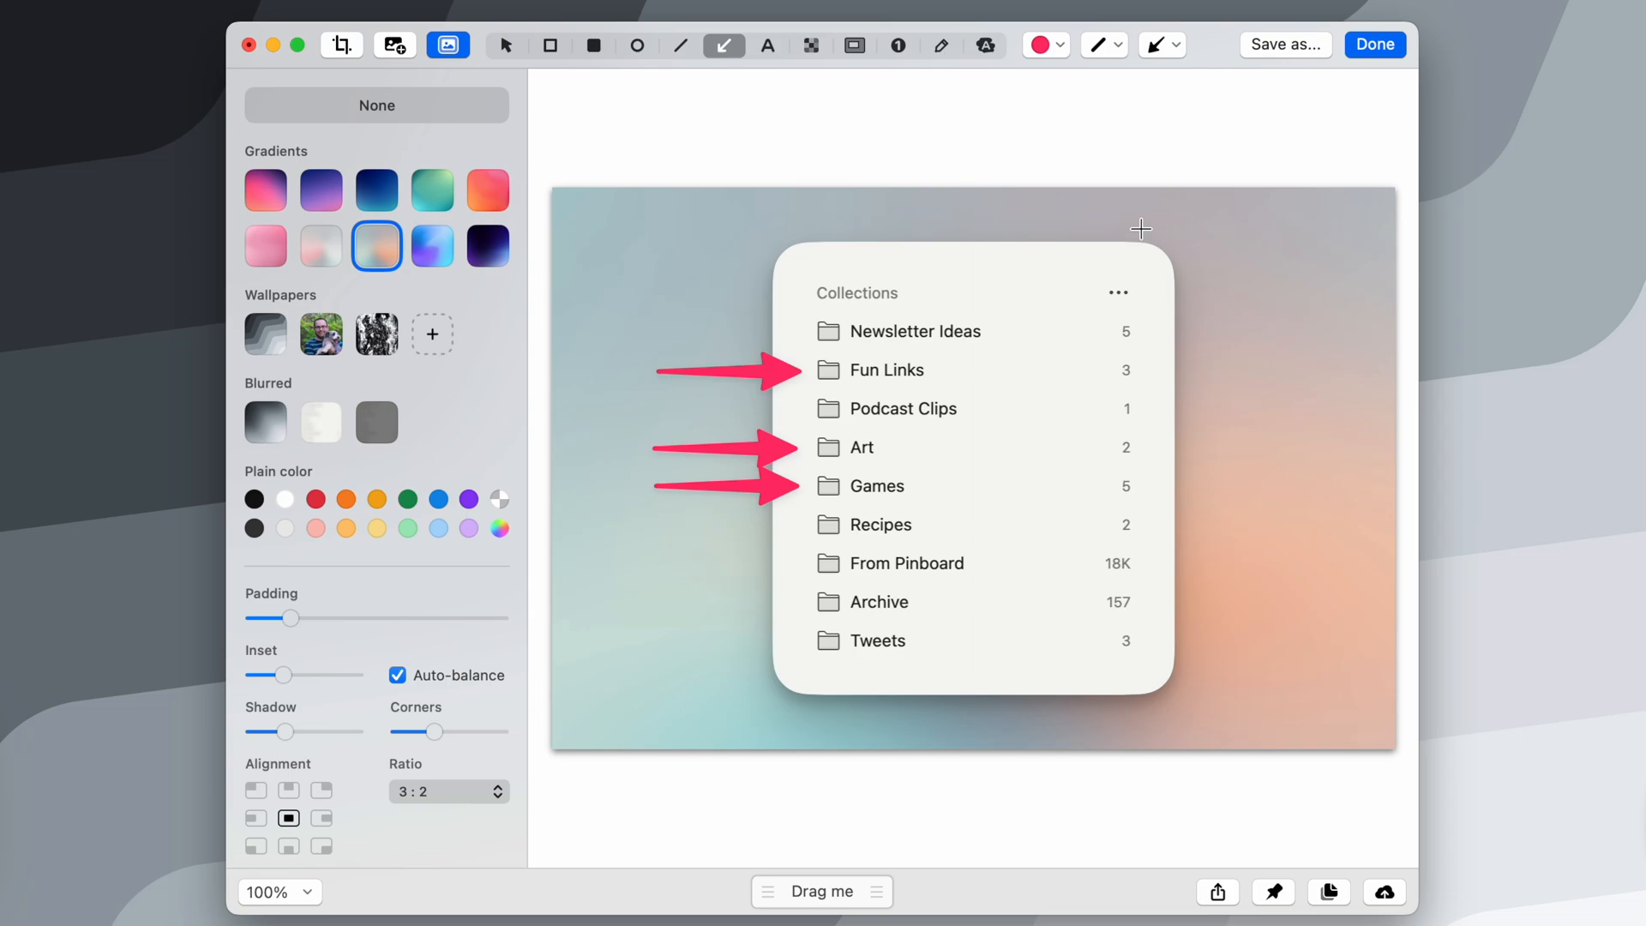
mouse_move(731, 340)
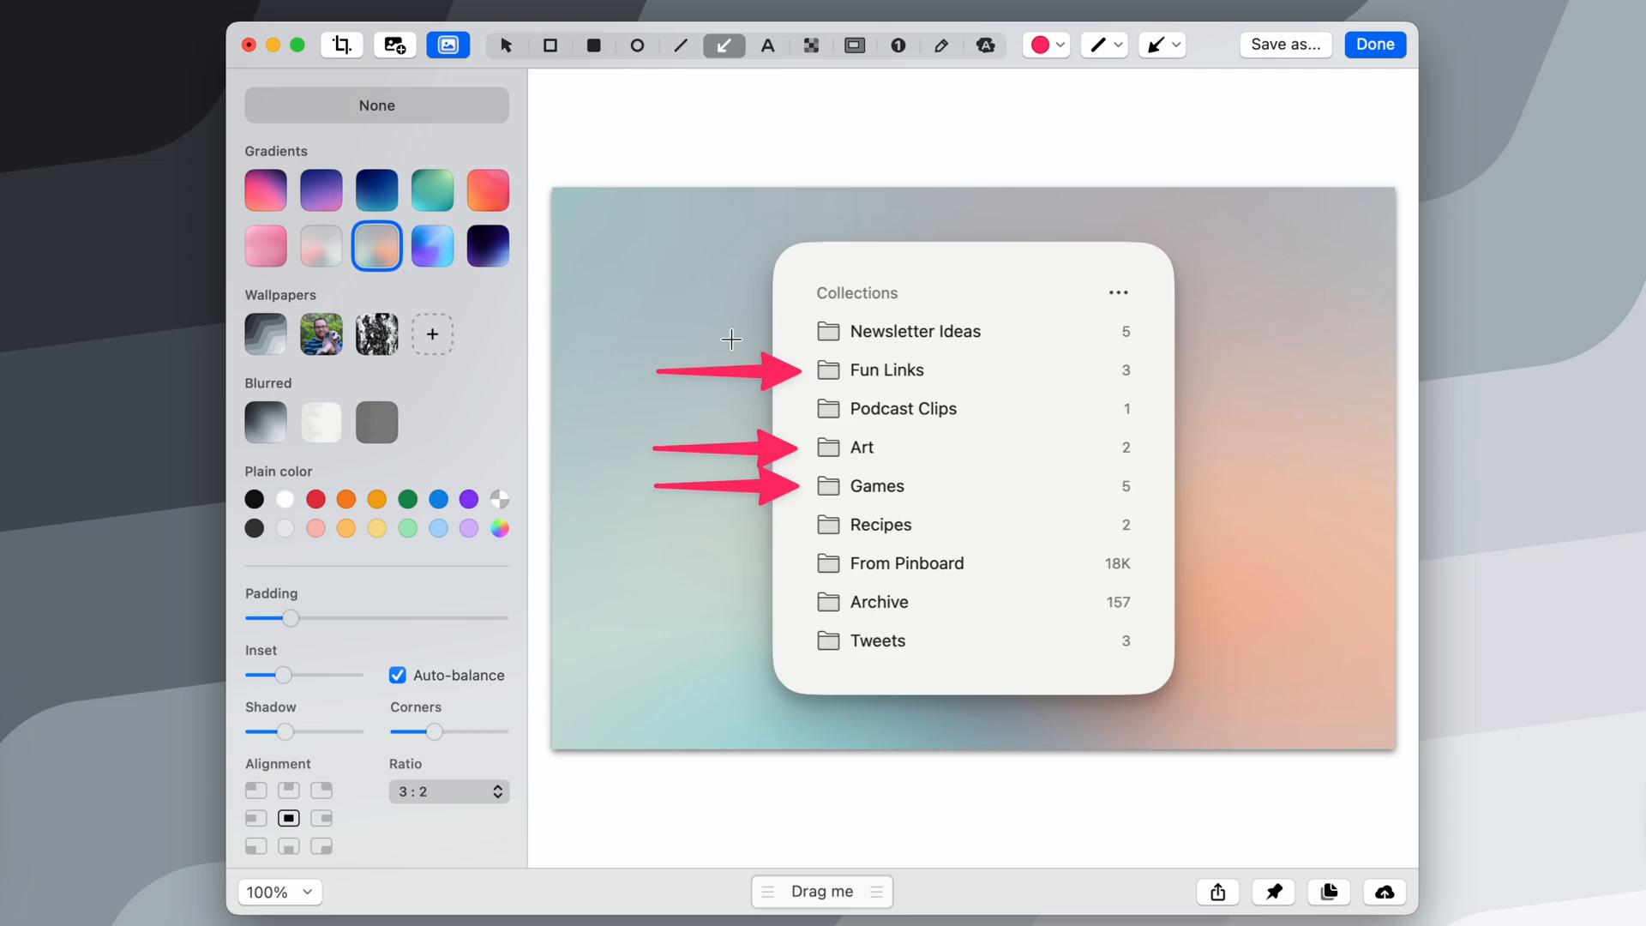
mouse_move(893, 706)
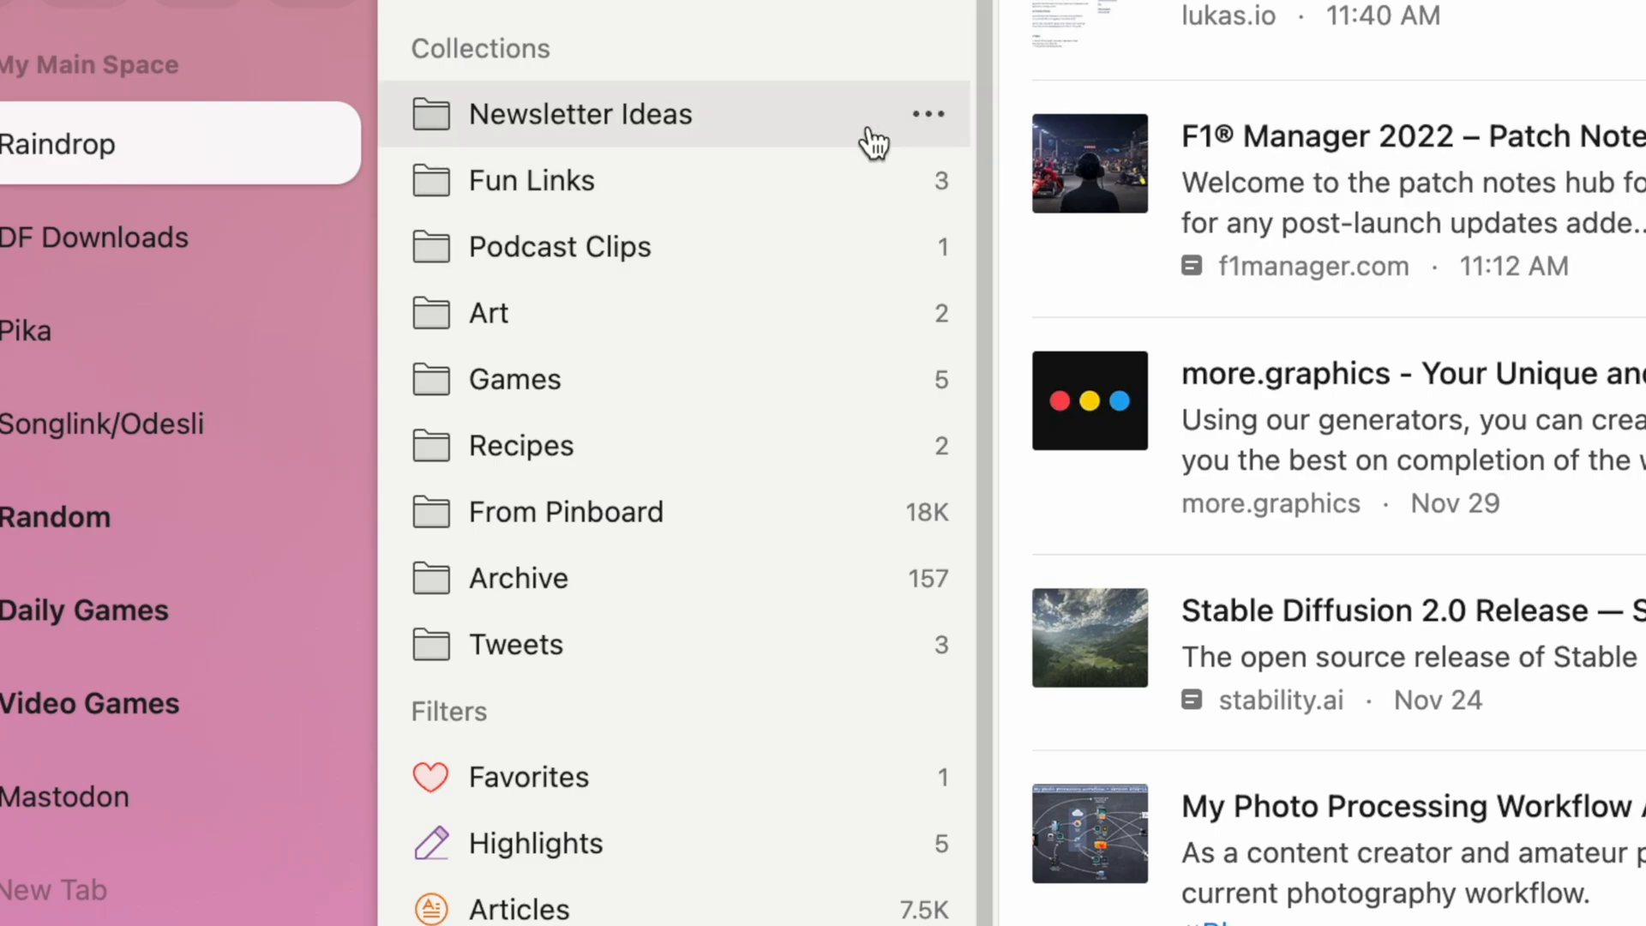
mouse_move(367, 249)
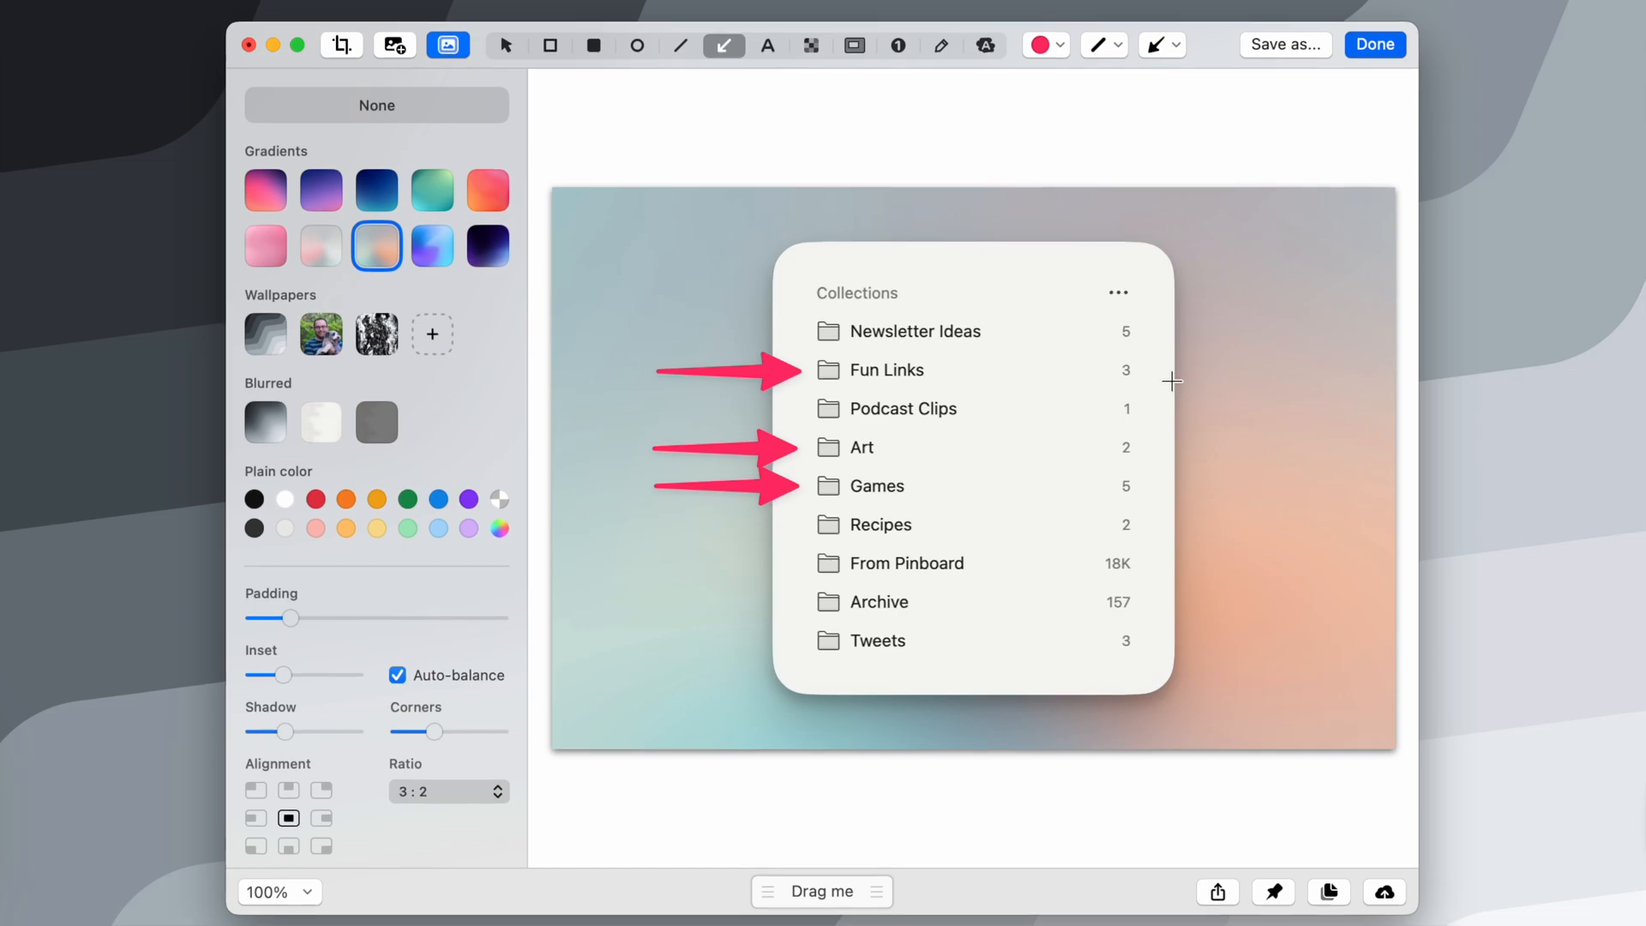
mouse_move(1166, 369)
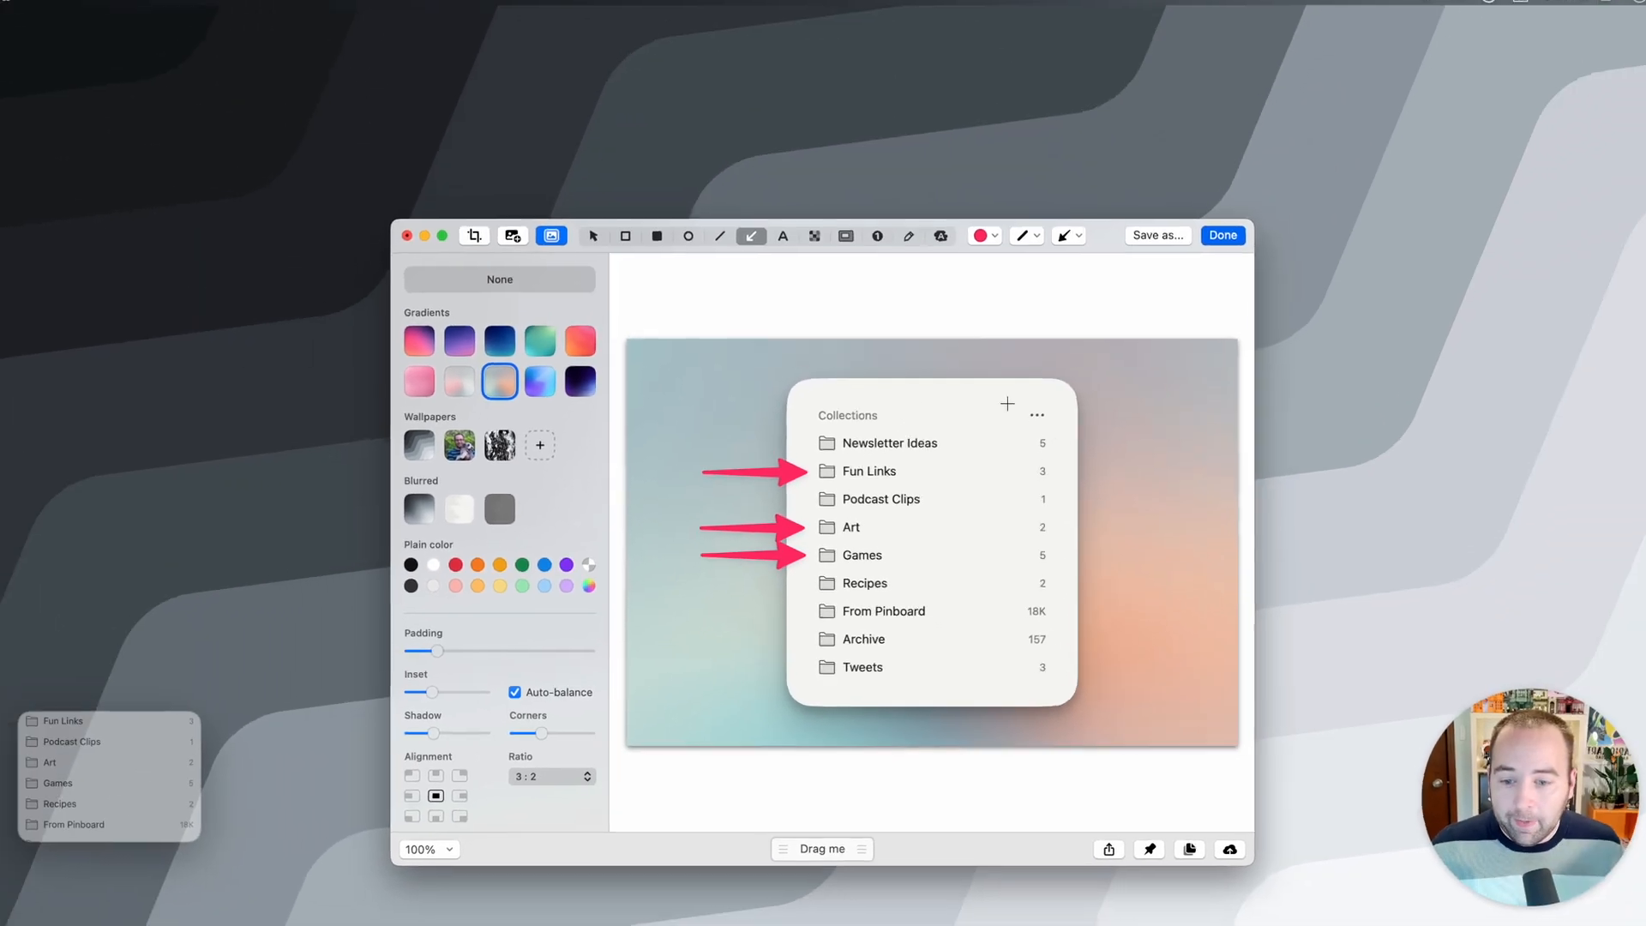
Step: Drag the finished image via the 'Drag me' handle into the Mastodon compose box in Arc
click(1223, 235)
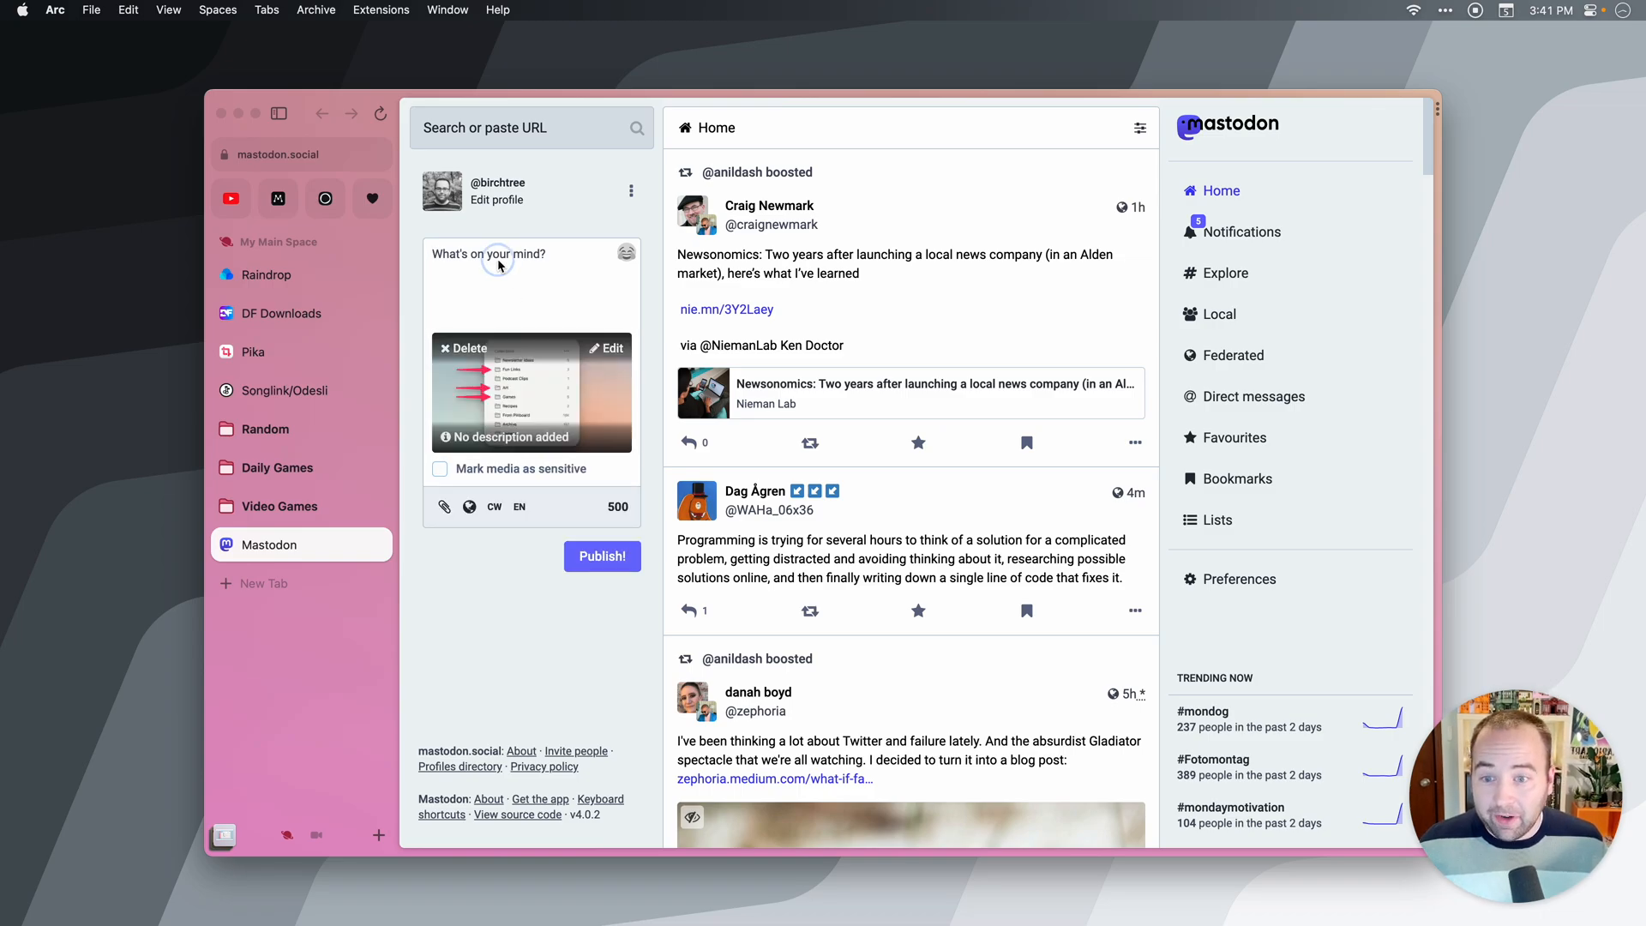
Step: Publish the screenshot captioned 'This is a test.', then delete the post again
text(This is a)
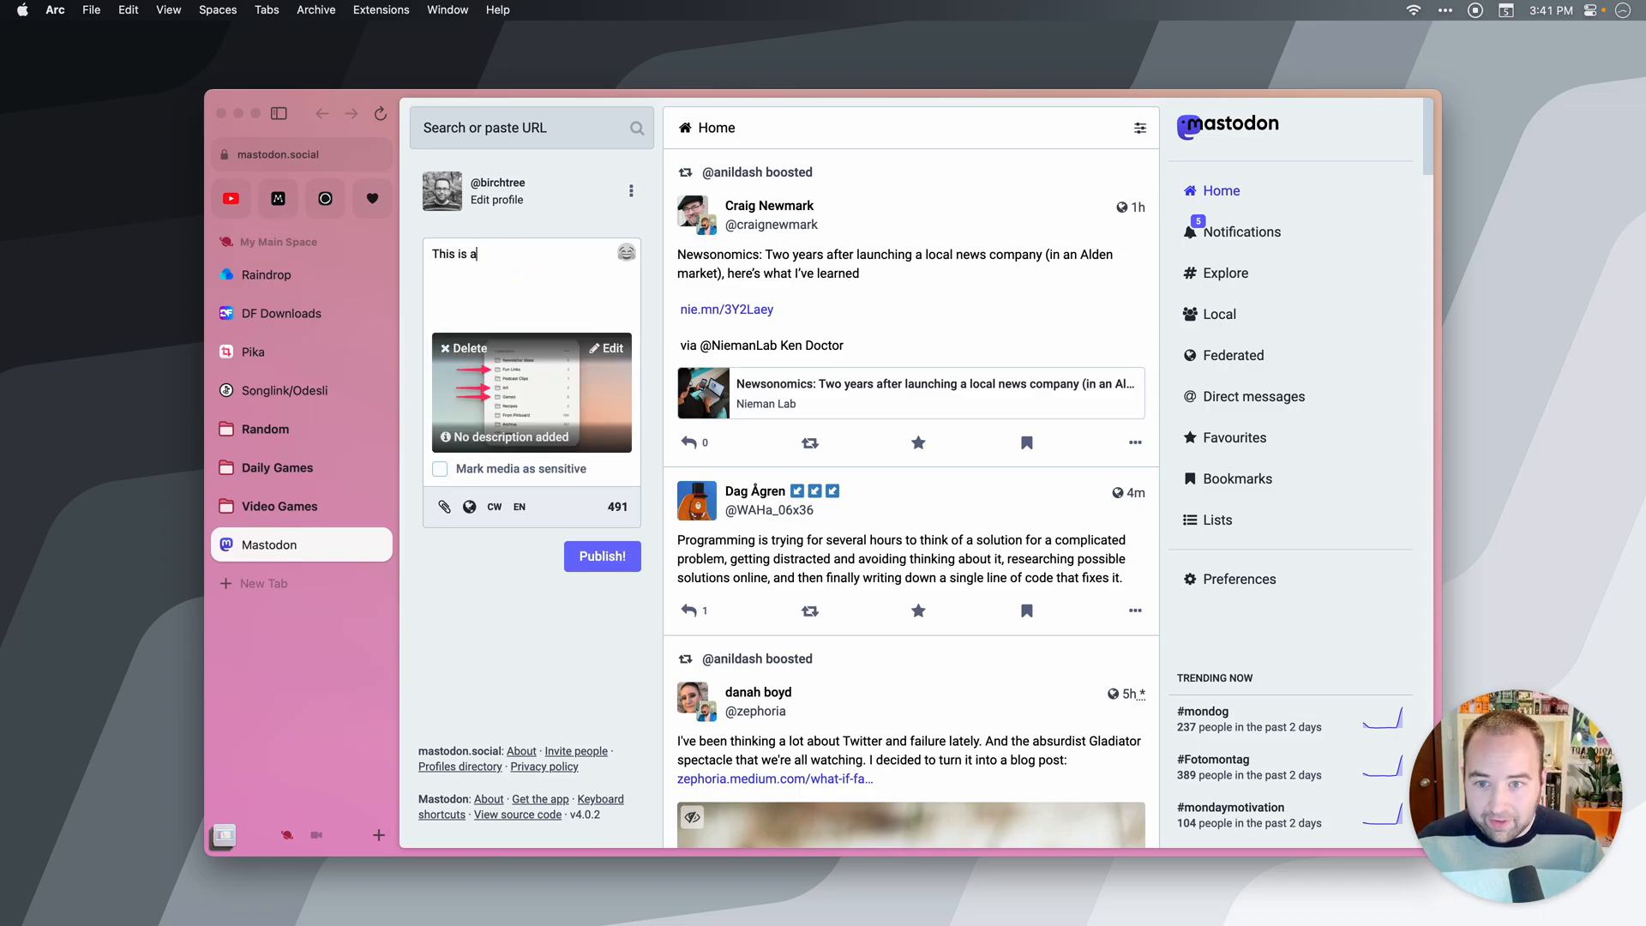
text(test.)
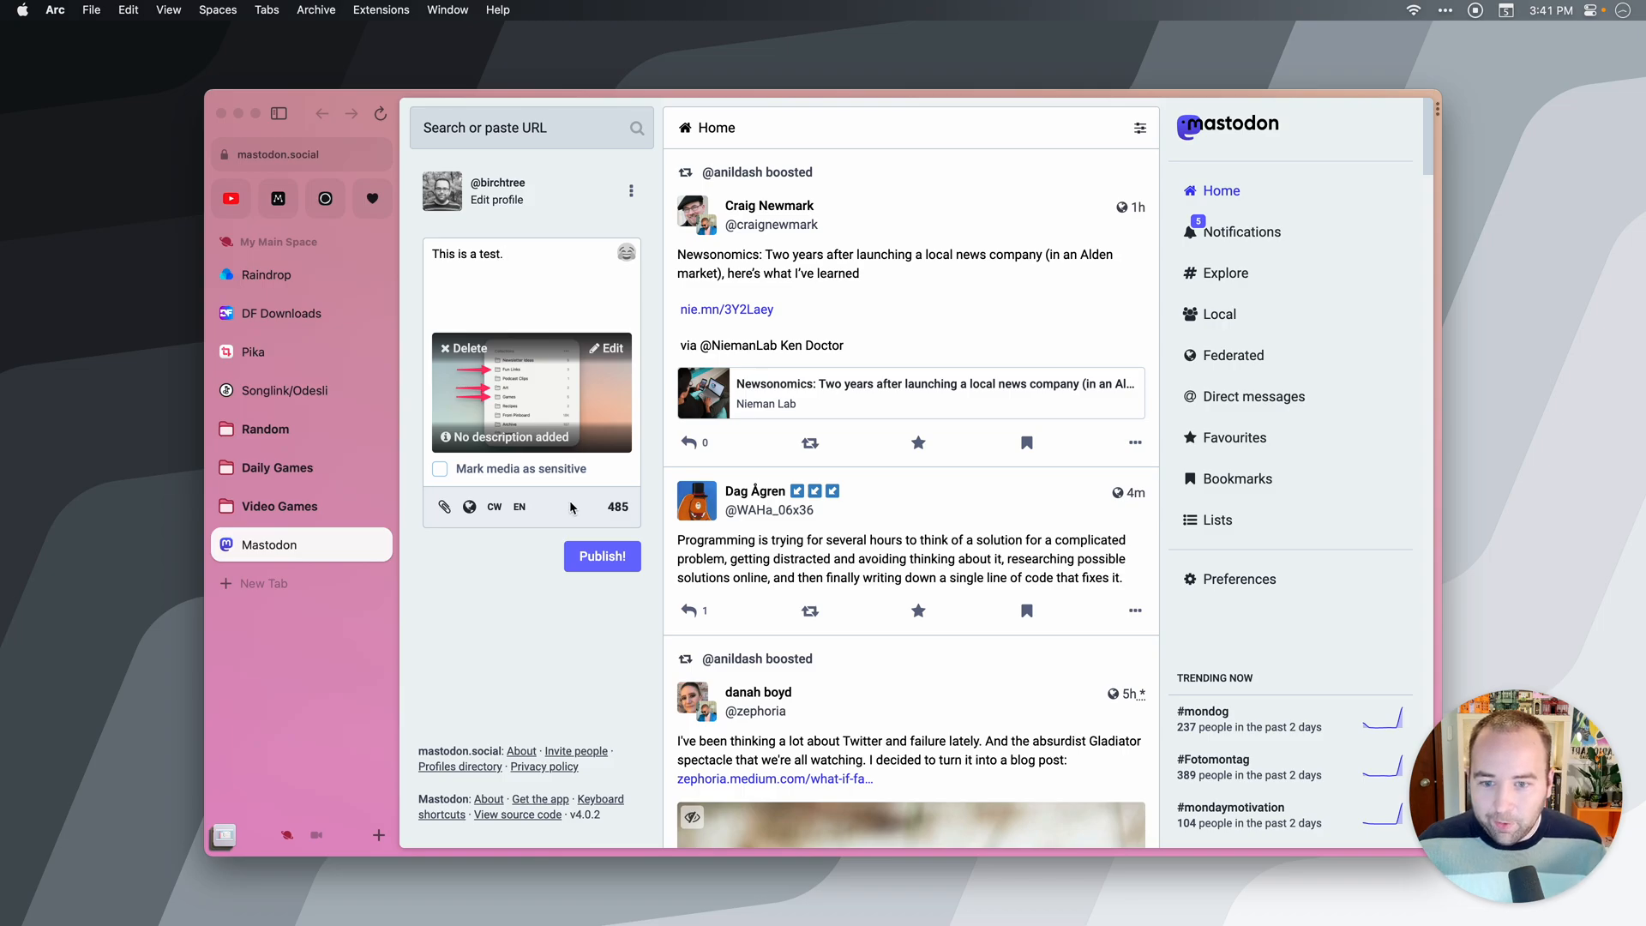
click(602, 555)
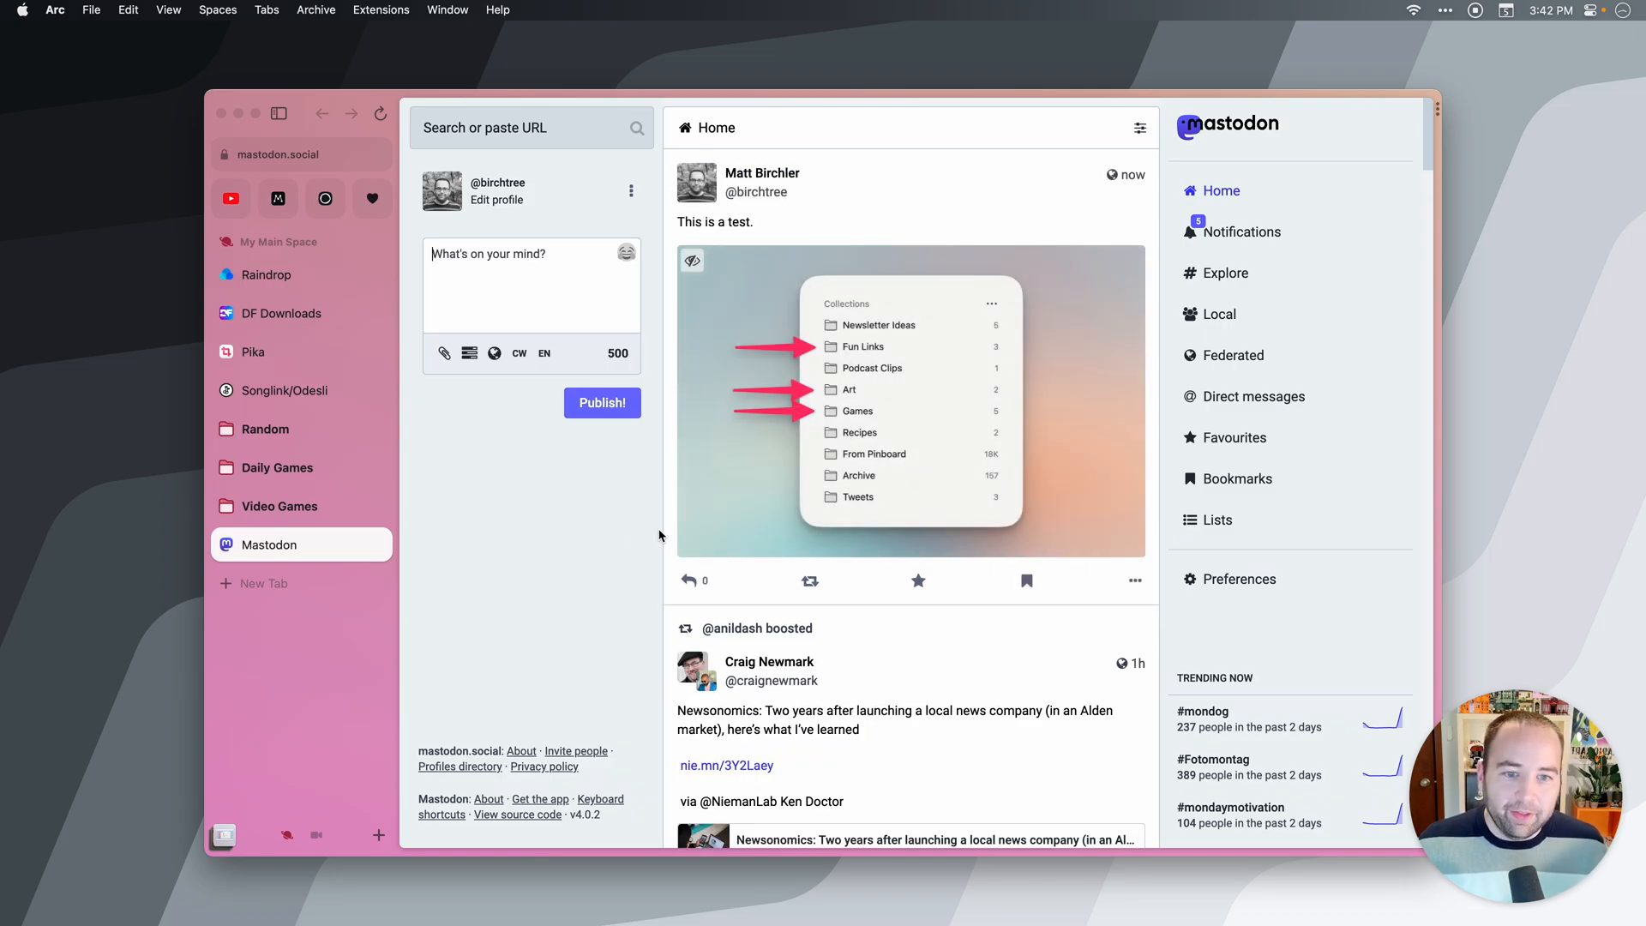
mouse_move(557, 563)
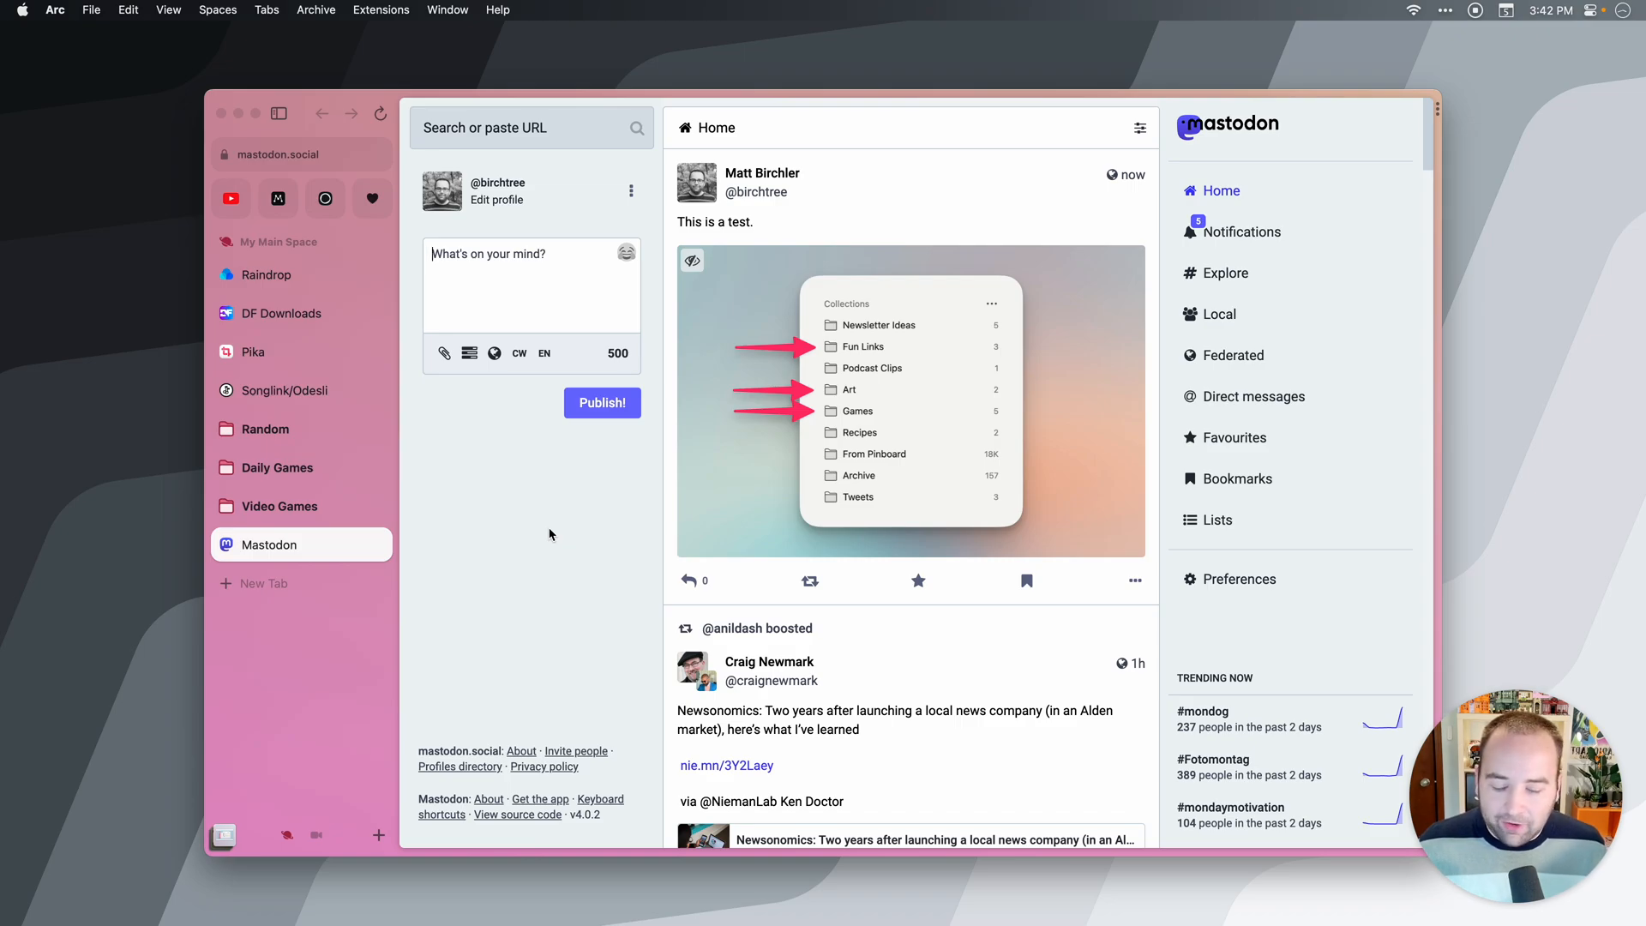
mouse_move(1125, 578)
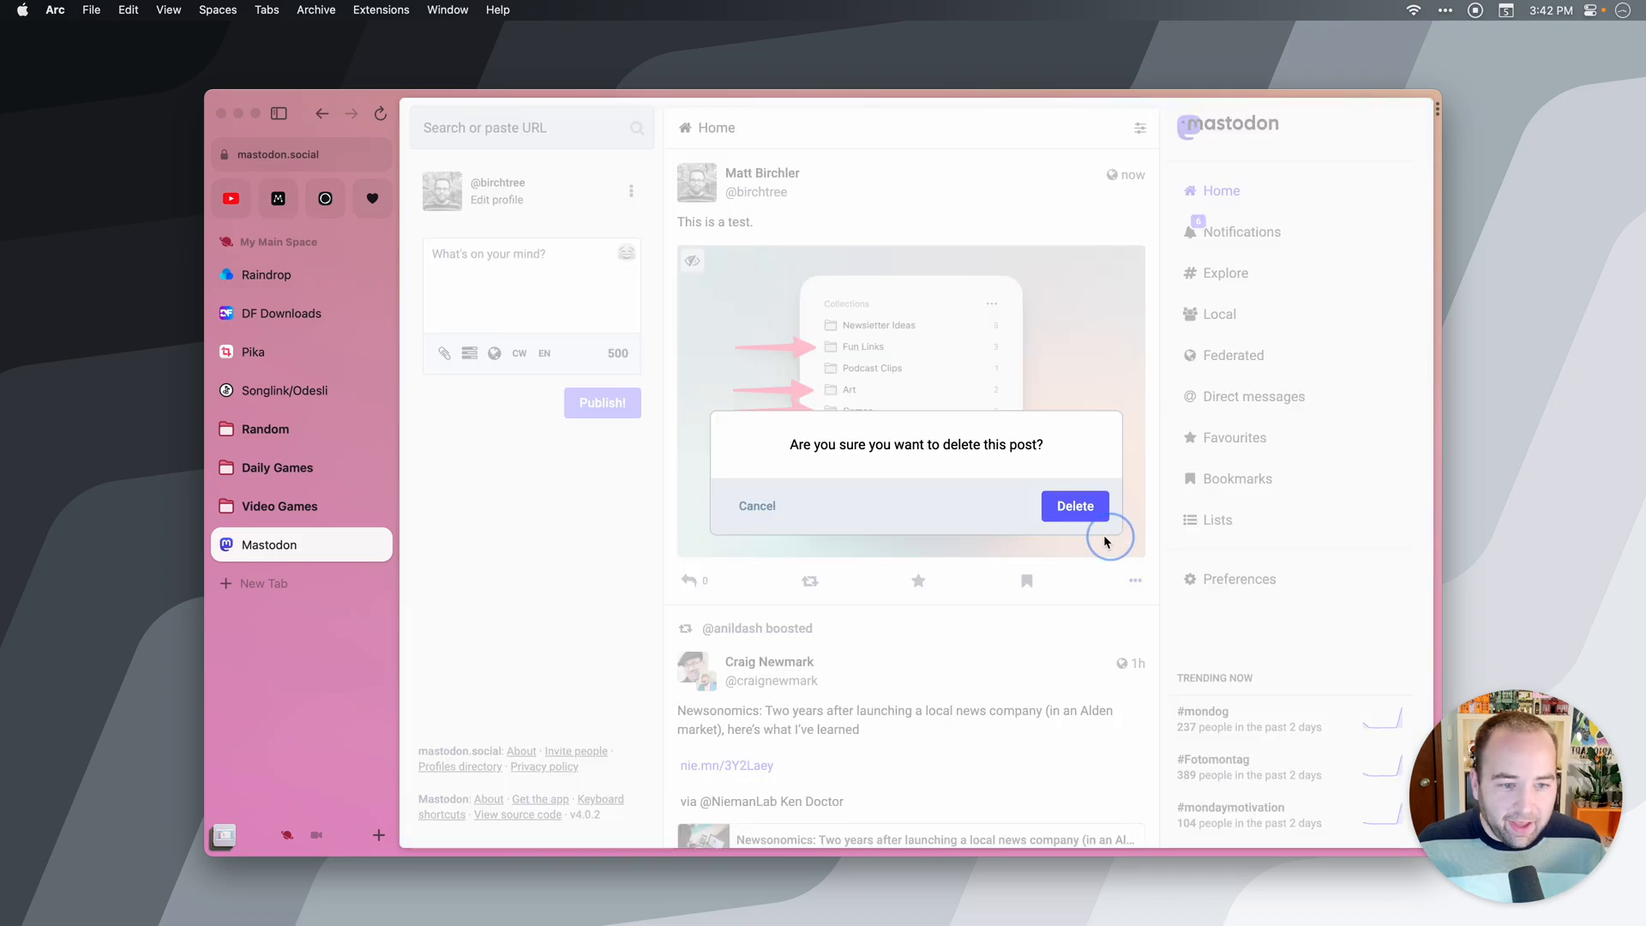
click(1074, 504)
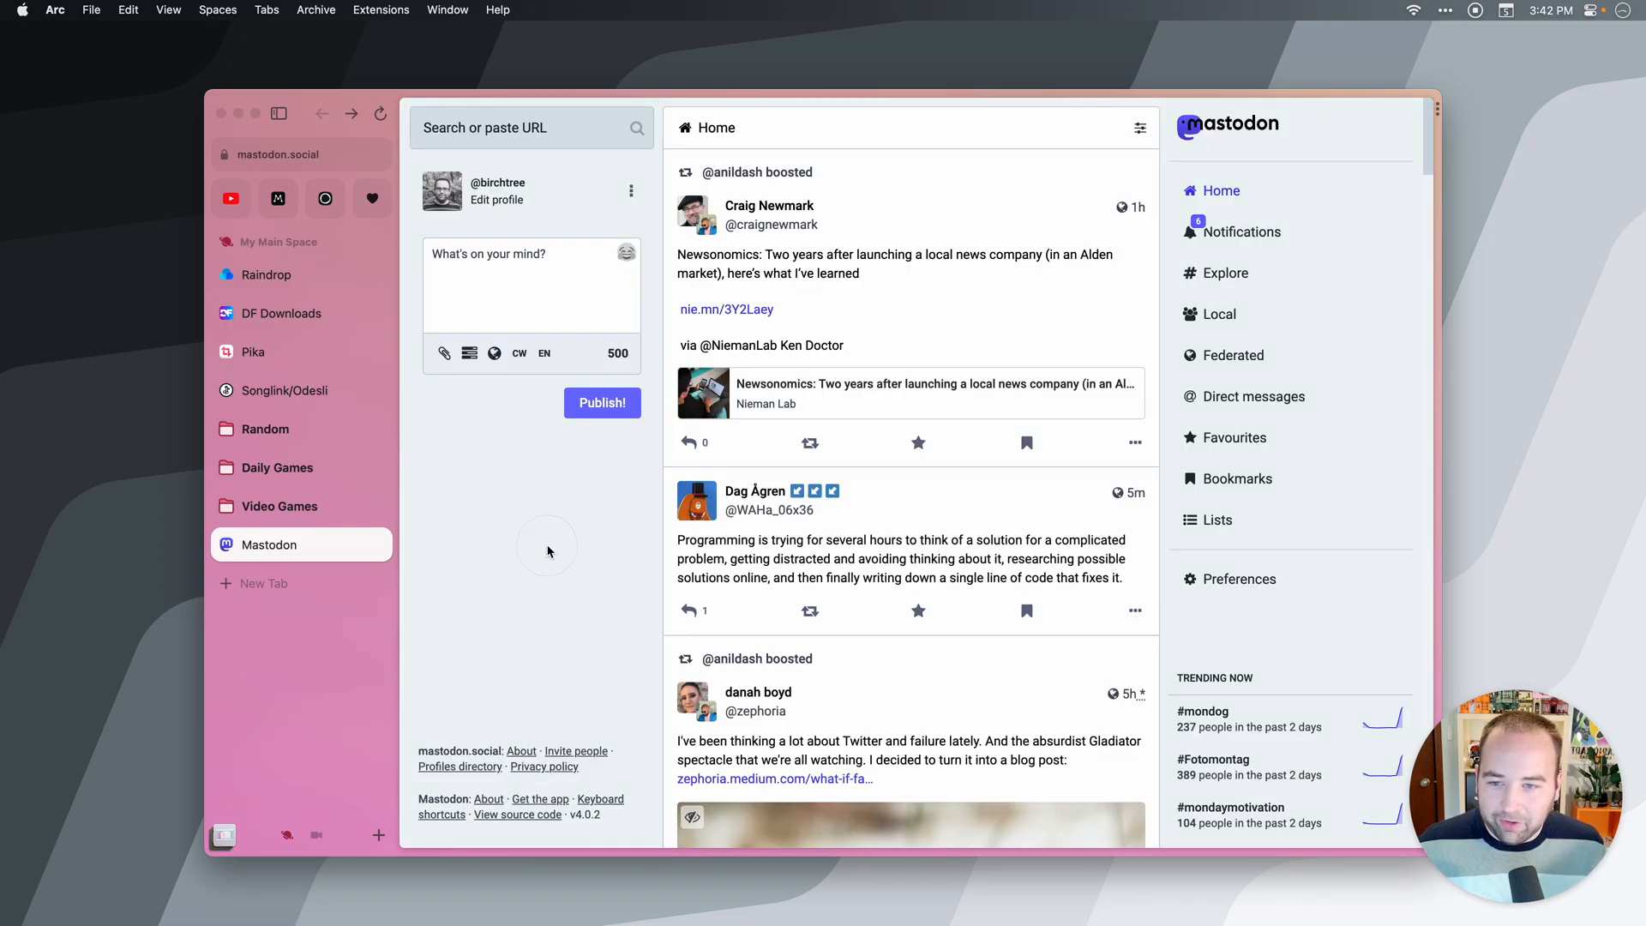